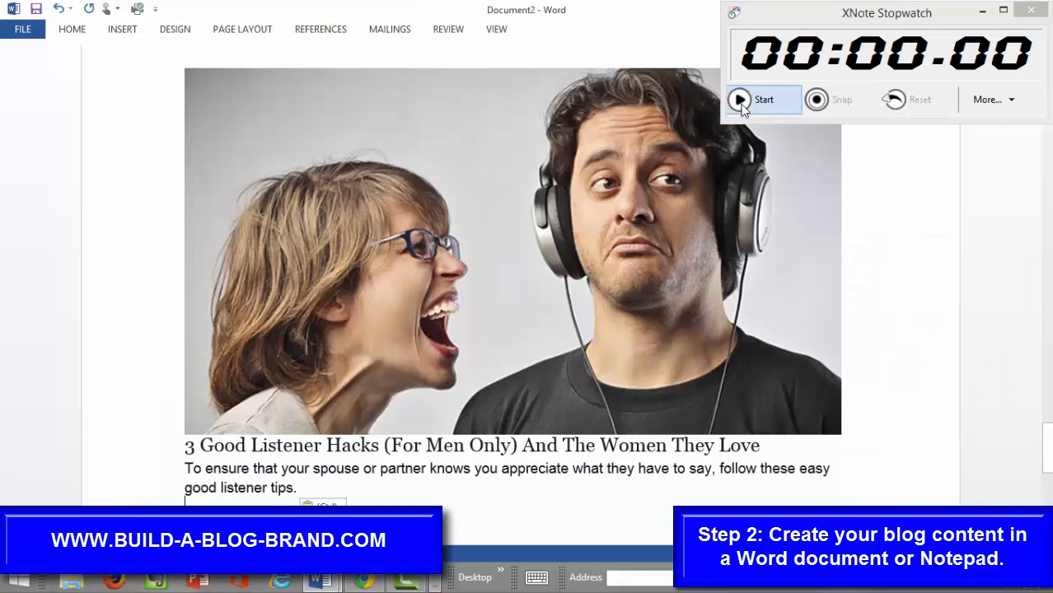
Step: Scroll through the Word draft to find the post title line
{"action": "scroll", "scroll_direction": "down", "scroll_amount": 3}
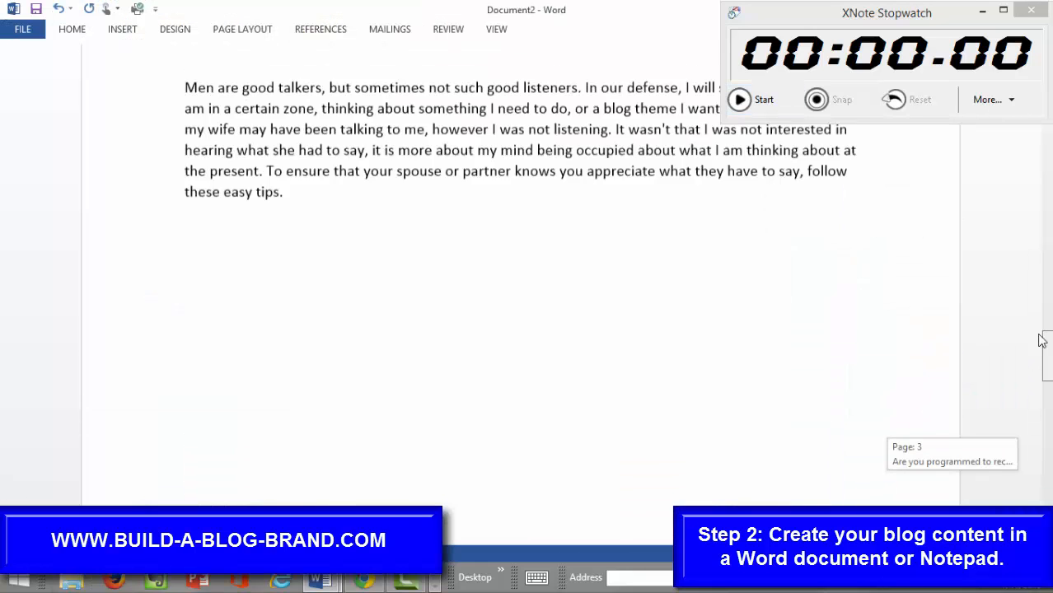
{"action": "scroll", "scroll_direction": "down", "scroll_amount": 3}
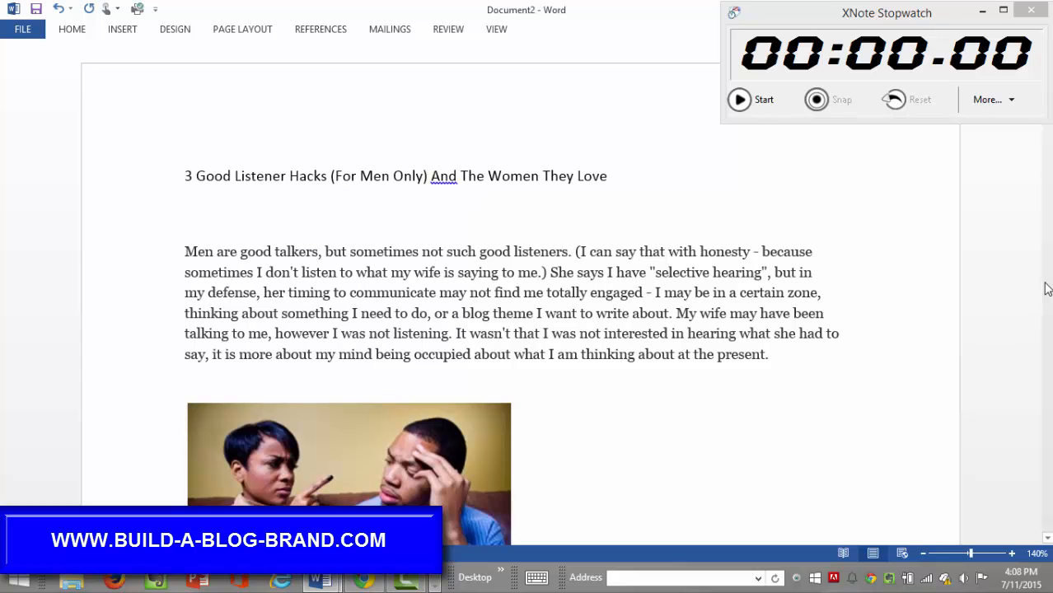
{"action": "scroll", "scroll_direction": "down", "scroll_amount": 3}
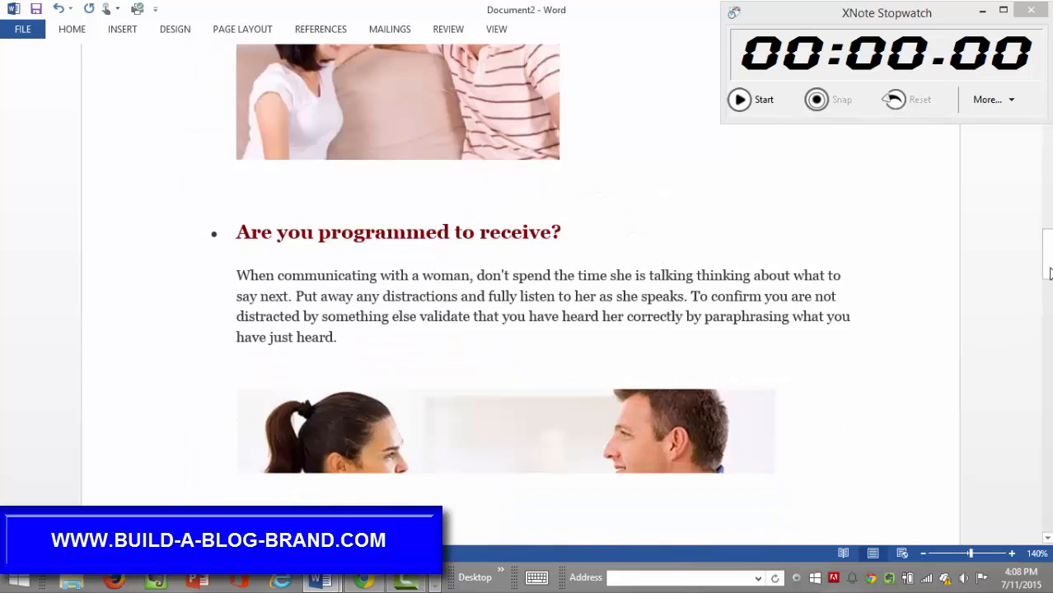
{"action": "scroll", "scroll_direction": "down", "scroll_amount": 3}
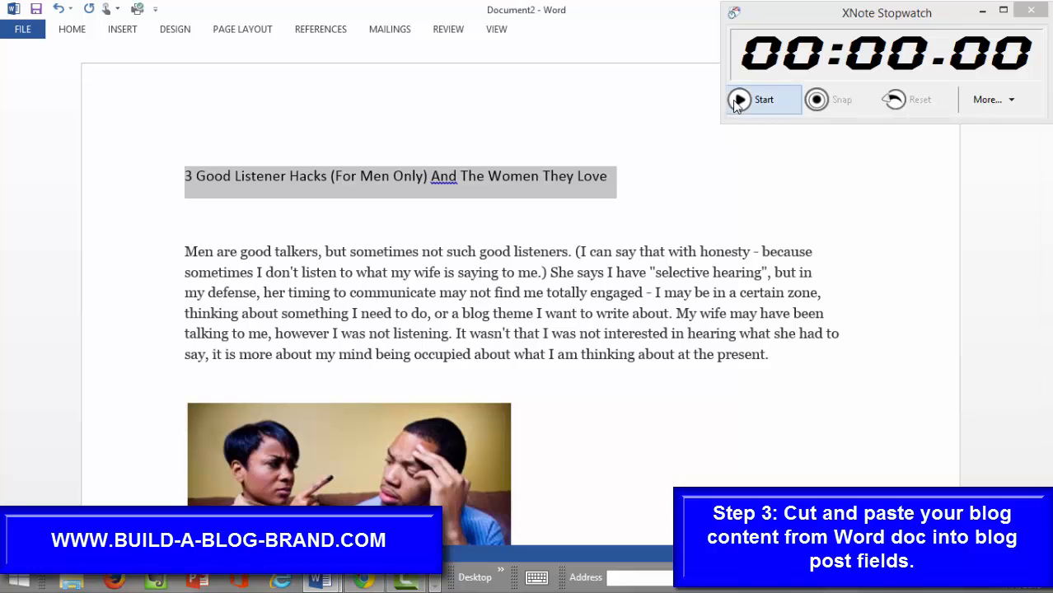
Step: Title the post '3 Good Listener Hacks (For Men Only) And The Women They Love' and fill the body
{"action": "left_click", "coordinate": [763, 98]}
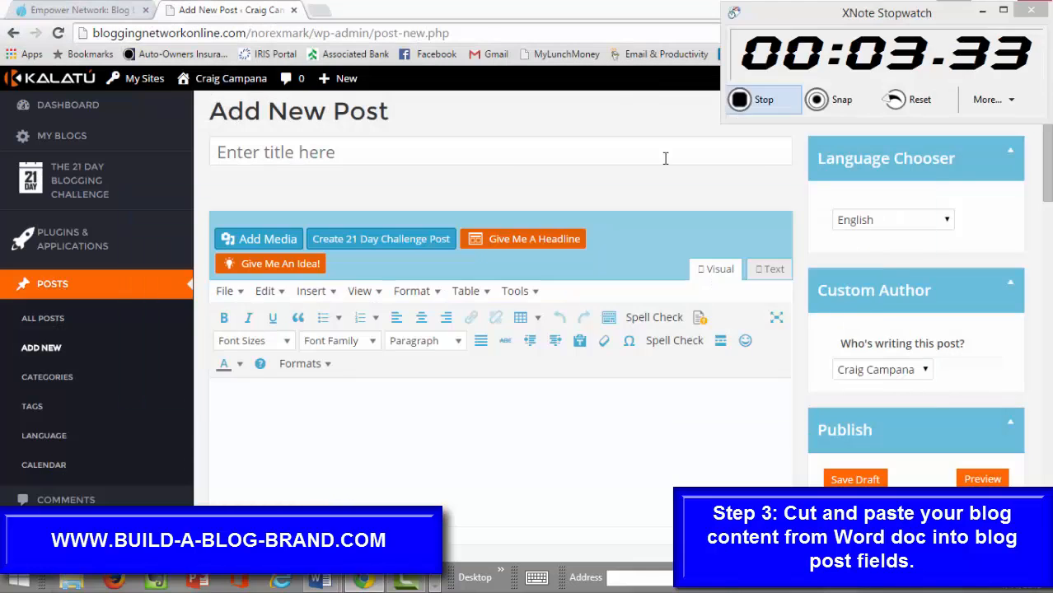
{"action": "type", "text": "3 Good Listener Hacks (For Men Only) And The Women They Love"}
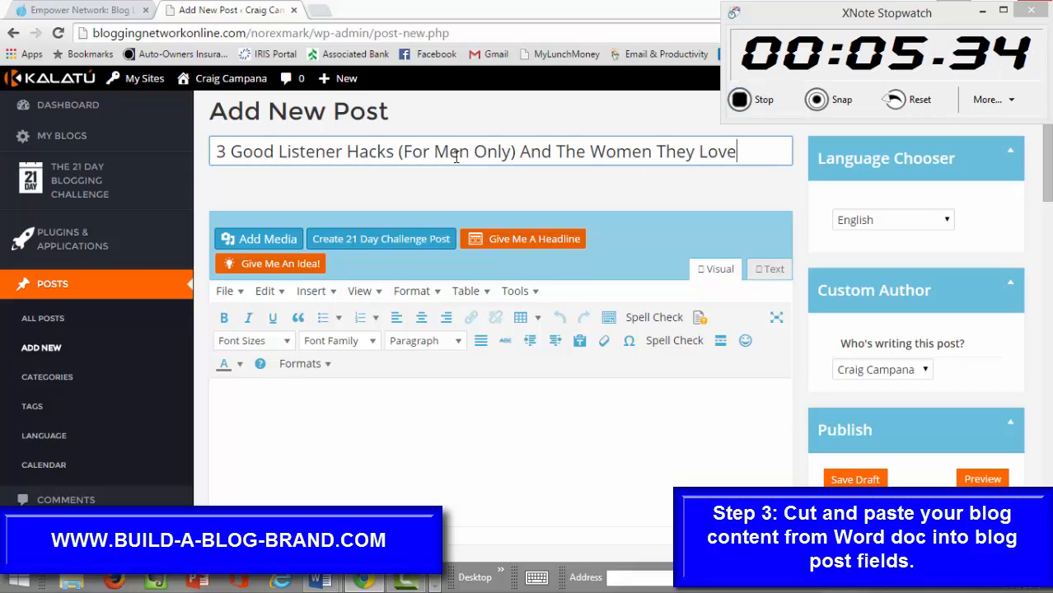
{"action": "left_click", "coordinate": [320, 580]}
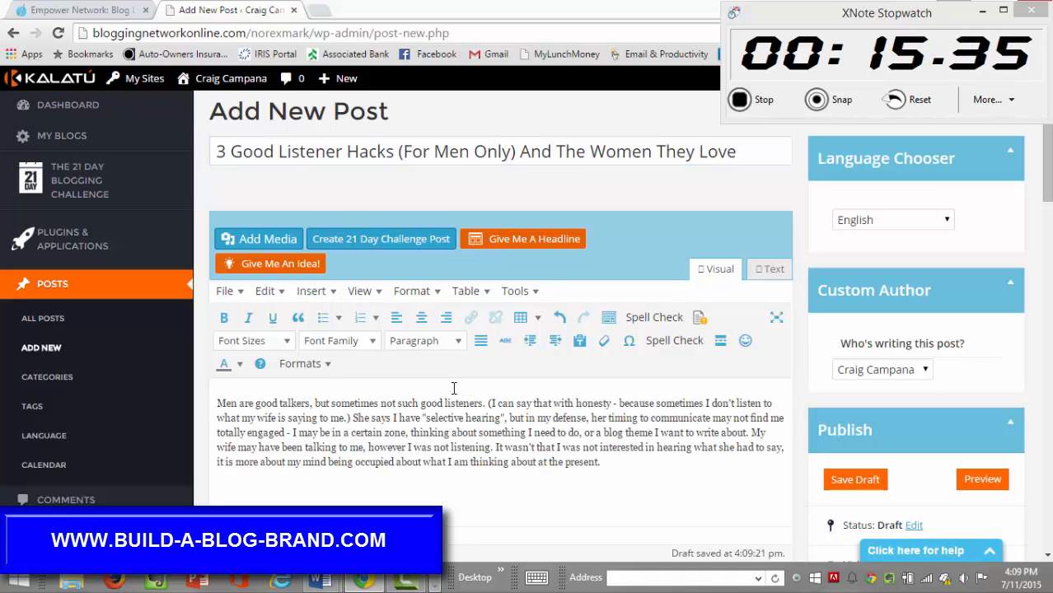
{"action": "key", "text": "alt+tab"}
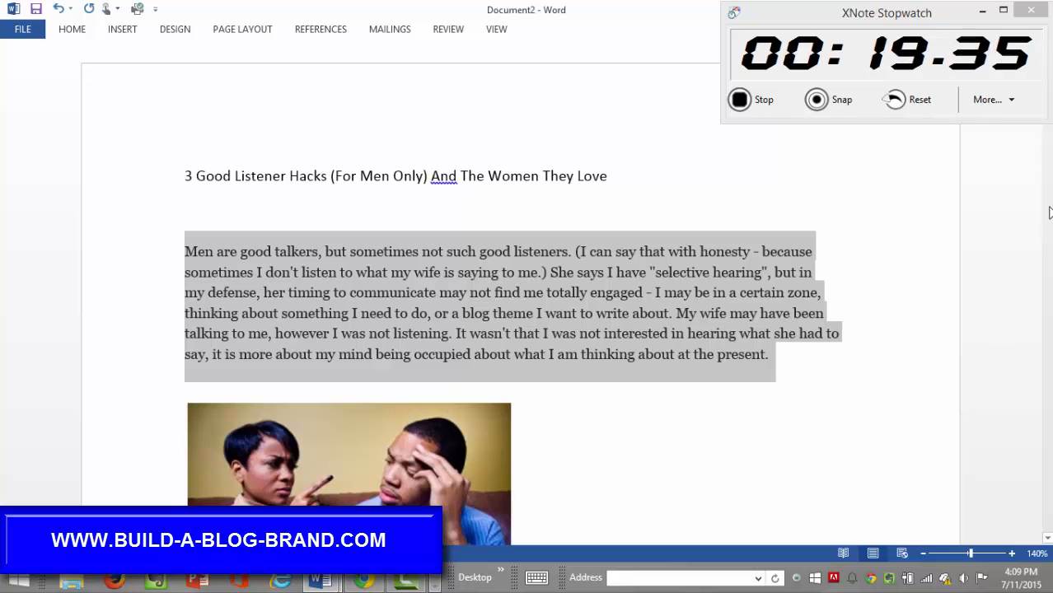
Step: Select the Word draft from 'To ensure that your spouse…' through the first tip's paragraph
{"action": "scroll", "scroll_direction": "down", "scroll_amount": 3}
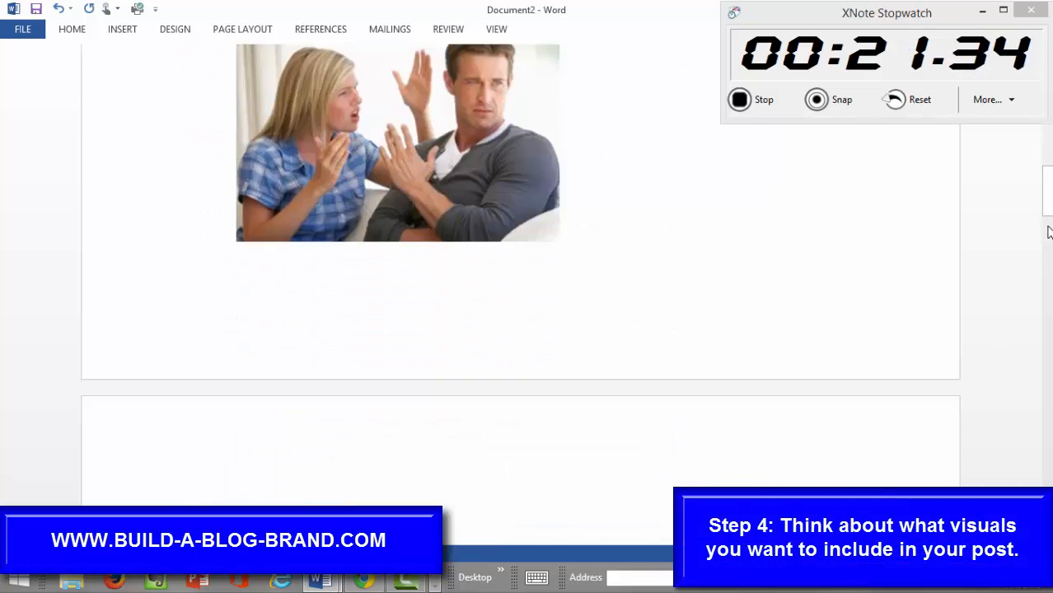
{"action": "scroll", "scroll_direction": "down", "scroll_amount": 3}
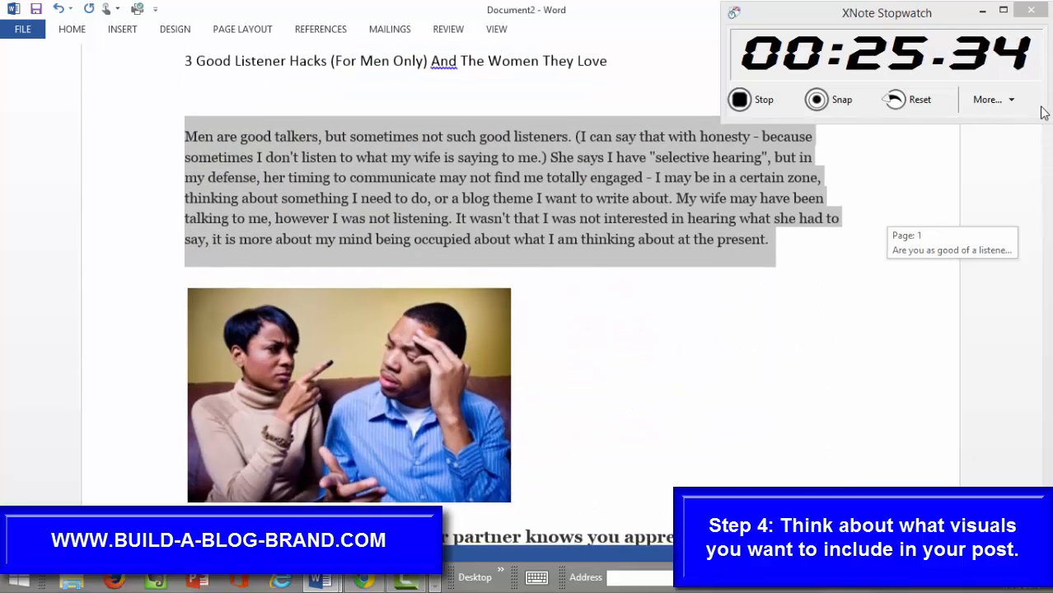
{"action": "scroll", "scroll_direction": "down", "scroll_amount": 3}
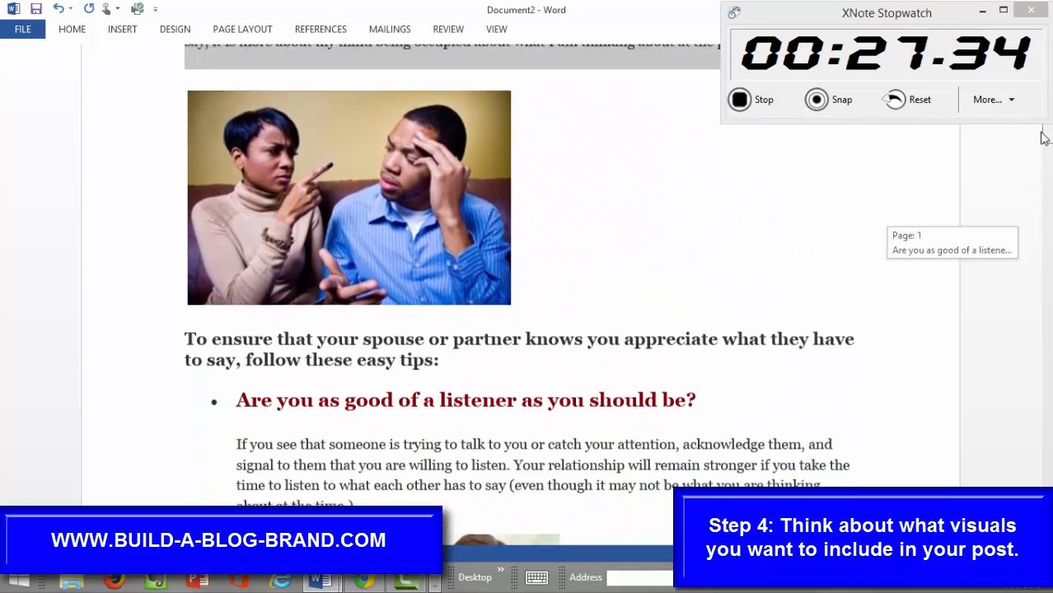
{"action": "scroll", "scroll_direction": "down", "scroll_amount": 3}
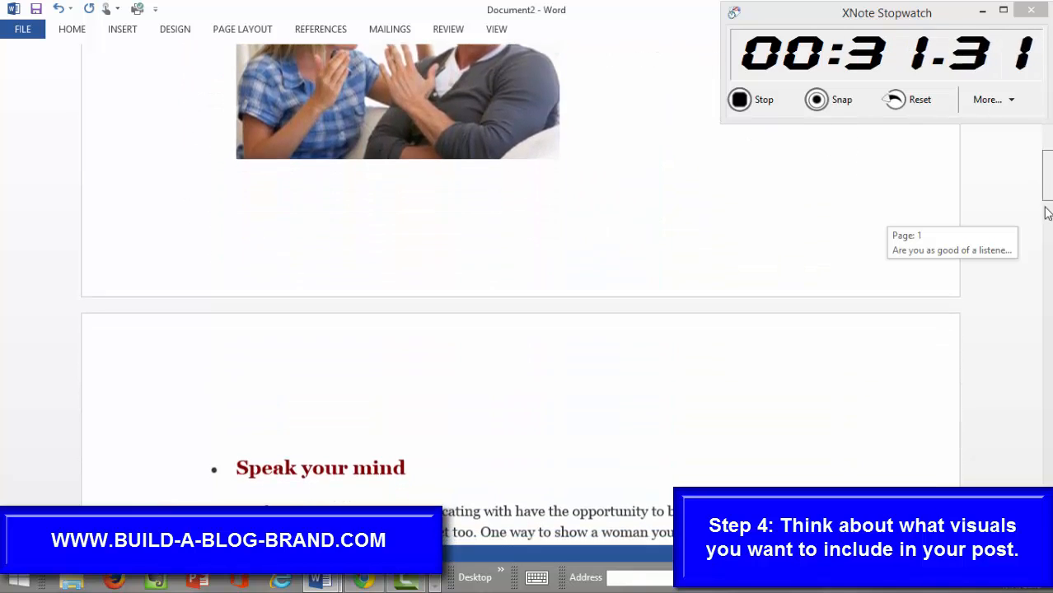
{"action": "scroll", "scroll_direction": "down", "scroll_amount": 3}
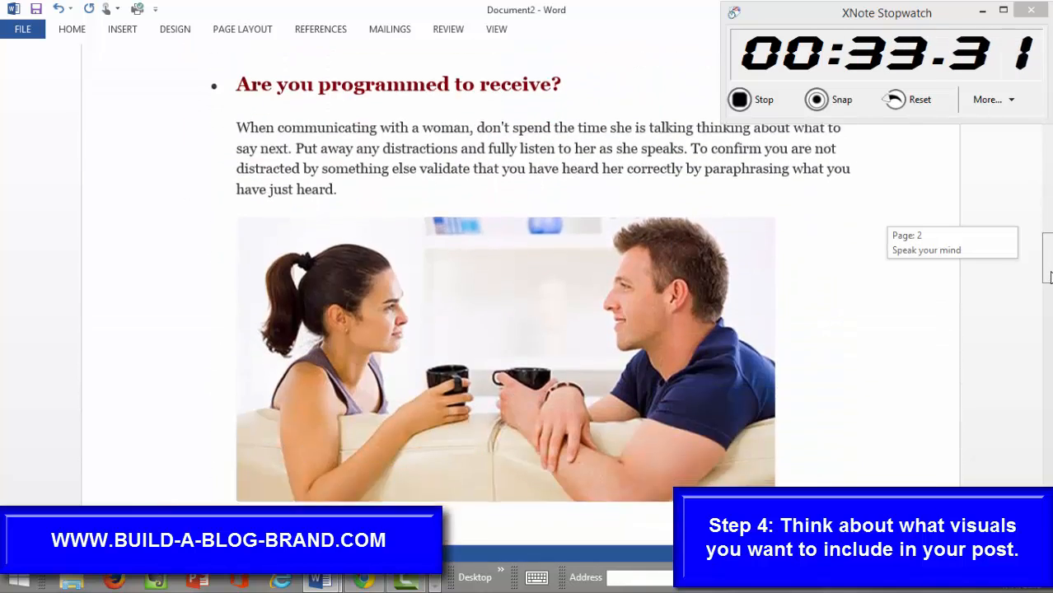
{"action": "scroll", "scroll_direction": "down", "scroll_amount": 3}
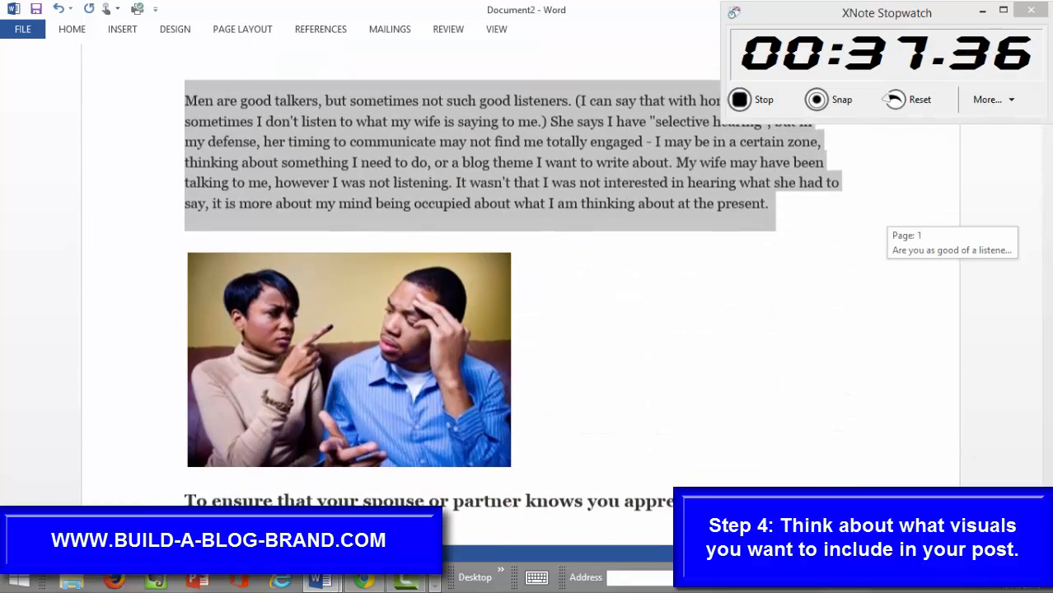
{"action": "scroll", "scroll_direction": "down", "scroll_amount": 3}
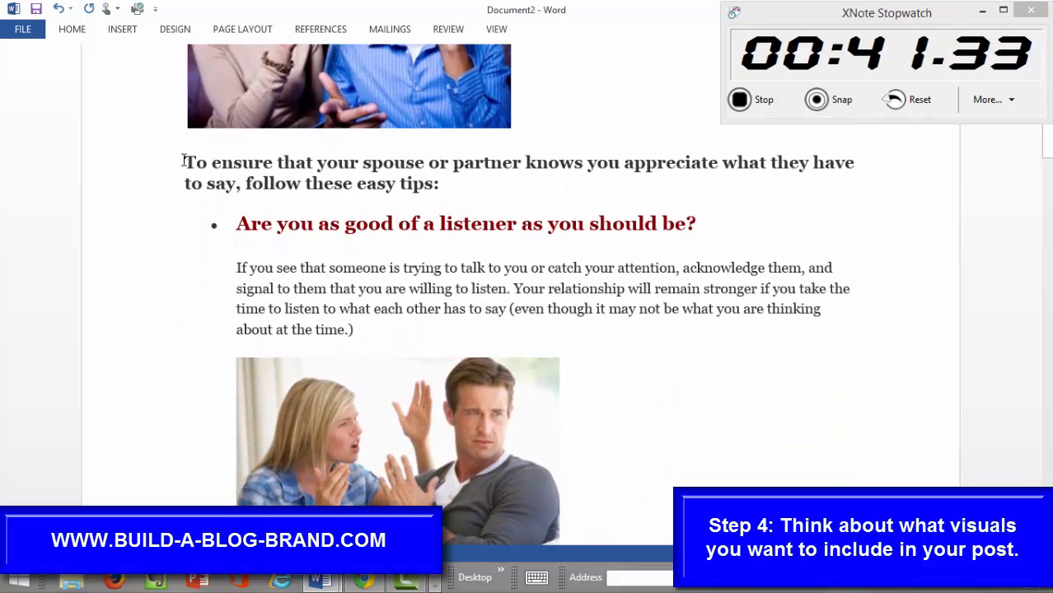
{"action": "left_click_drag", "start_coordinate": [184, 162], "coordinate": [354, 330]}
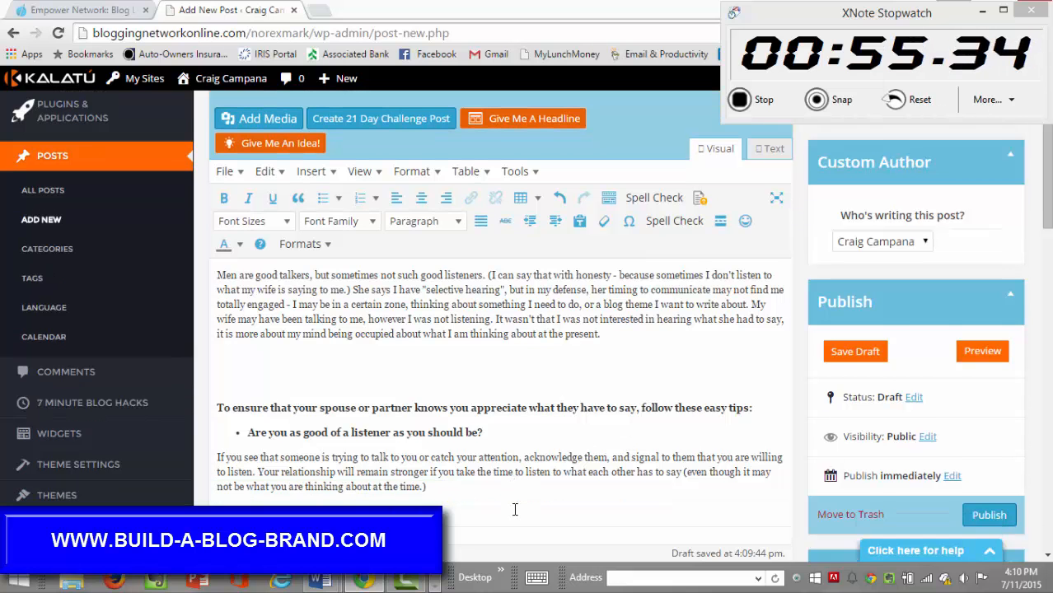
Step: Select the 'Speak your mind' tip and its paragraph in the Word draft
{"action": "key", "text": "alt+tab"}
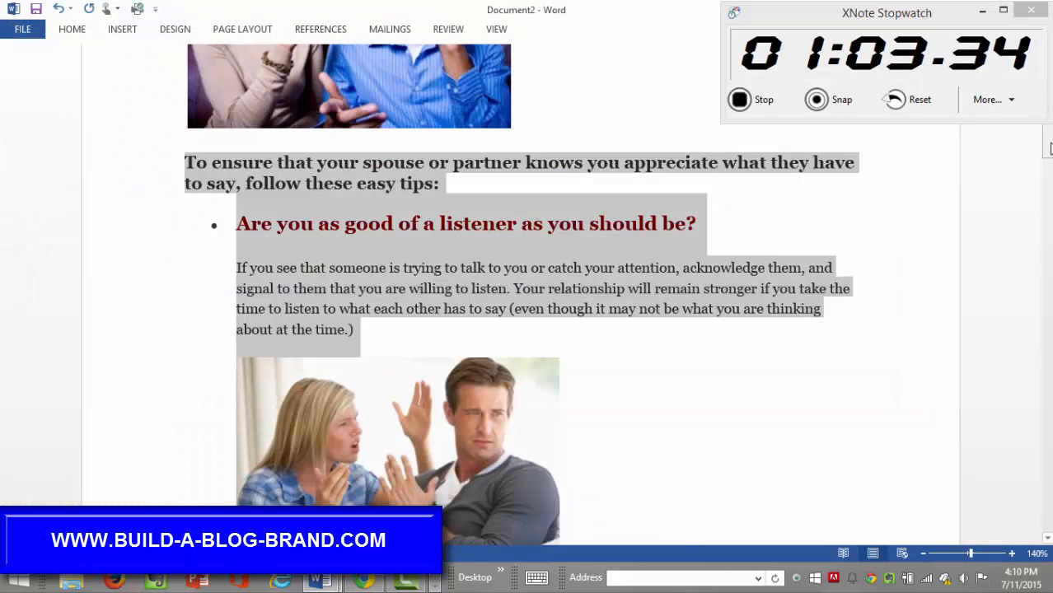
{"action": "scroll", "scroll_direction": "down", "scroll_amount": 3}
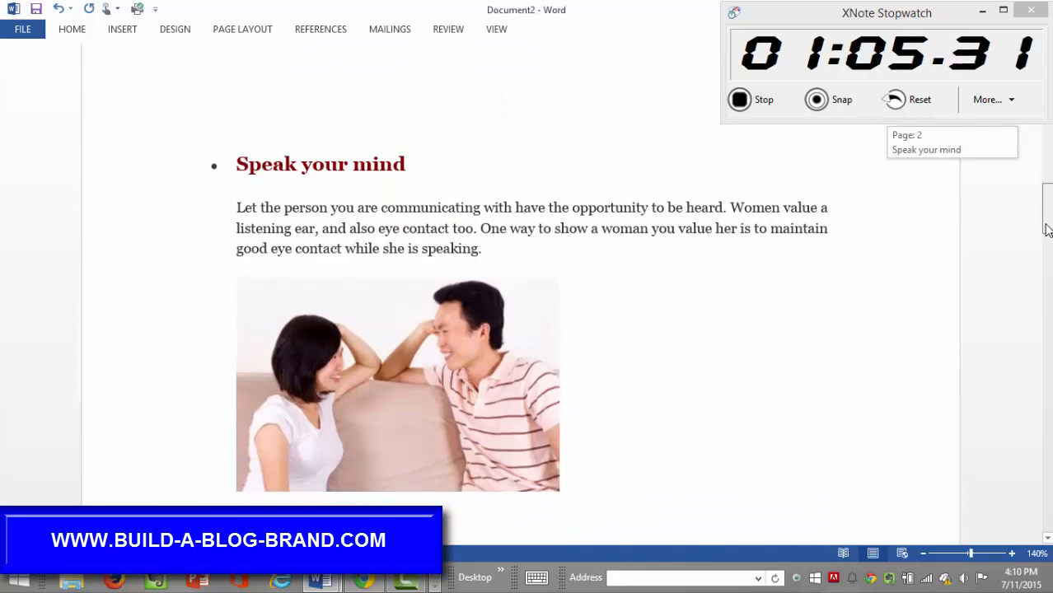
{"action": "scroll", "scroll_direction": "down", "scroll_amount": 3}
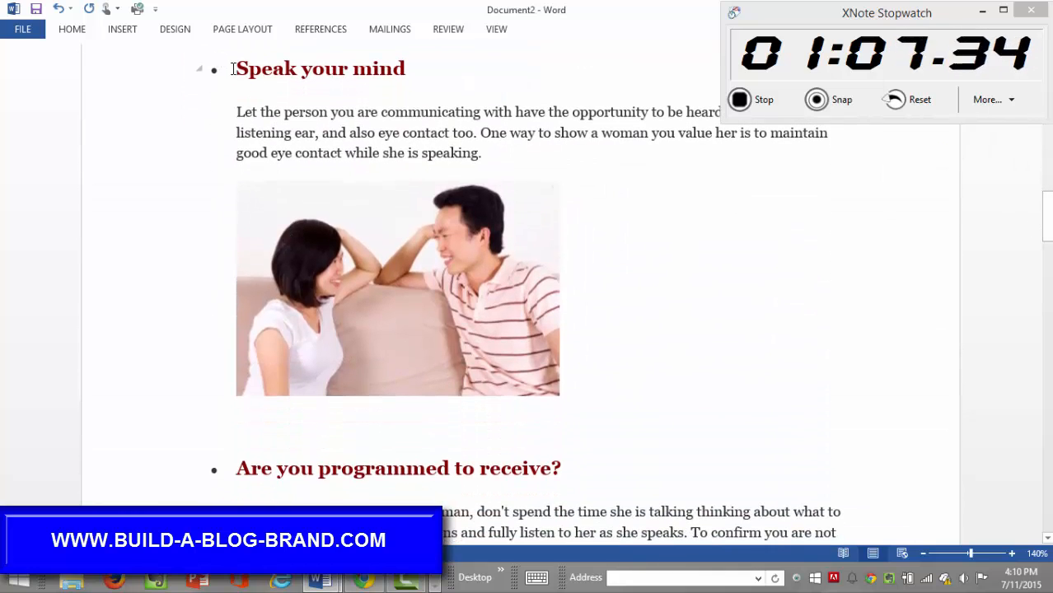
{"action": "left_click_drag", "start_coordinate": [235, 68], "coordinate": [488, 152]}
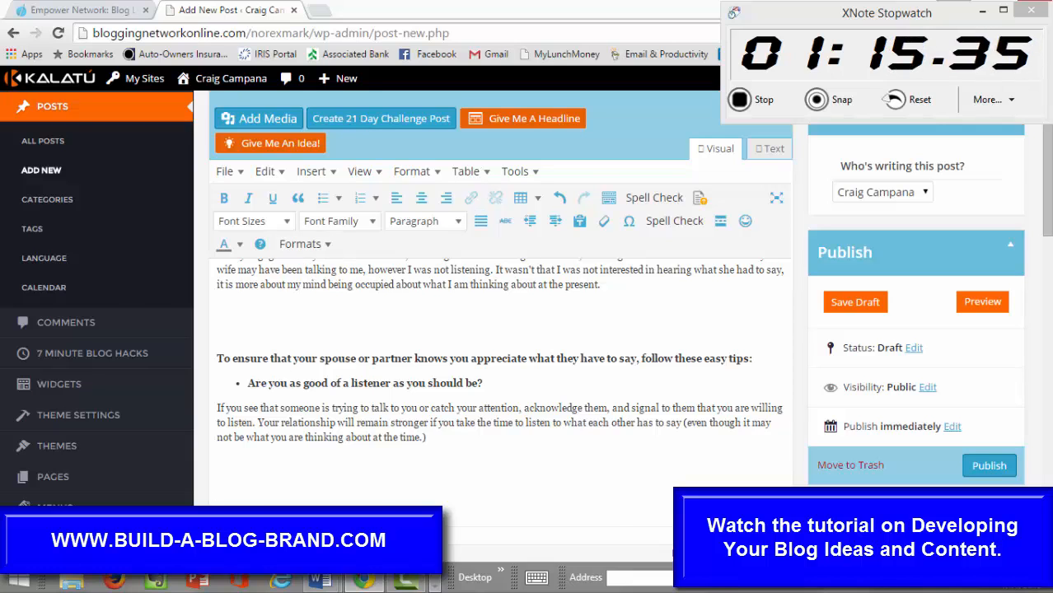
Step: Select the 'Are you programmed to receive?' tip in the Word draft
{"action": "scroll", "scroll_direction": "down", "scroll_amount": 3}
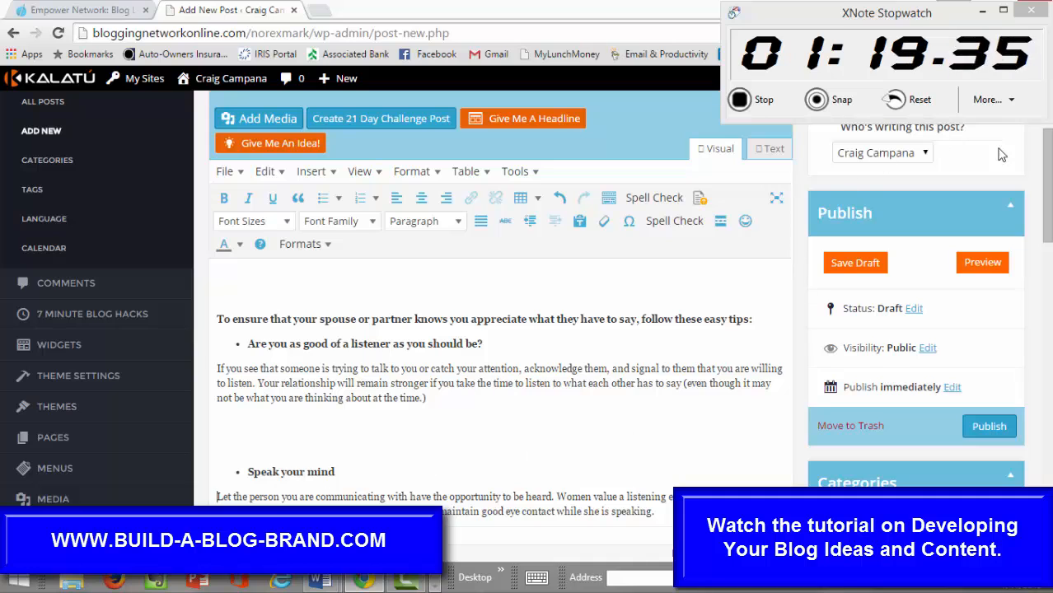
{"action": "scroll", "scroll_direction": "down", "scroll_amount": 3}
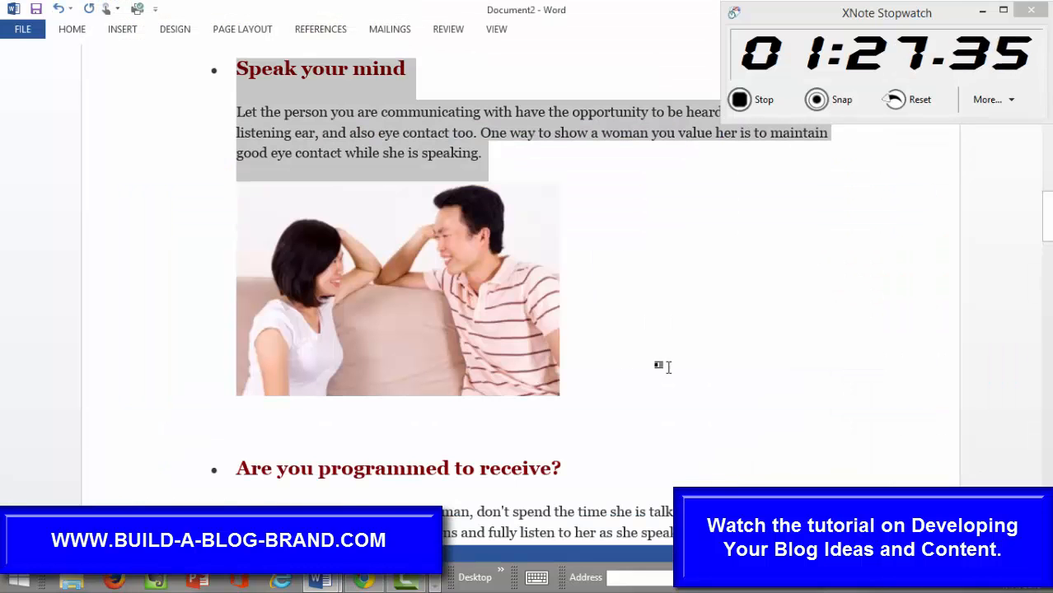
{"action": "scroll", "scroll_direction": "down", "scroll_amount": 3}
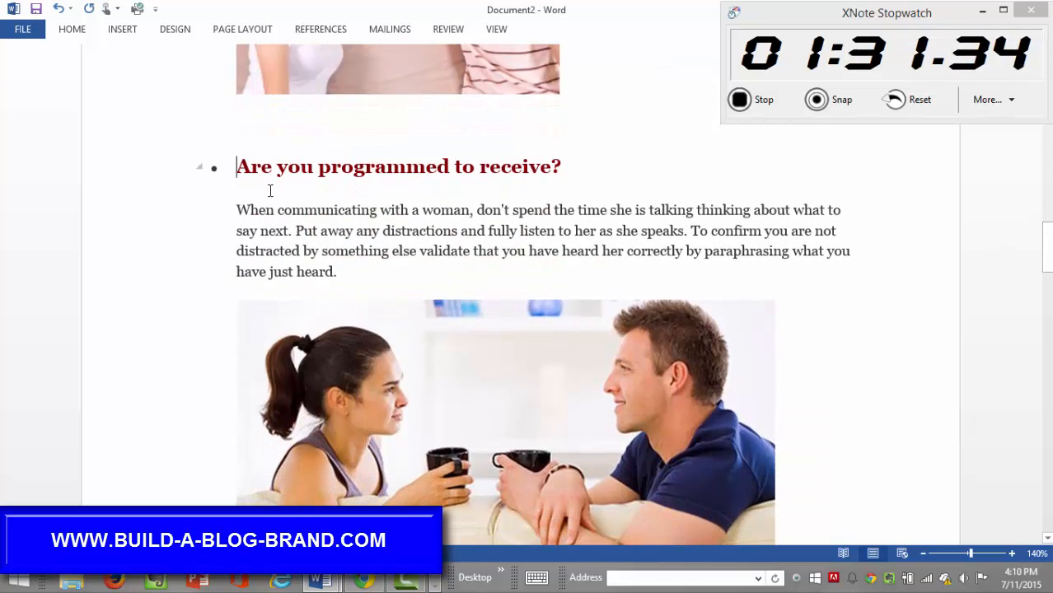
{"action": "left_click_drag", "start_coordinate": [236, 166], "coordinate": [335, 271]}
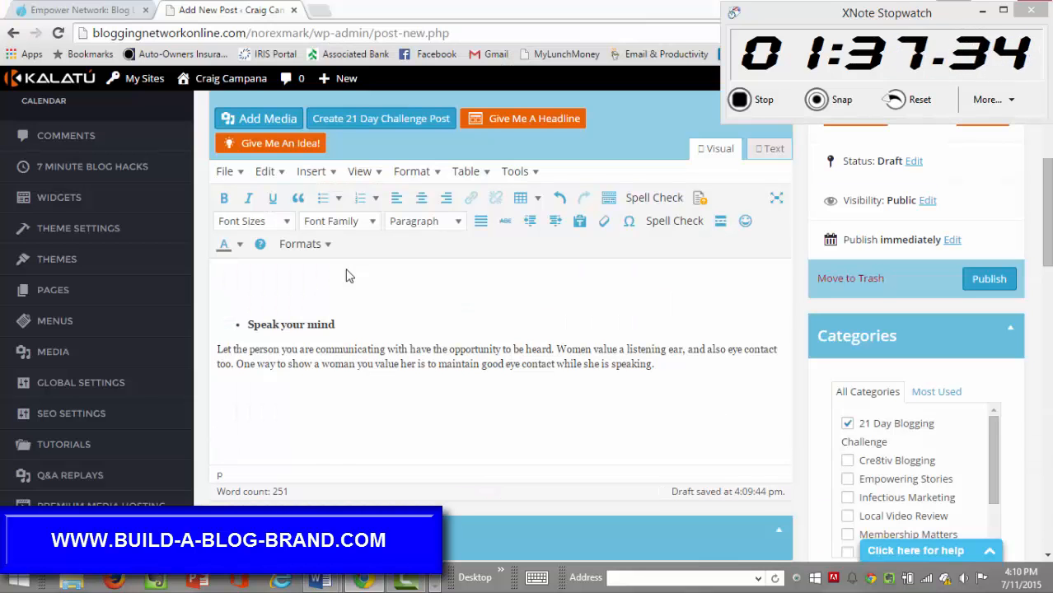
{"action": "key", "text": "alt+tab"}
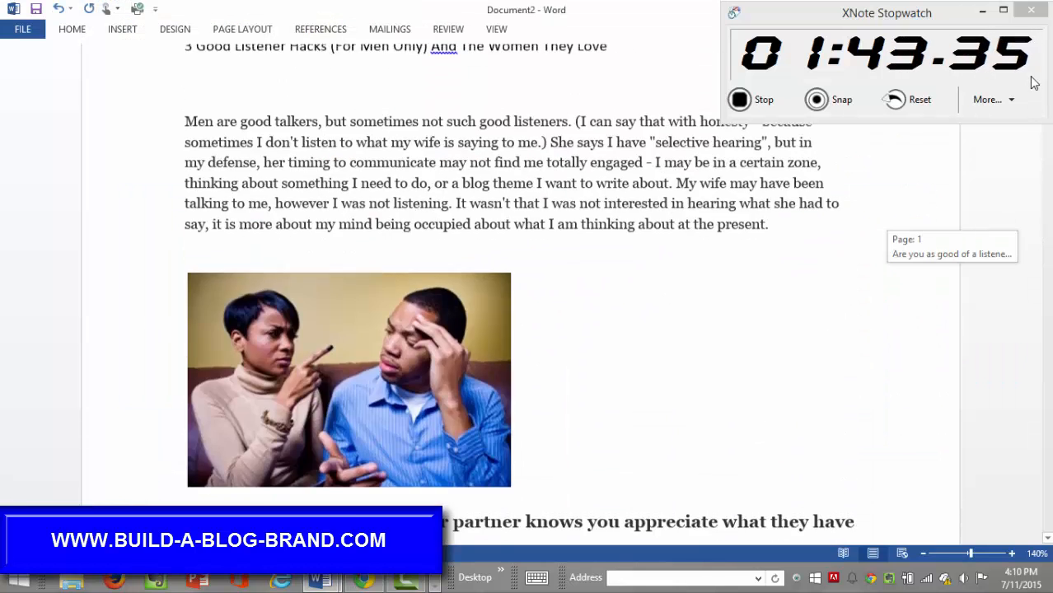
Step: Select the closing paragraphs about employing the tips on the draft's last page
{"action": "scroll", "scroll_direction": "down", "scroll_amount": 3}
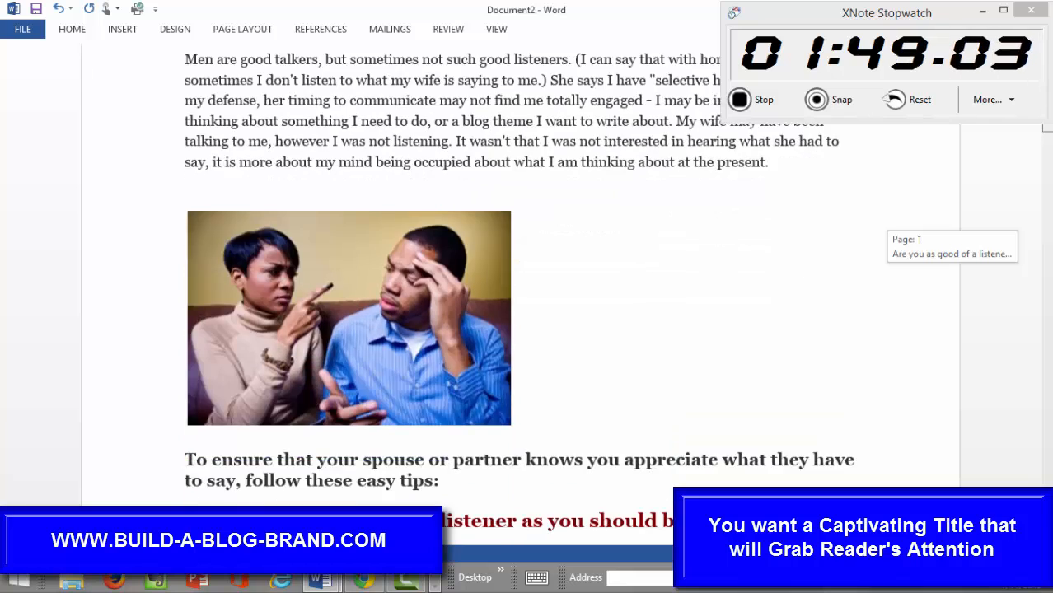
{"action": "scroll", "scroll_direction": "down", "scroll_amount": 3}
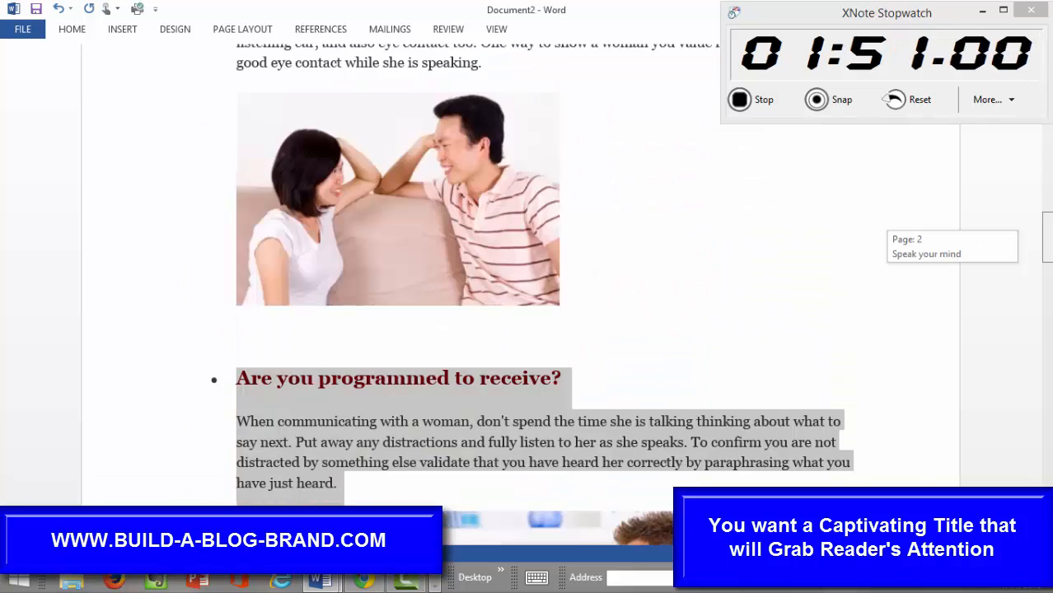
{"action": "scroll", "scroll_direction": "down", "scroll_amount": 3}
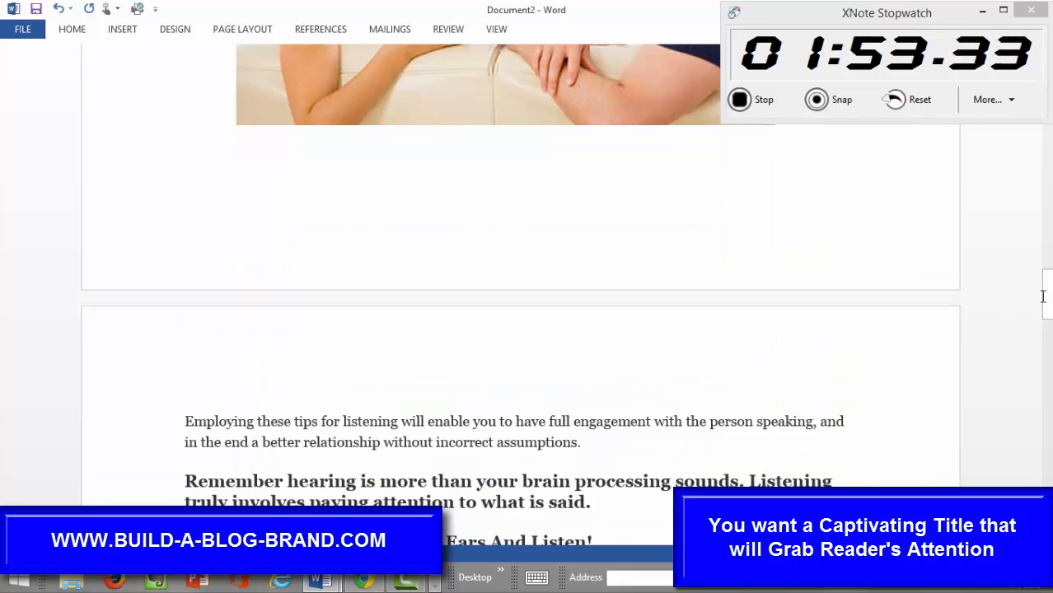
{"action": "scroll", "scroll_direction": "down", "scroll_amount": 3}
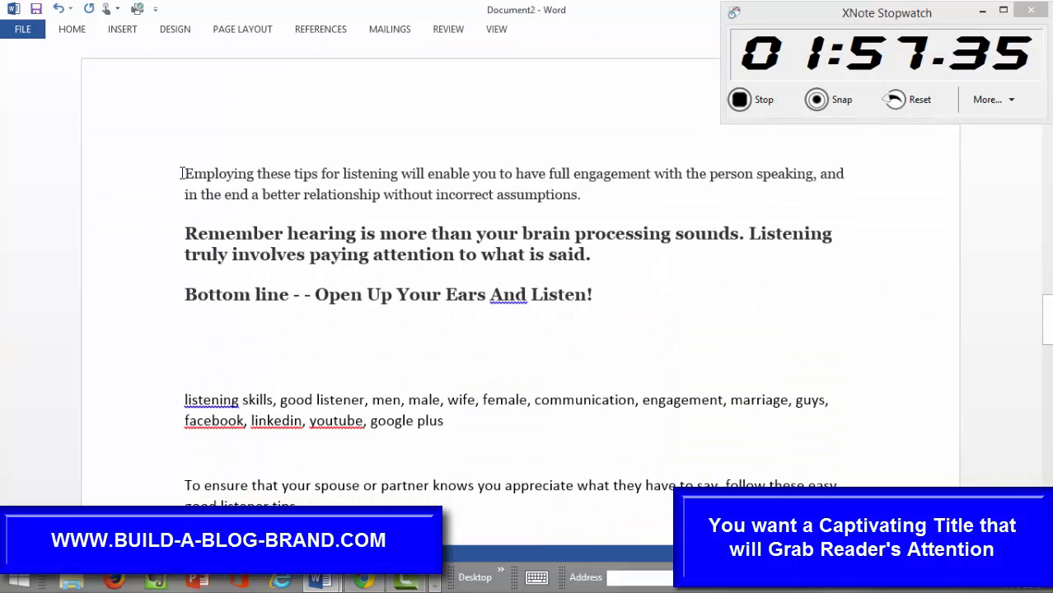
{"action": "left_click_drag", "start_coordinate": [183, 173], "coordinate": [593, 294]}
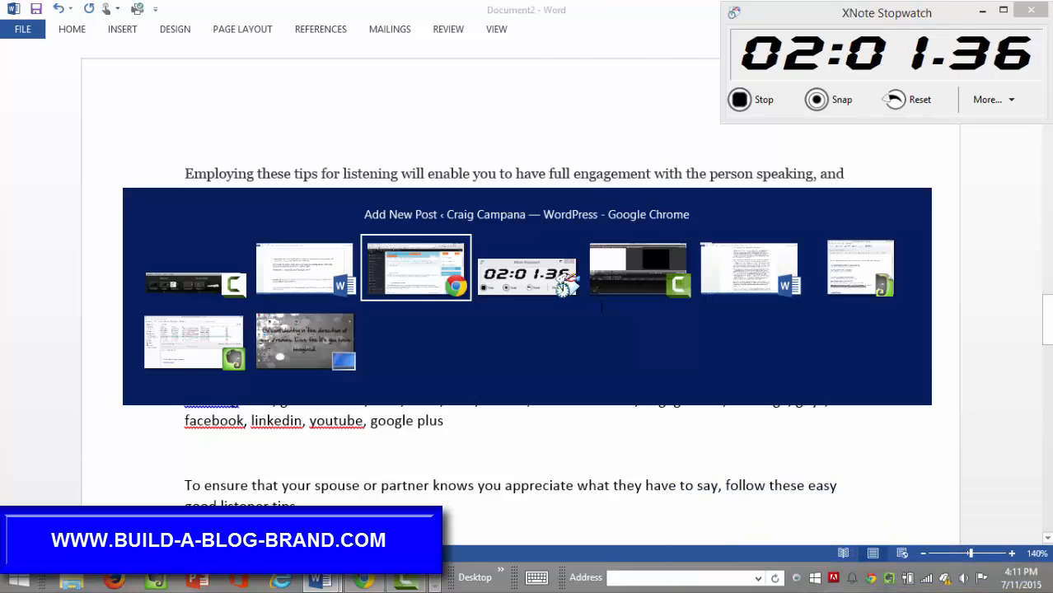
{"action": "left_click", "coordinate": [416, 268]}
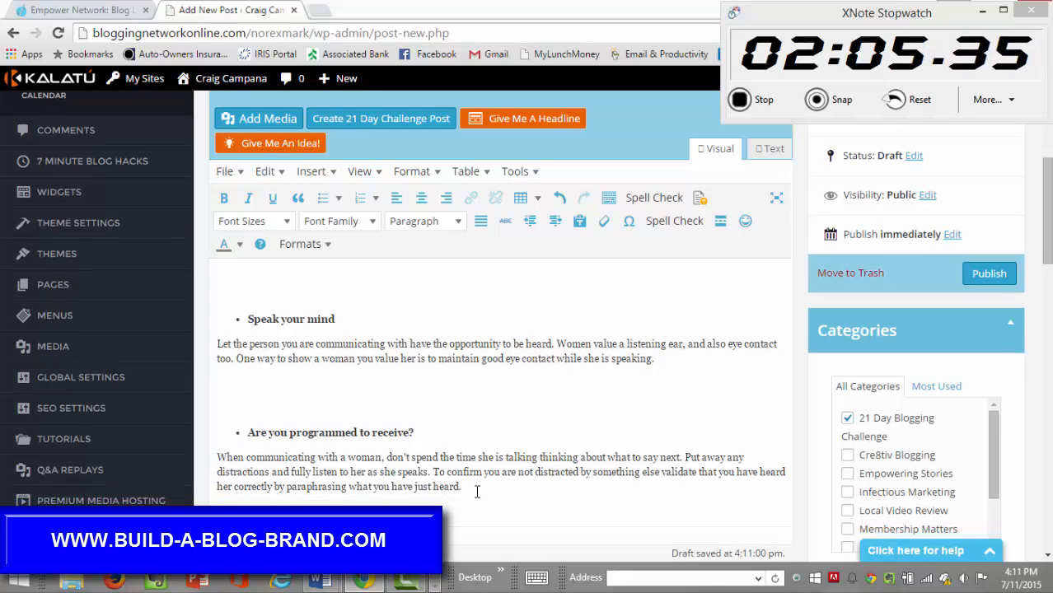
{"action": "scroll", "scroll_direction": "down", "scroll_amount": 3}
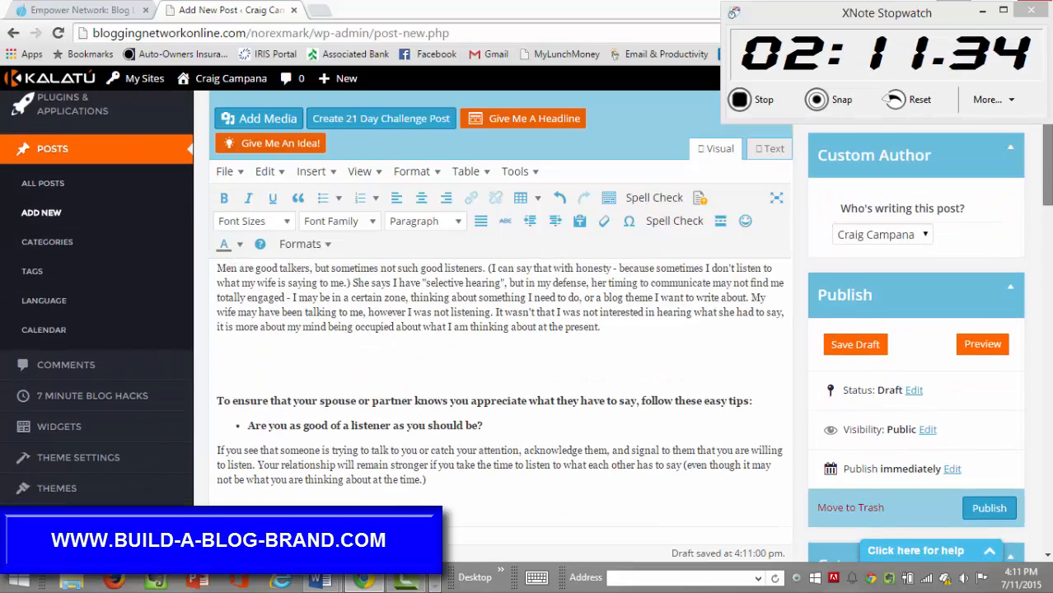
{"action": "scroll", "scroll_direction": "down", "scroll_amount": 3}
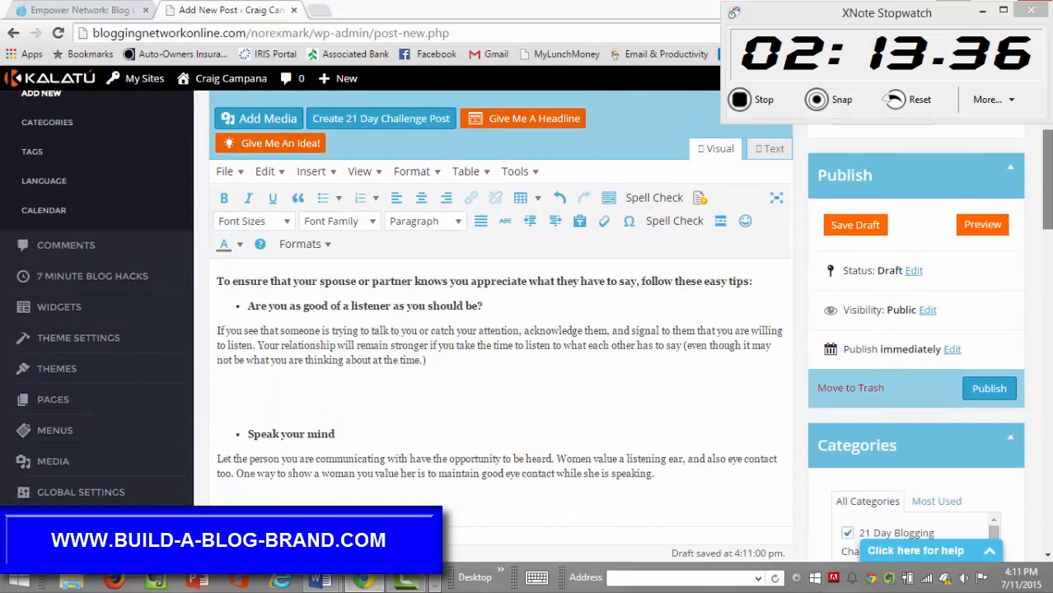
{"action": "scroll", "scroll_direction": "down", "scroll_amount": 3}
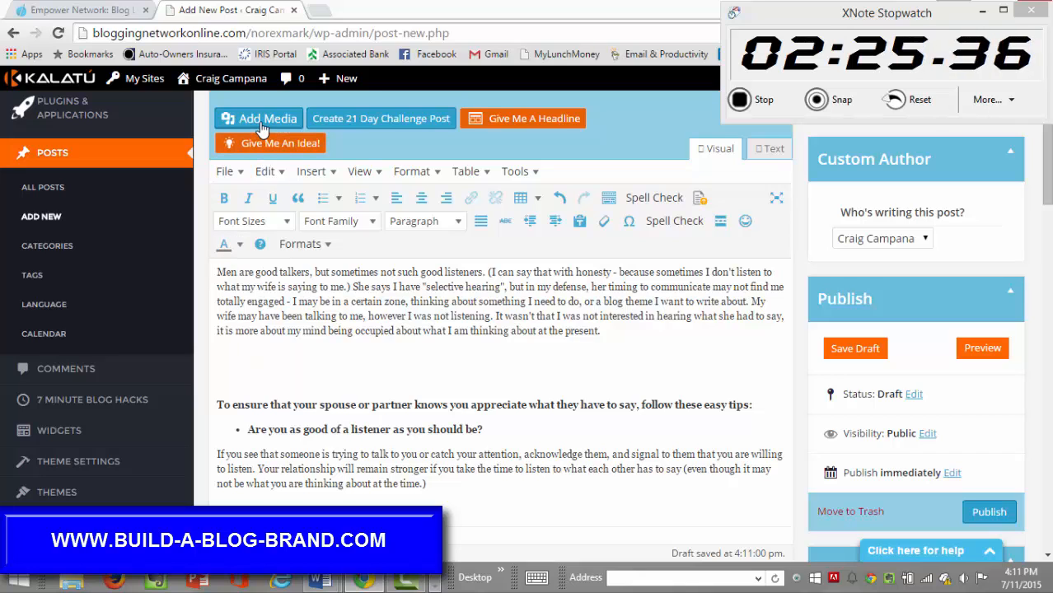
{"action": "mouse_move", "coordinate": [264, 124]}
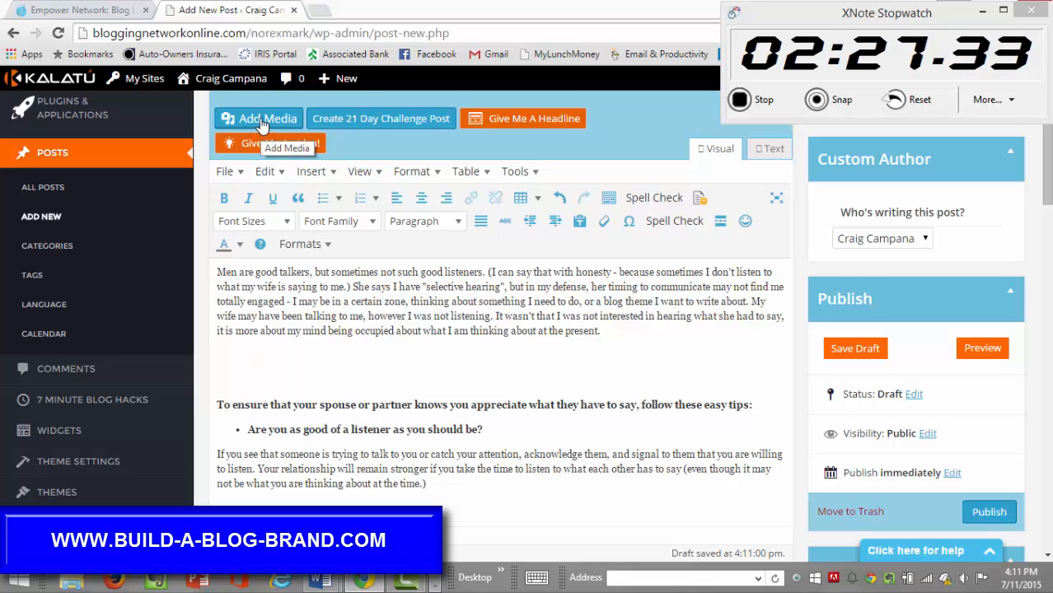
Step: Insert the Media Library photo of the woman pointing at the frustrated man
{"action": "left_click", "coordinate": [258, 118]}
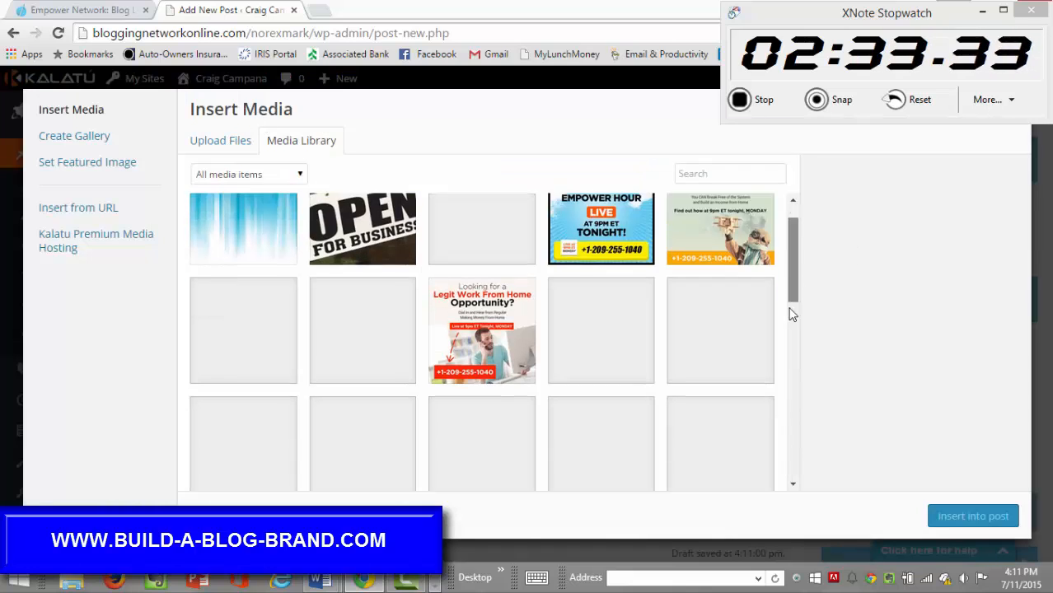
{"action": "scroll", "scroll_direction": "down", "scroll_amount": 3}
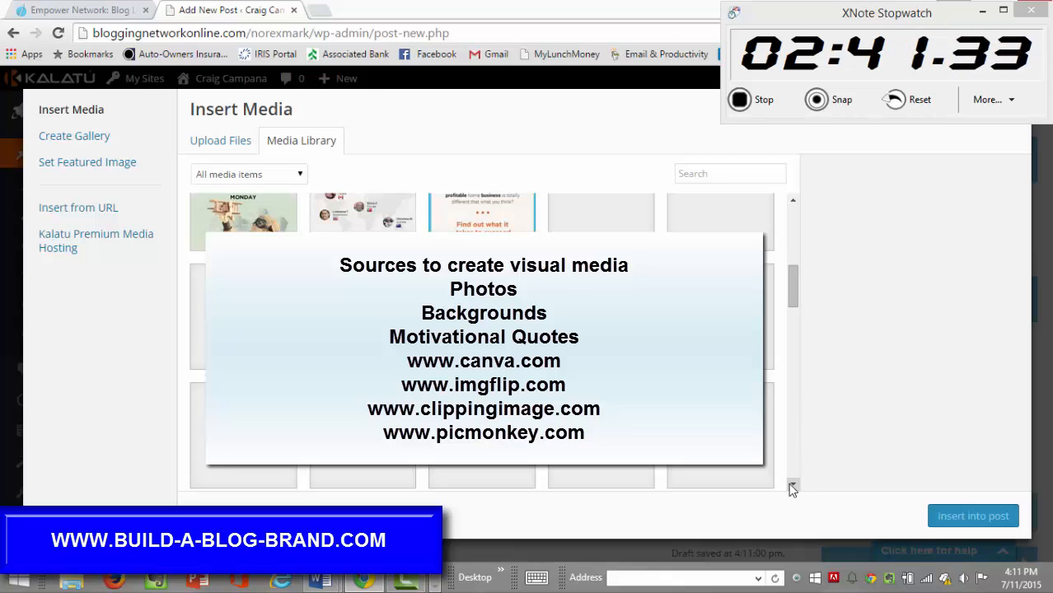
{"action": "scroll", "scroll_direction": "down", "scroll_amount": 3}
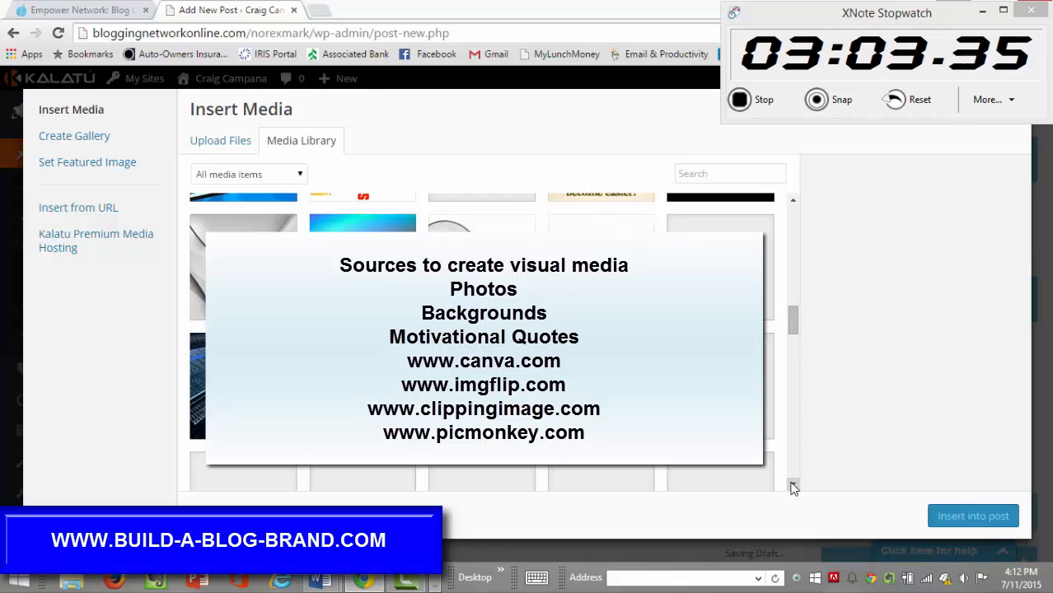
{"action": "scroll", "scroll_direction": "down", "scroll_amount": 3}
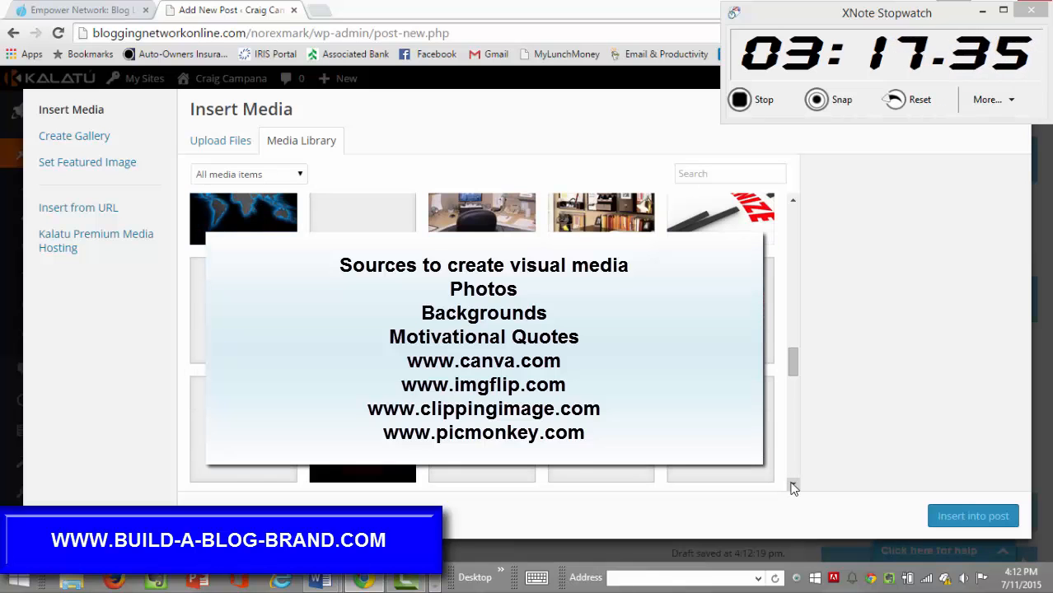
{"action": "scroll", "scroll_direction": "down", "scroll_amount": 3}
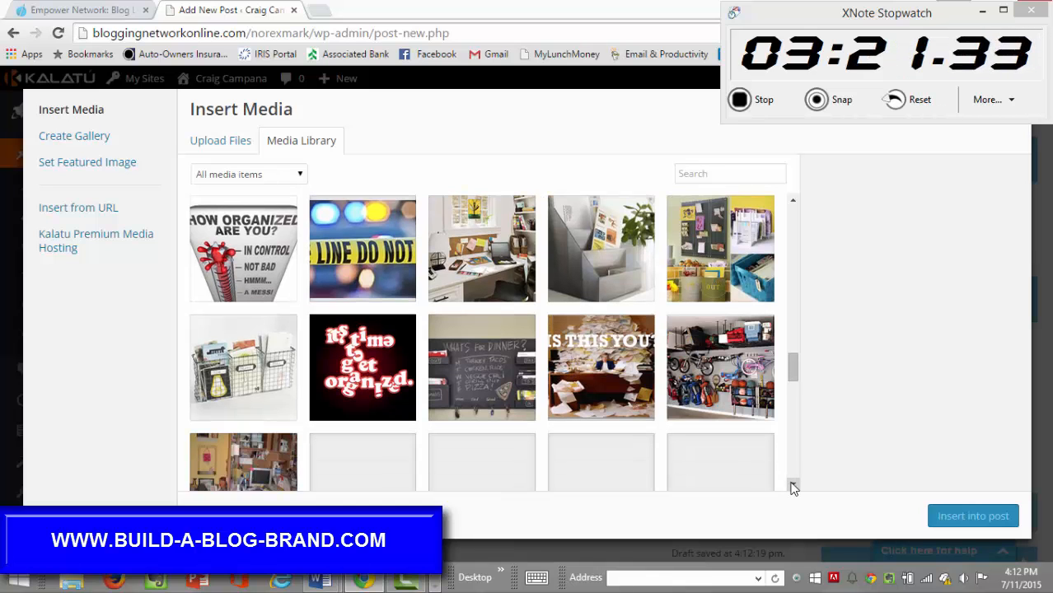
{"action": "scroll", "scroll_direction": "down", "scroll_amount": 3}
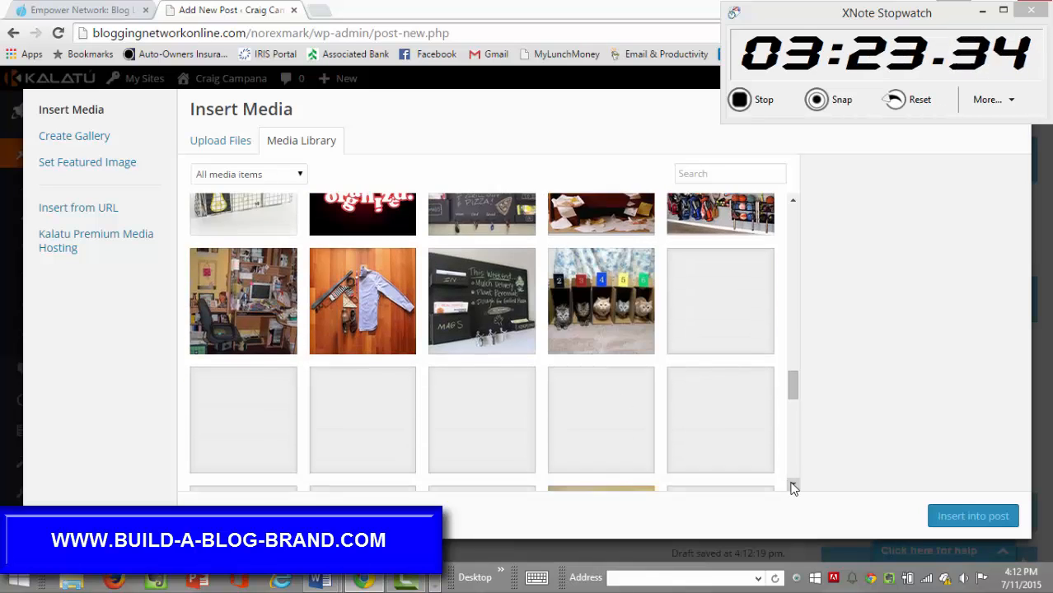
{"action": "scroll", "scroll_direction": "down", "scroll_amount": 3}
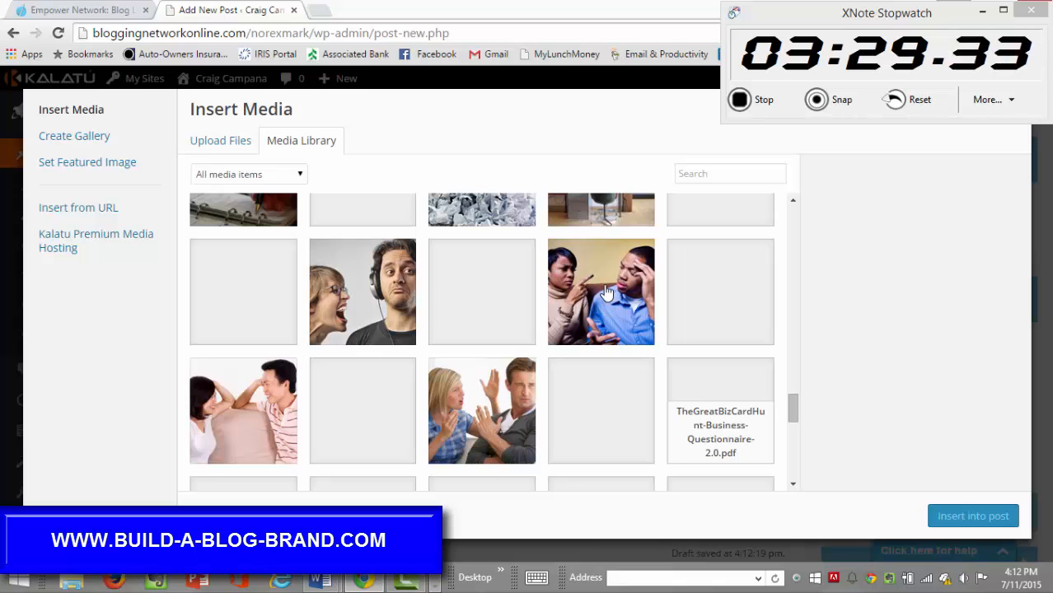
{"action": "left_click", "coordinate": [601, 292]}
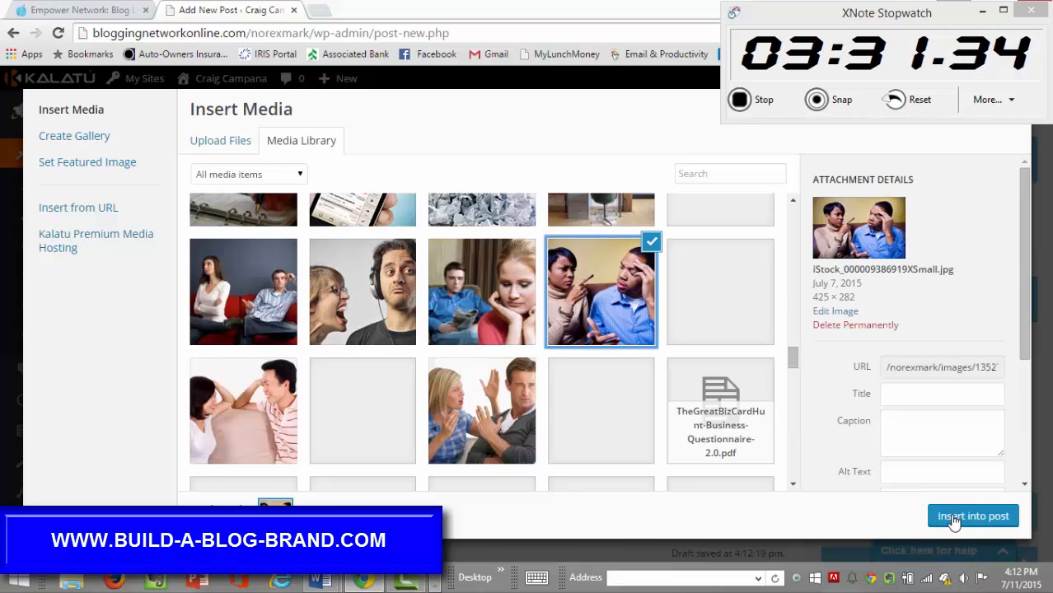
{"action": "left_click", "coordinate": [972, 516]}
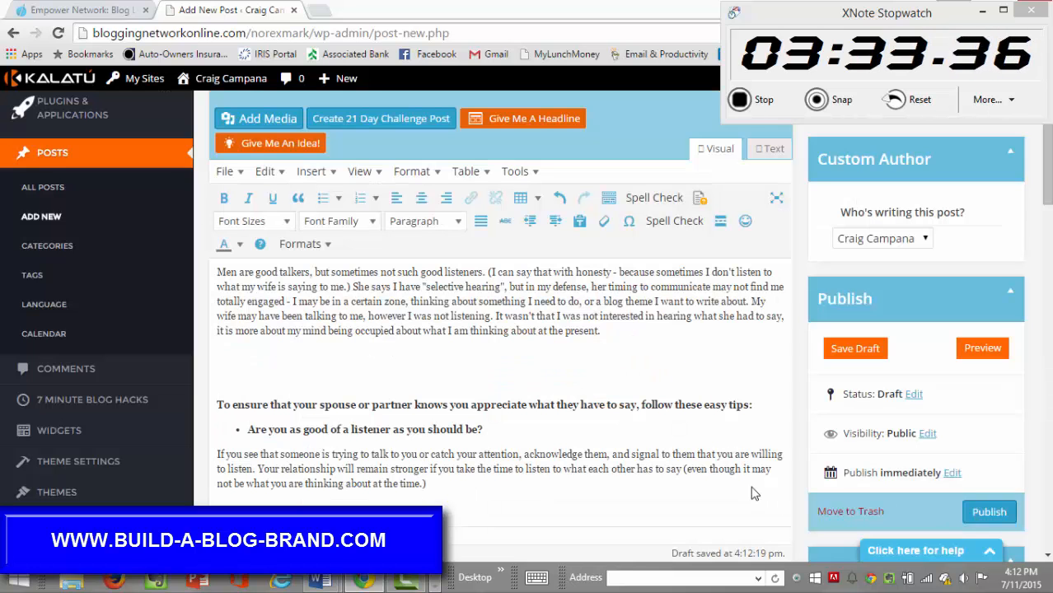
Step: Center-align the pointing-woman photo above the easy-tips introduction line
{"action": "scroll", "scroll_direction": "down", "scroll_amount": 3}
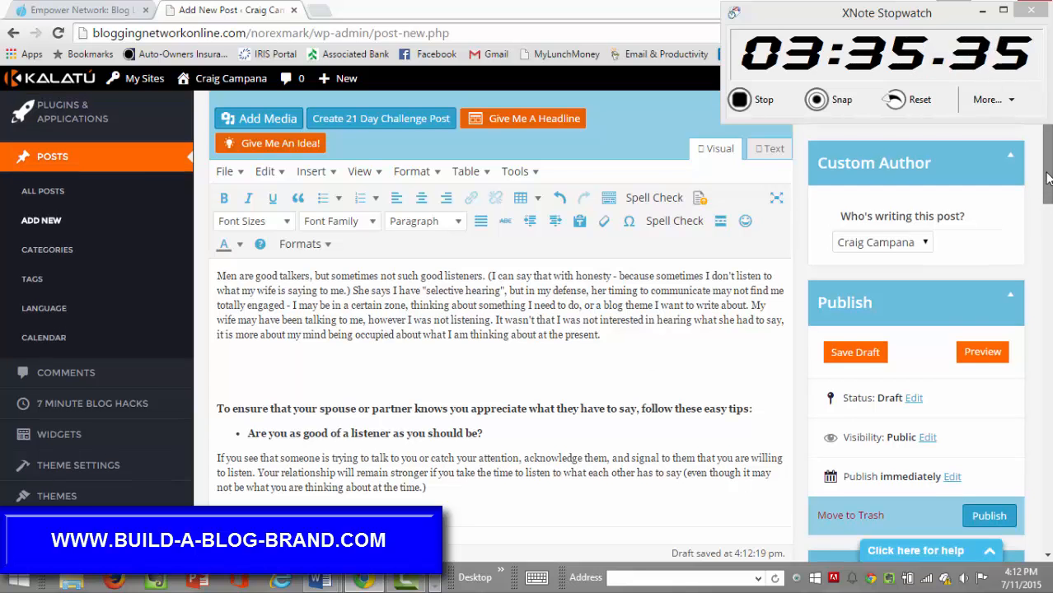
{"action": "scroll", "scroll_direction": "down", "scroll_amount": 3}
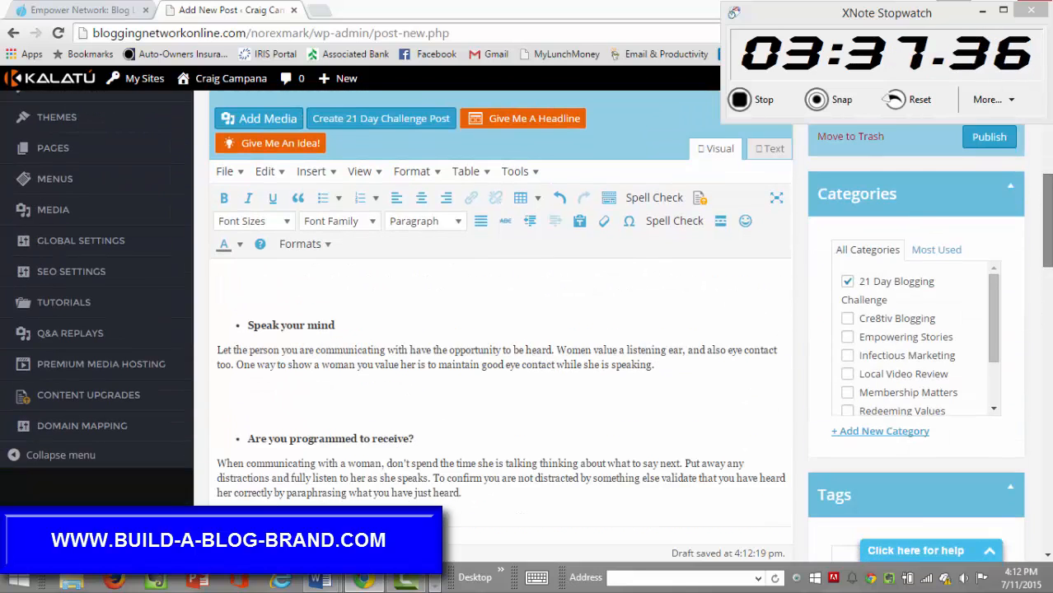
{"action": "scroll", "scroll_direction": "down", "scroll_amount": 3}
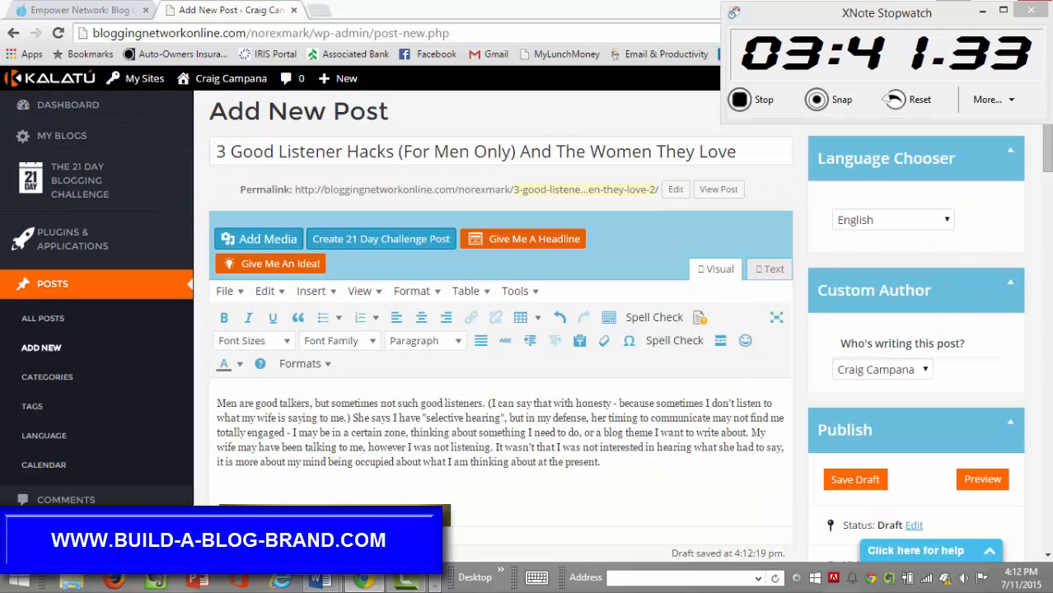
{"action": "scroll", "scroll_direction": "down", "scroll_amount": 3}
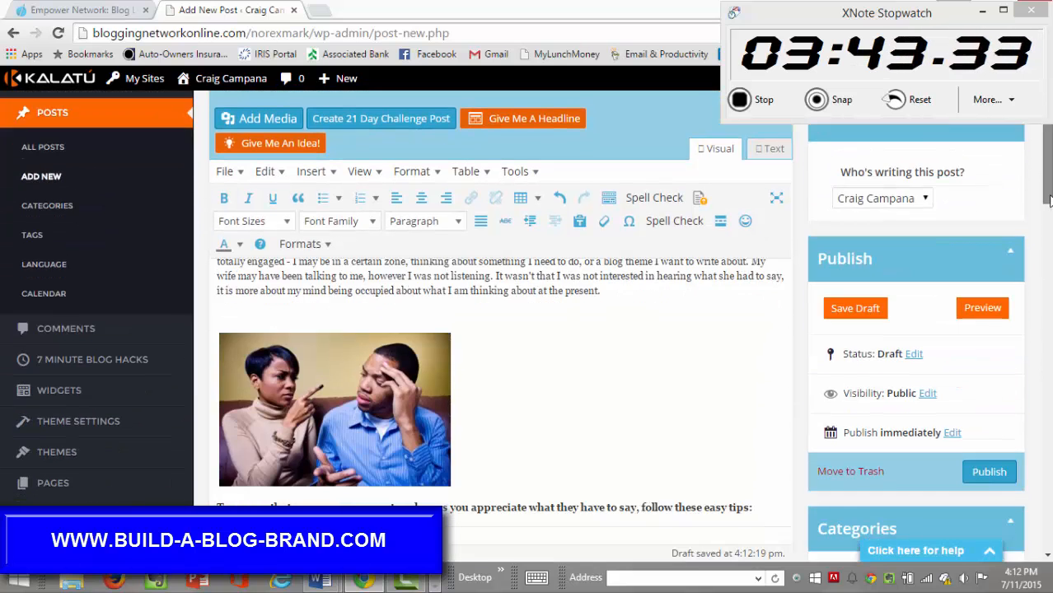
{"action": "left_click", "coordinate": [335, 410]}
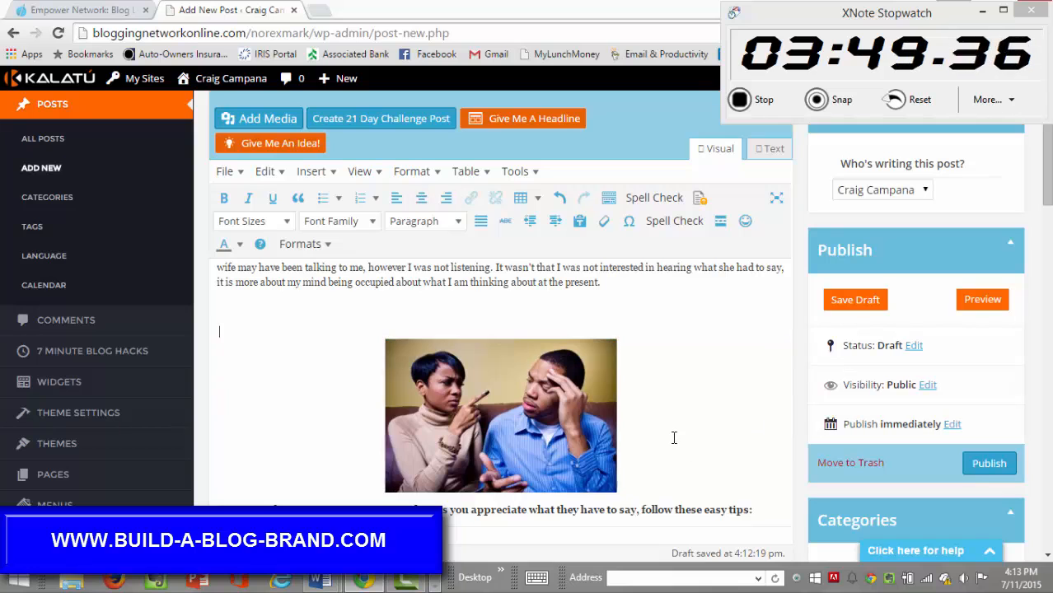
{"action": "scroll", "scroll_direction": "down", "scroll_amount": 3}
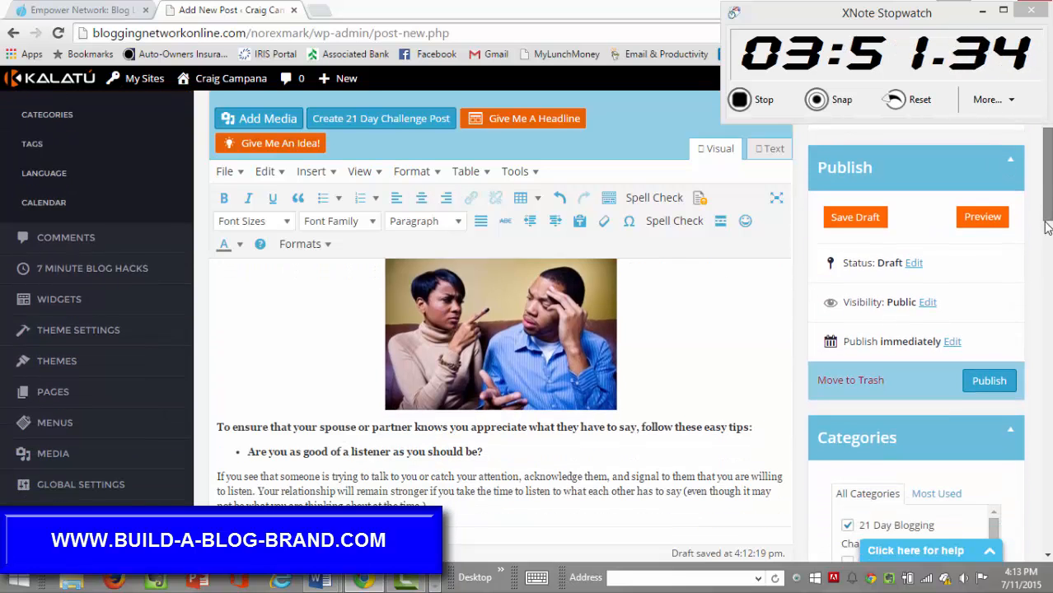
{"action": "scroll", "scroll_direction": "down", "scroll_amount": 3}
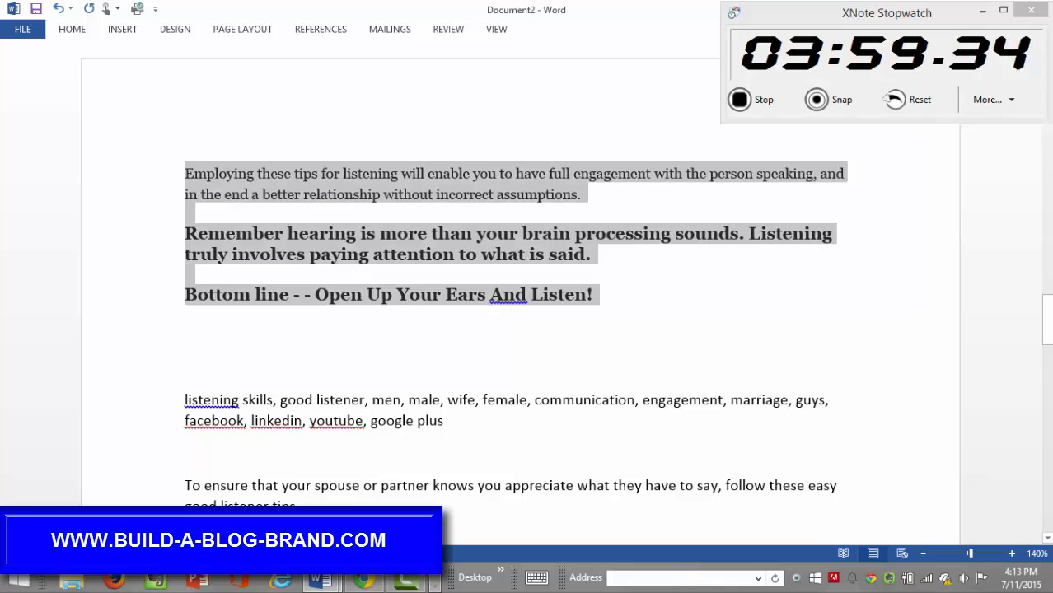
{"action": "scroll", "scroll_direction": "down", "scroll_amount": 3}
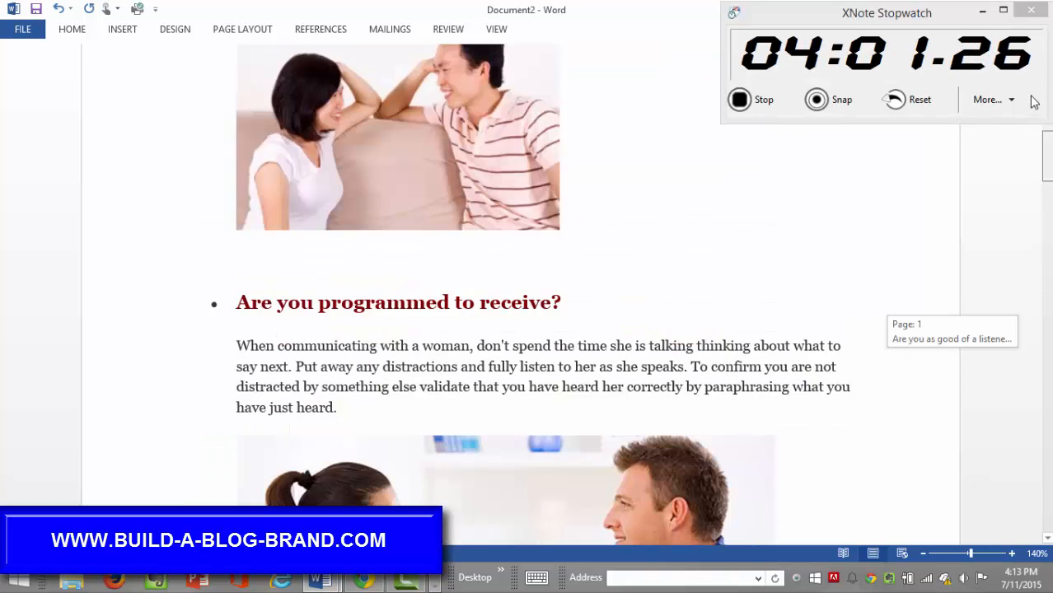
{"action": "scroll", "scroll_direction": "down", "scroll_amount": 3}
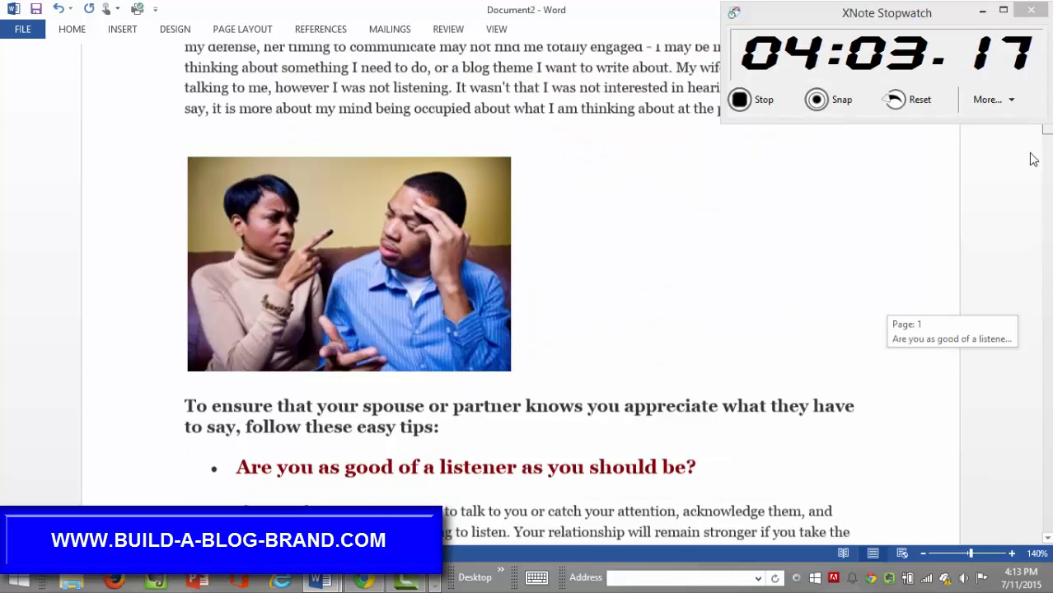
{"action": "scroll", "scroll_direction": "down", "scroll_amount": 3}
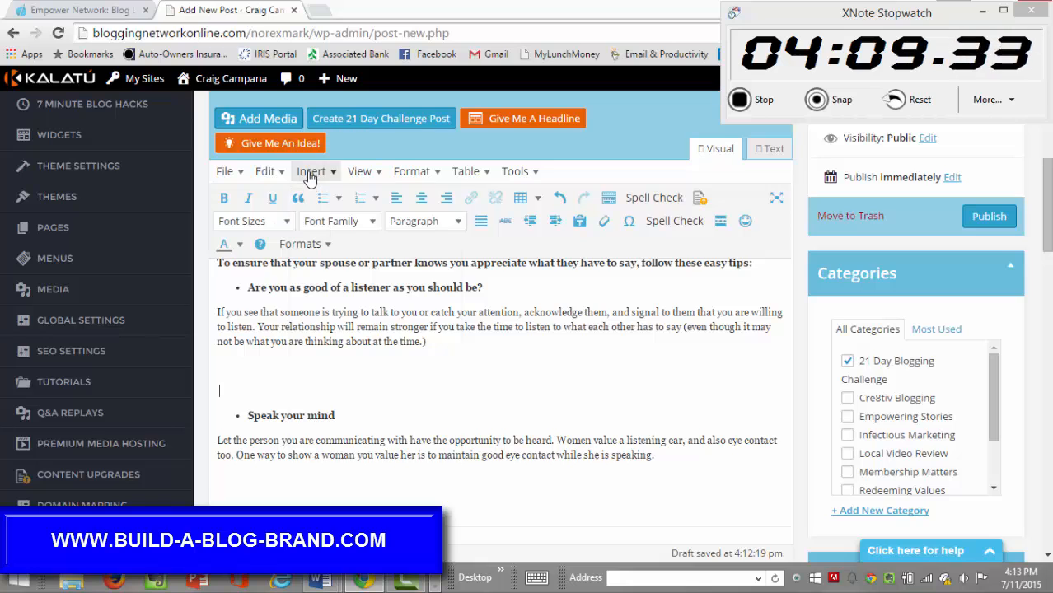
Step: Insert the arguing-couple photo from the Media Library after the first tip's paragraph
{"action": "left_click", "coordinate": [312, 171]}
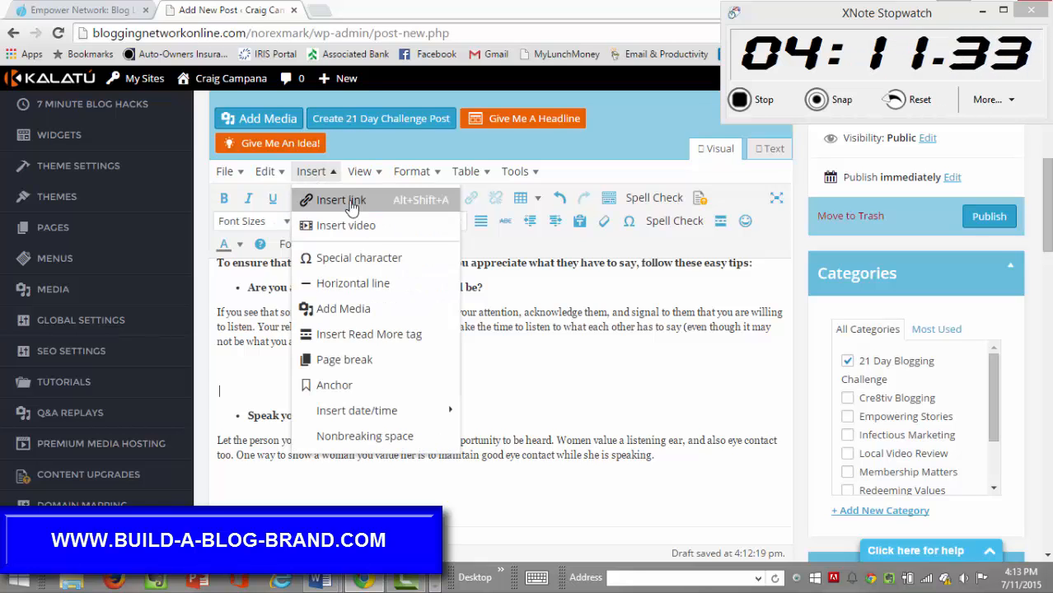
{"action": "left_click", "coordinate": [343, 308]}
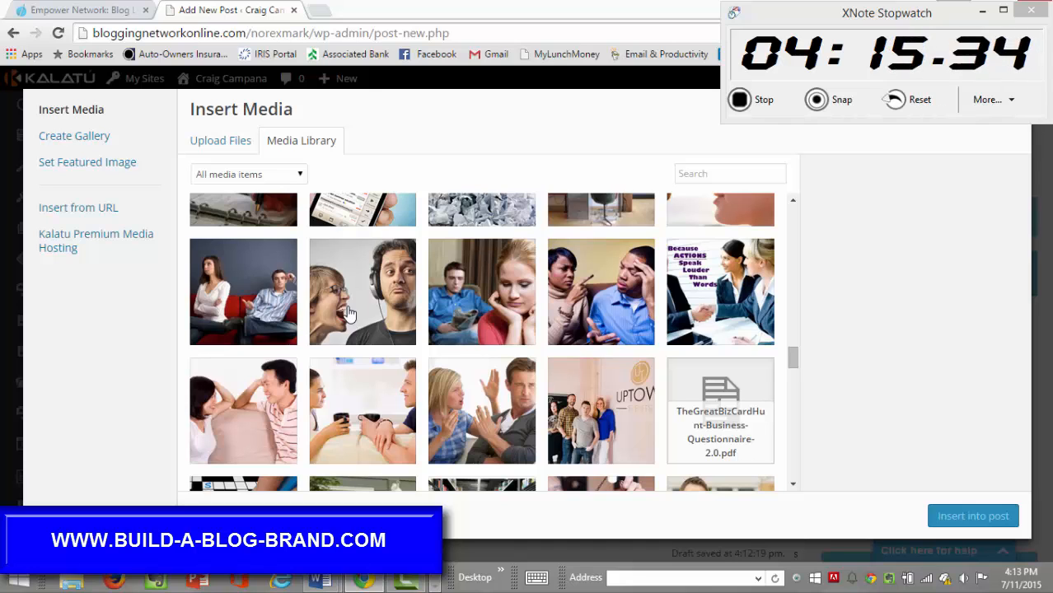
{"action": "left_click", "coordinate": [481, 410]}
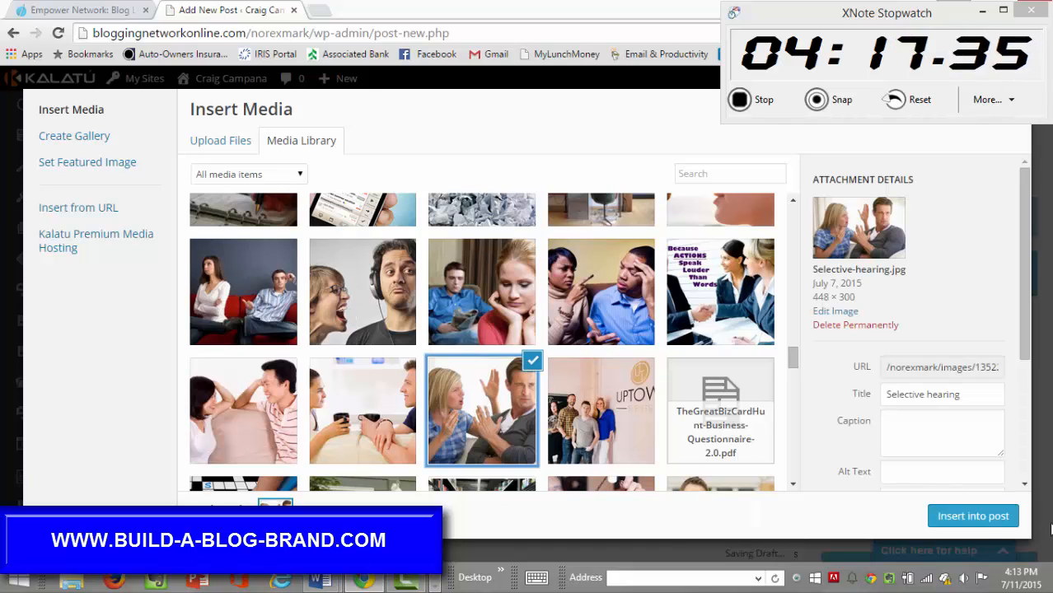
{"action": "left_click", "coordinate": [973, 515]}
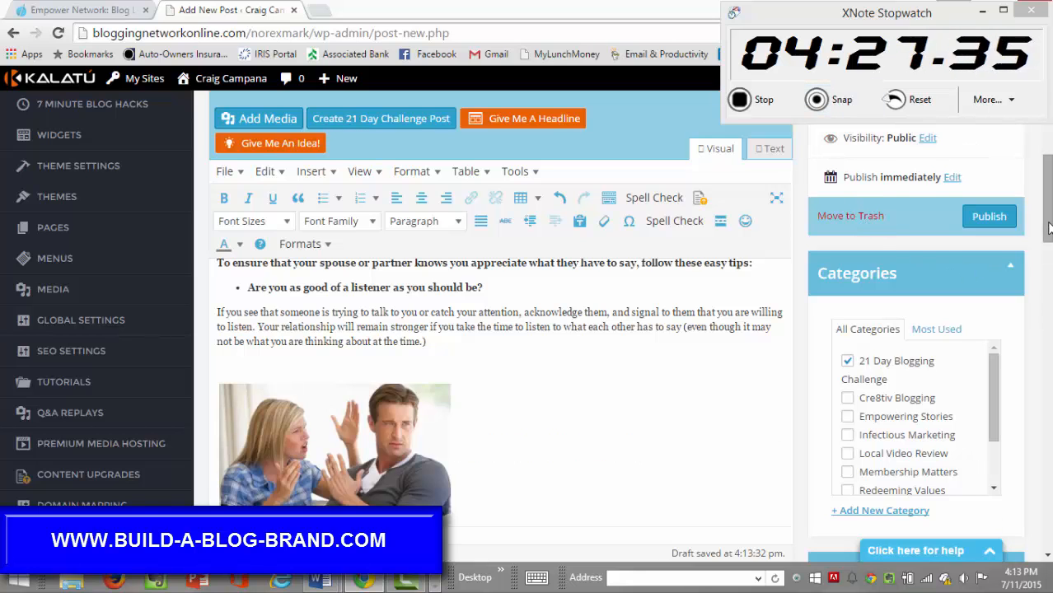
Step: Center-align the arguing-couple photo above the Speak your mind tip
{"action": "scroll", "scroll_direction": "down", "scroll_amount": 3}
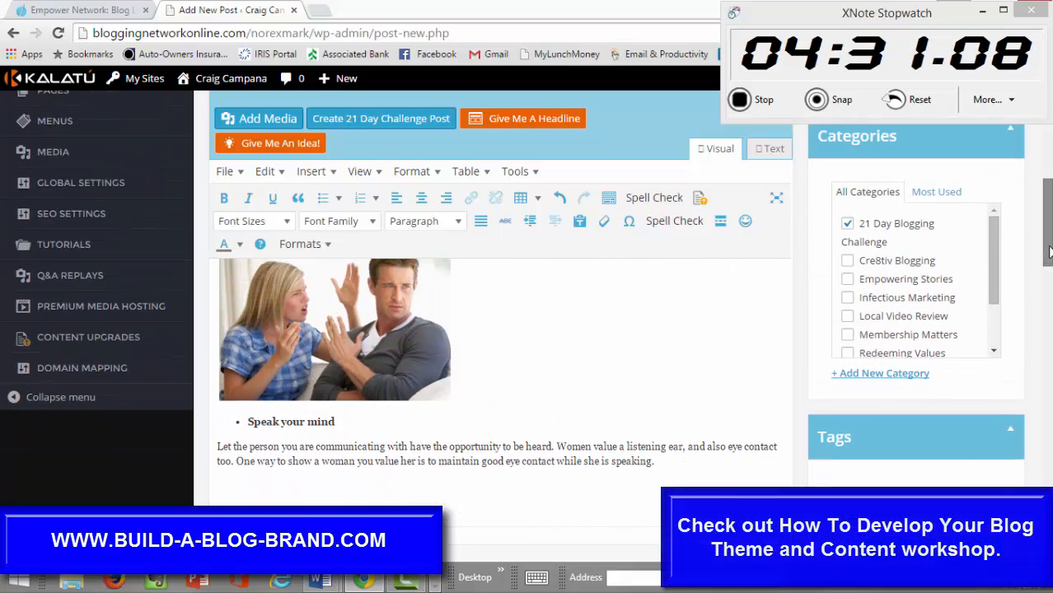
{"action": "left_click", "coordinate": [335, 329]}
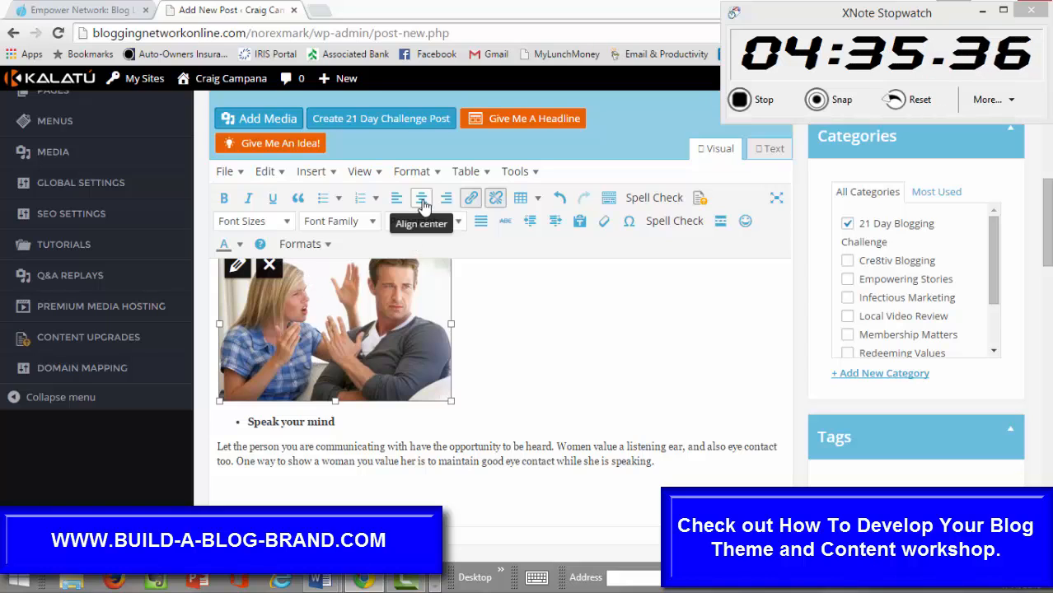
{"action": "left_click", "coordinate": [422, 197]}
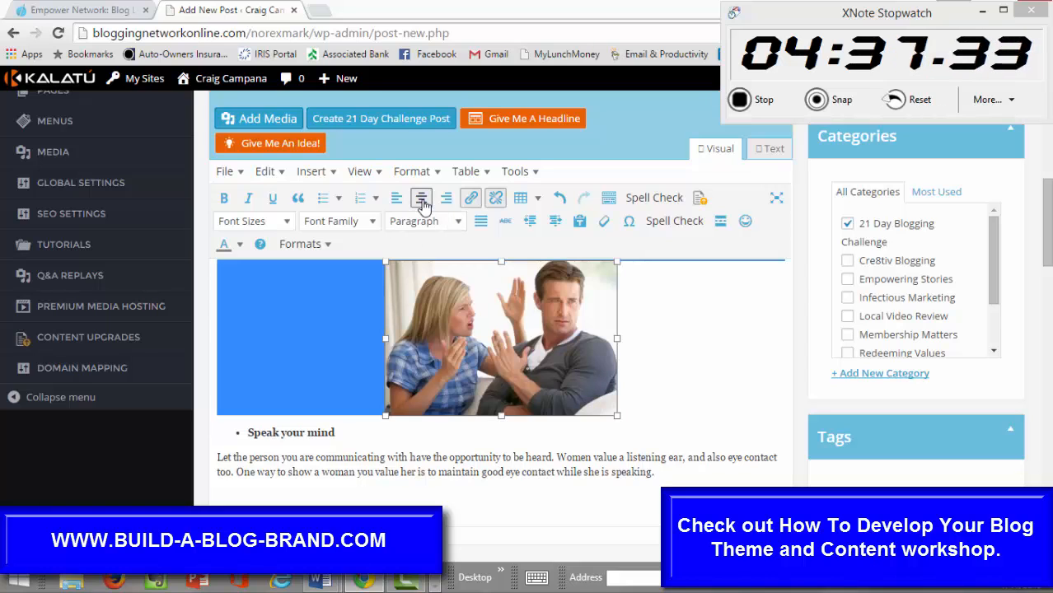
{"action": "left_click", "coordinate": [421, 198]}
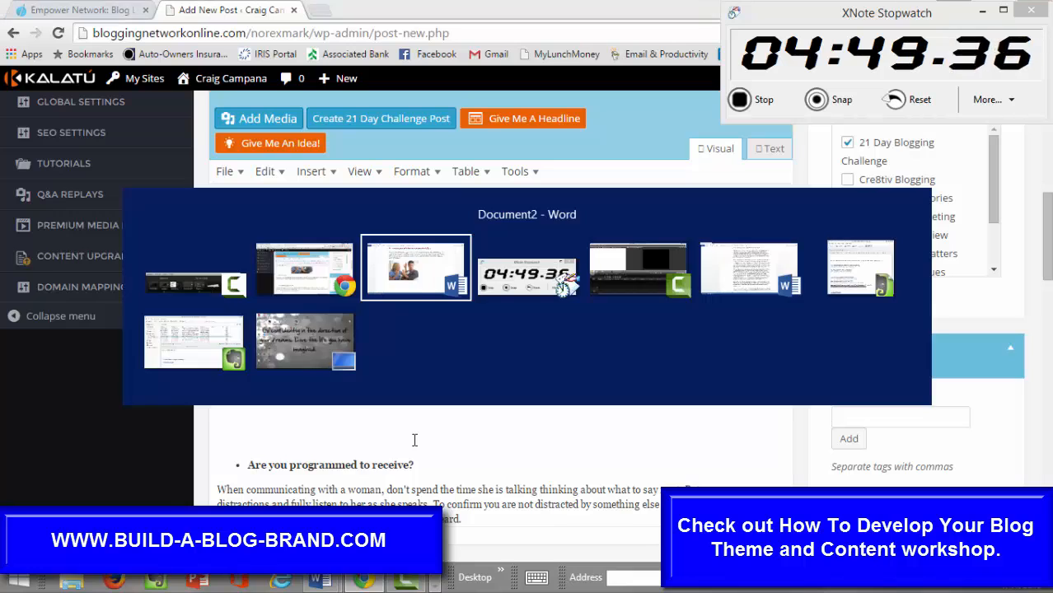
Step: Scroll the Word source document to the Speak your mind section
{"action": "left_click", "coordinate": [416, 268]}
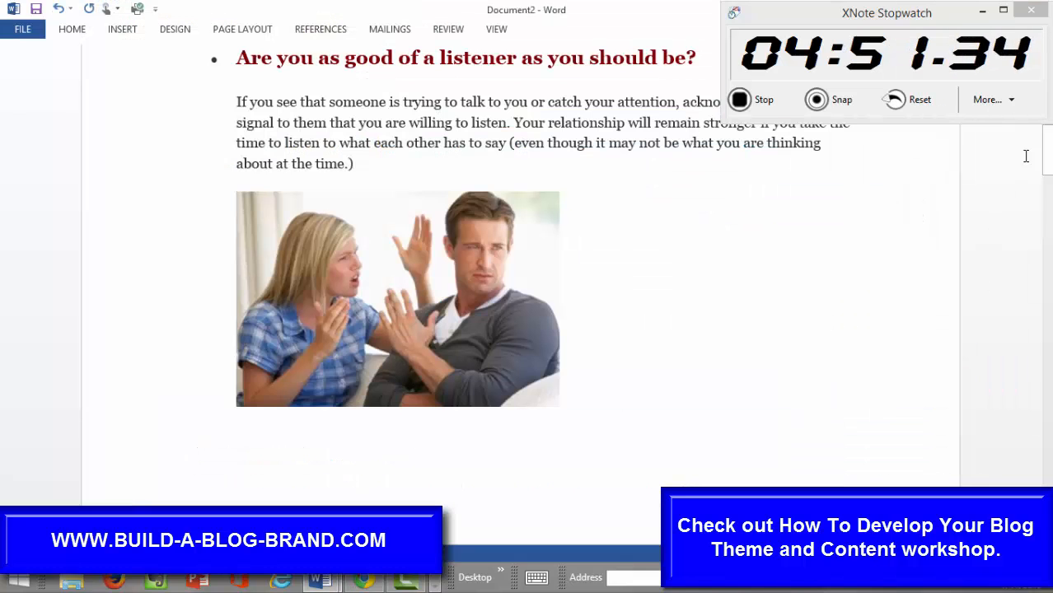
{"action": "scroll", "scroll_direction": "down", "scroll_amount": 3}
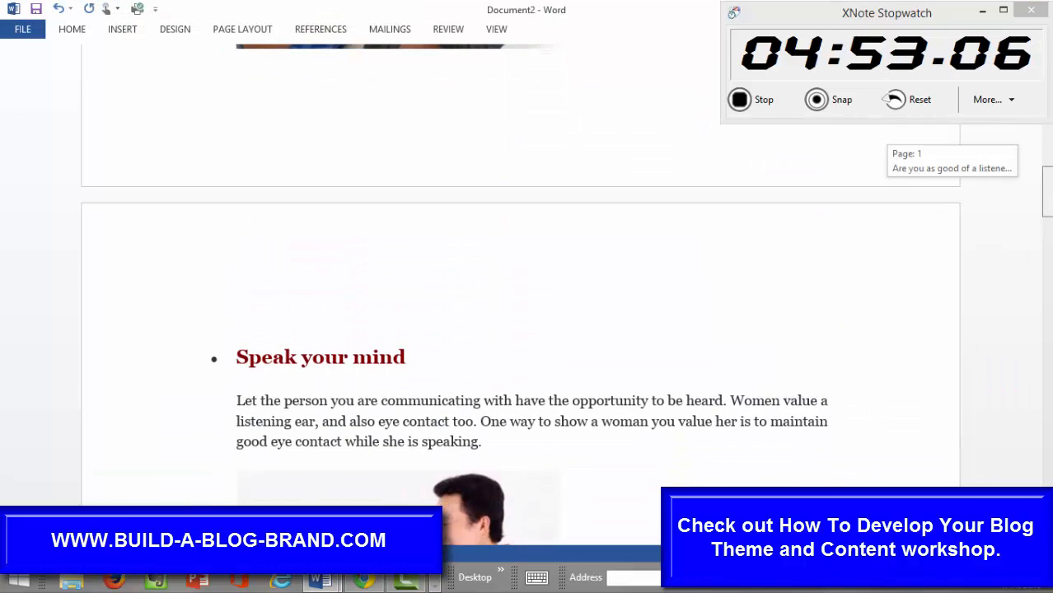
{"action": "scroll", "scroll_direction": "down", "scroll_amount": 3}
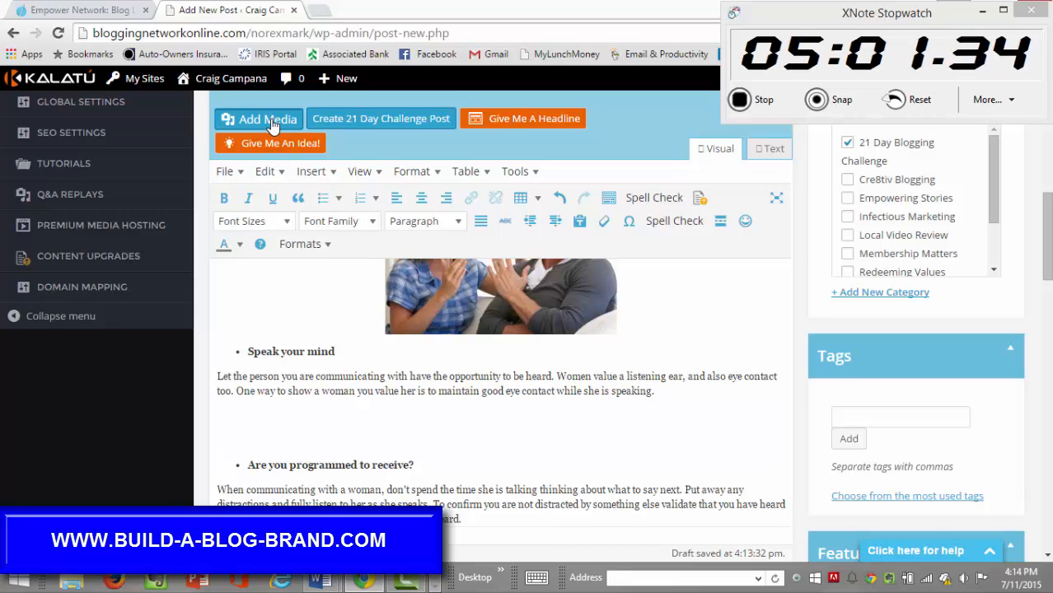
Step: Insert 85.jpg, the couple-on-sofa photo, centered below the Speak your mind paragraph
{"action": "left_click", "coordinate": [258, 119]}
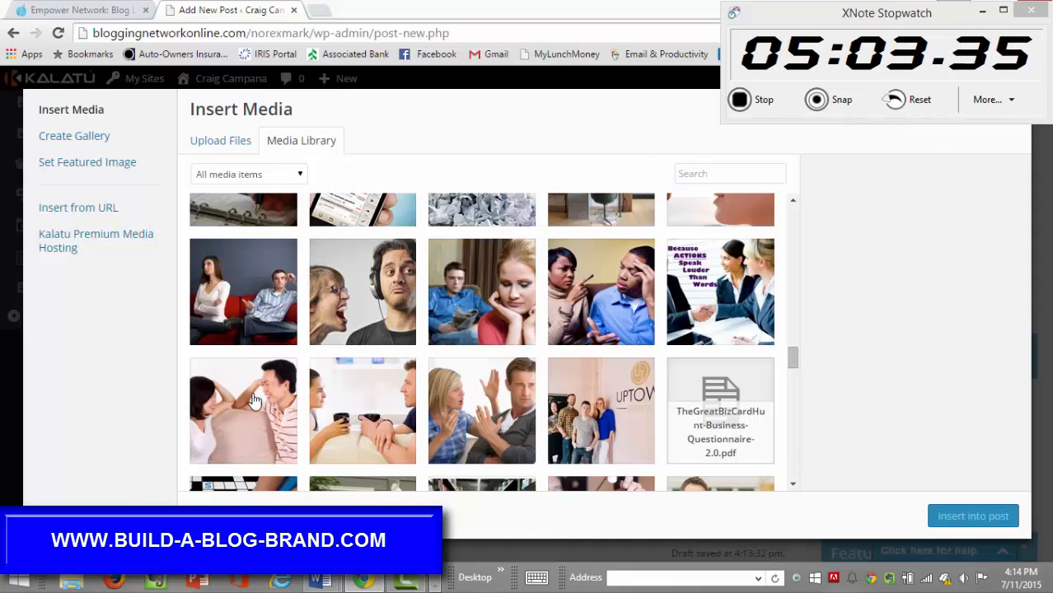
{"action": "left_click", "coordinate": [243, 411]}
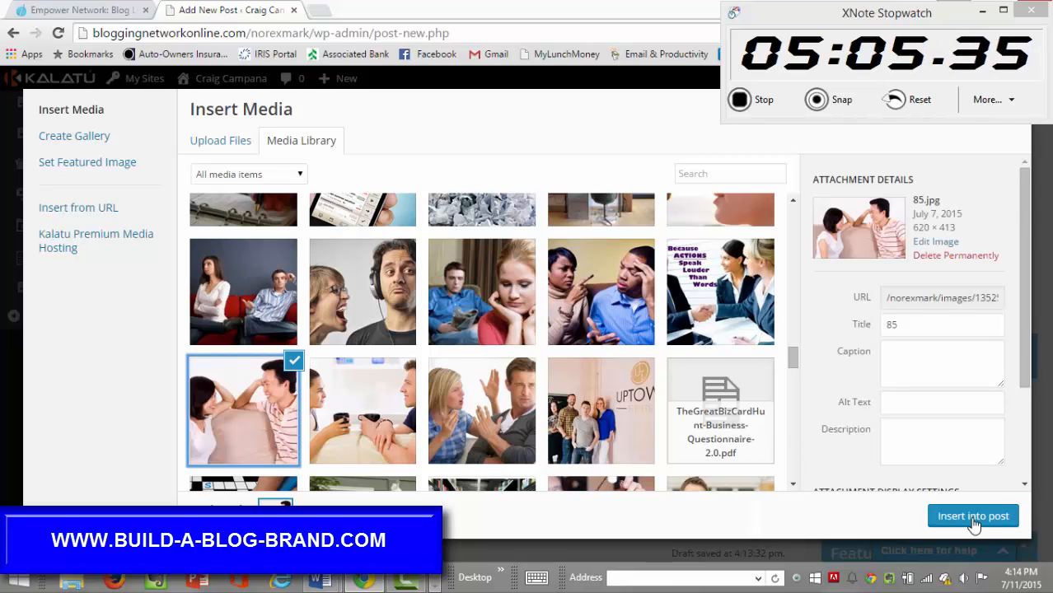
{"action": "left_click", "coordinate": [973, 515]}
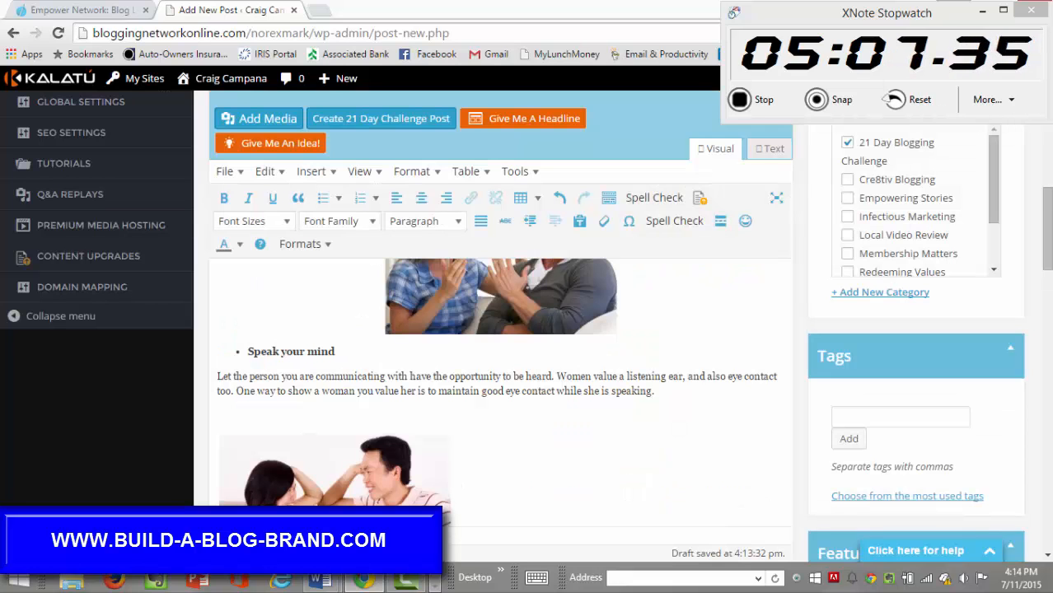
{"action": "left_click", "coordinate": [334, 474]}
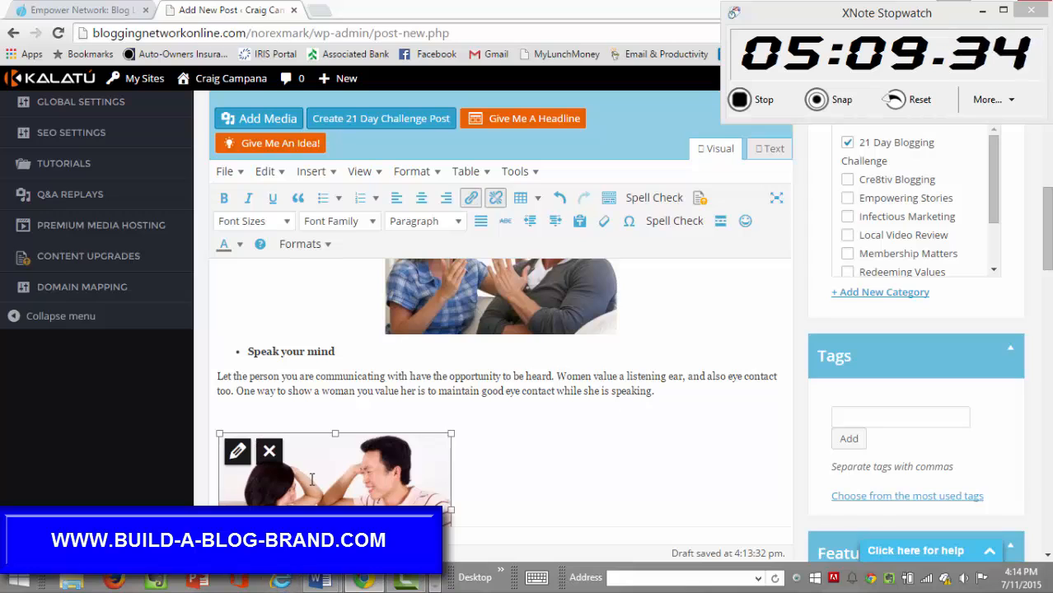
{"action": "left_click", "coordinate": [421, 198]}
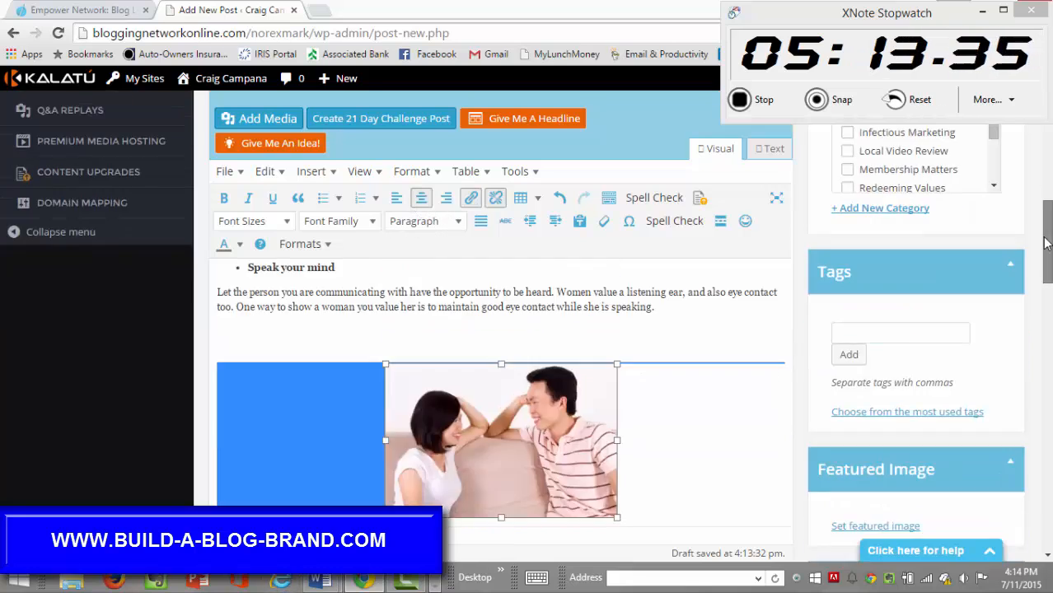
{"action": "scroll", "scroll_direction": "down", "scroll_amount": 3}
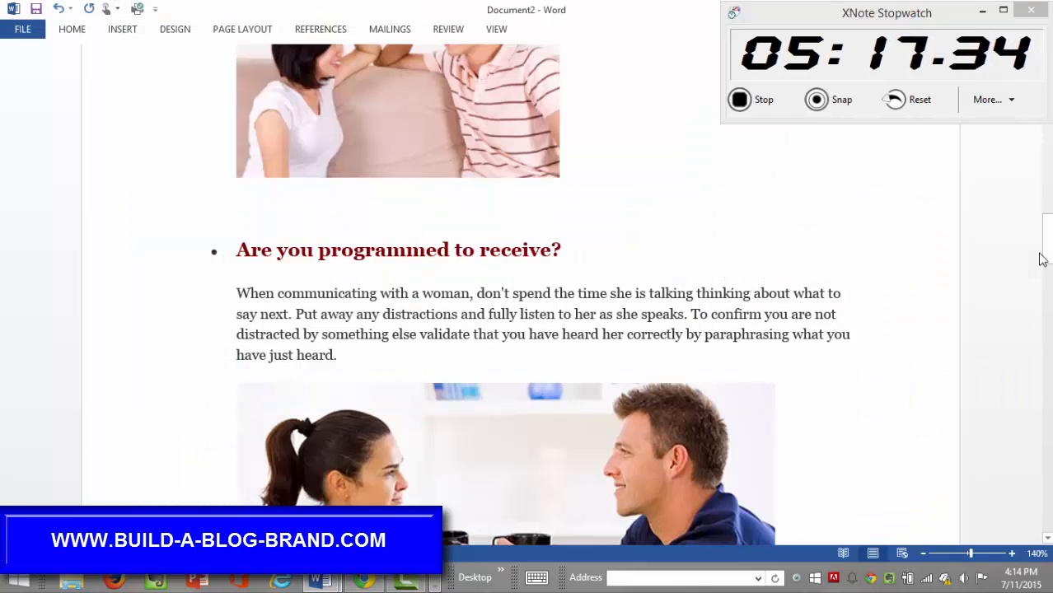
{"action": "mouse_move", "coordinate": [511, 497]}
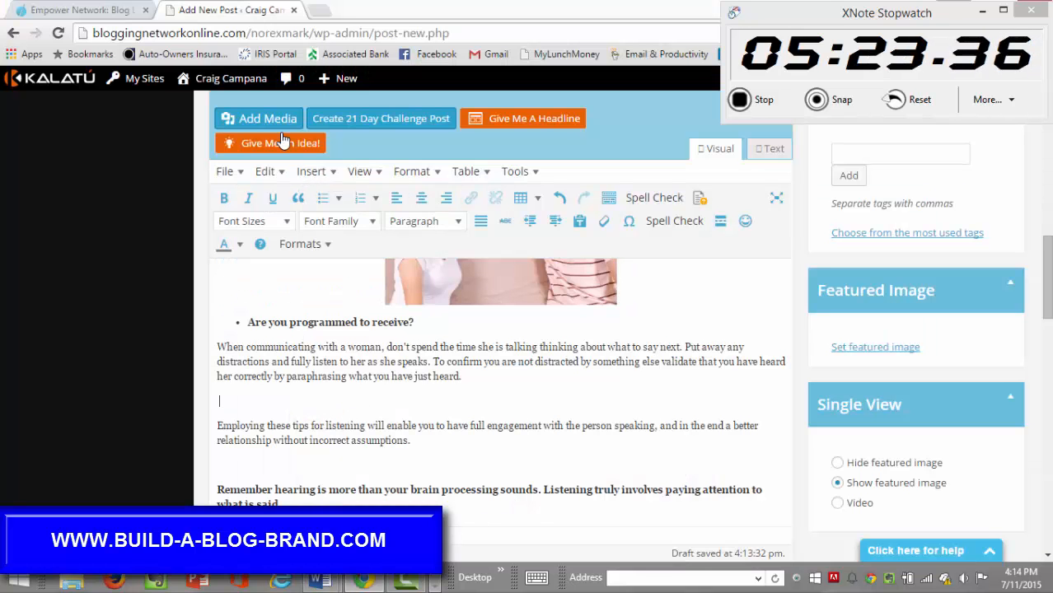
Step: Insert the couple-with-coffee-mugs photo (untitled3.png) below the 'Are you programmed to receive?' paragraph
{"action": "left_click", "coordinate": [258, 118]}
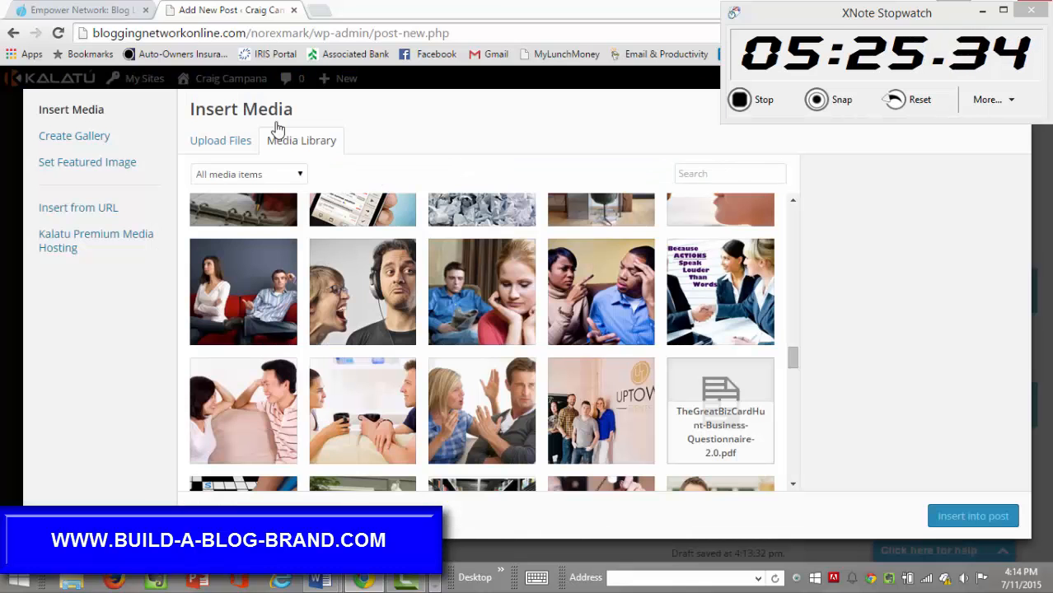
{"action": "left_click", "coordinate": [363, 411]}
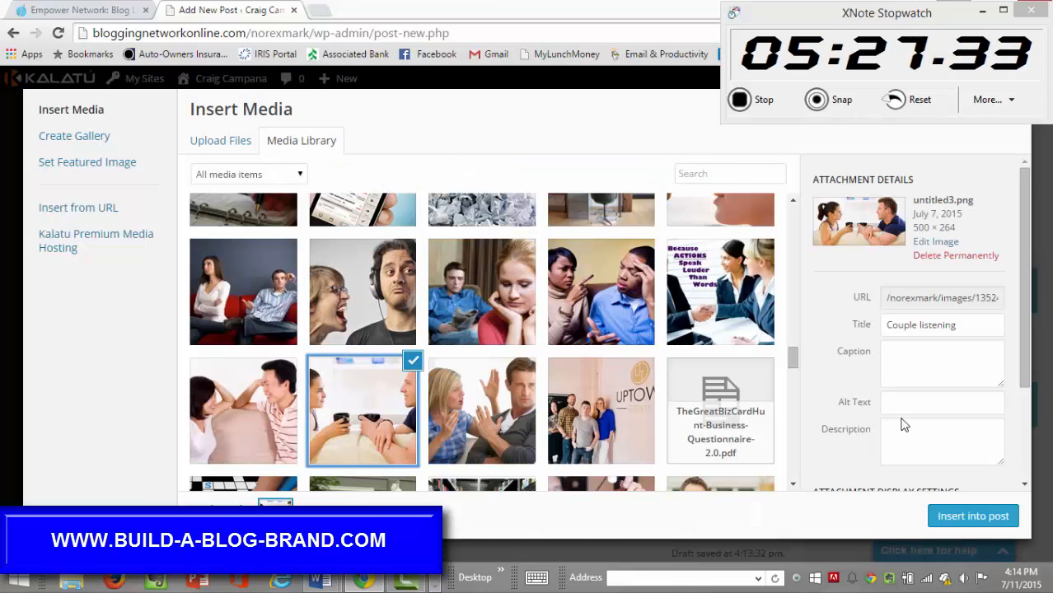
{"action": "left_click", "coordinate": [973, 516]}
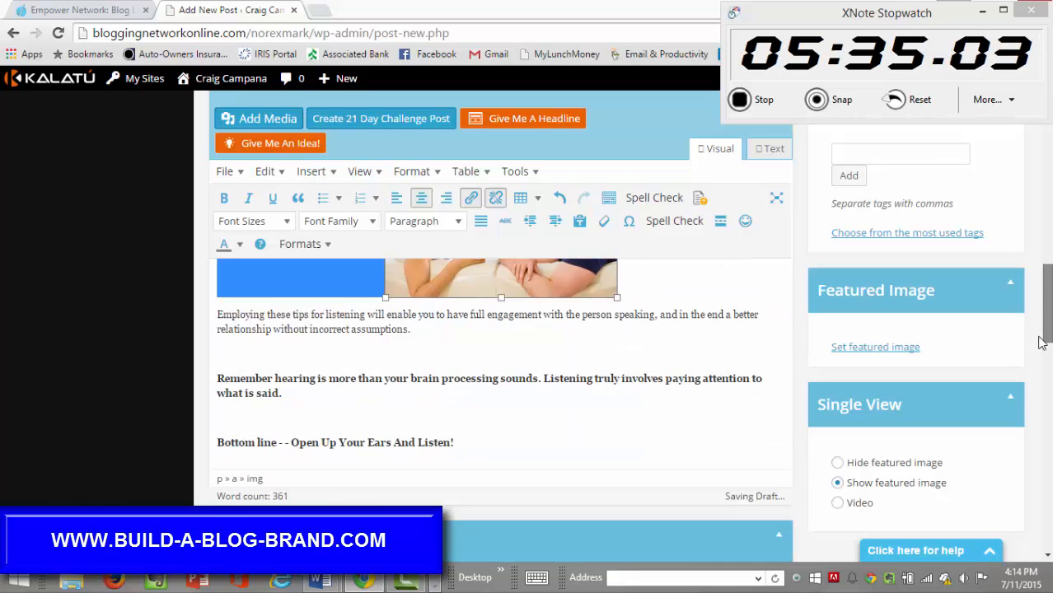
{"action": "scroll", "scroll_direction": "down", "scroll_amount": 3}
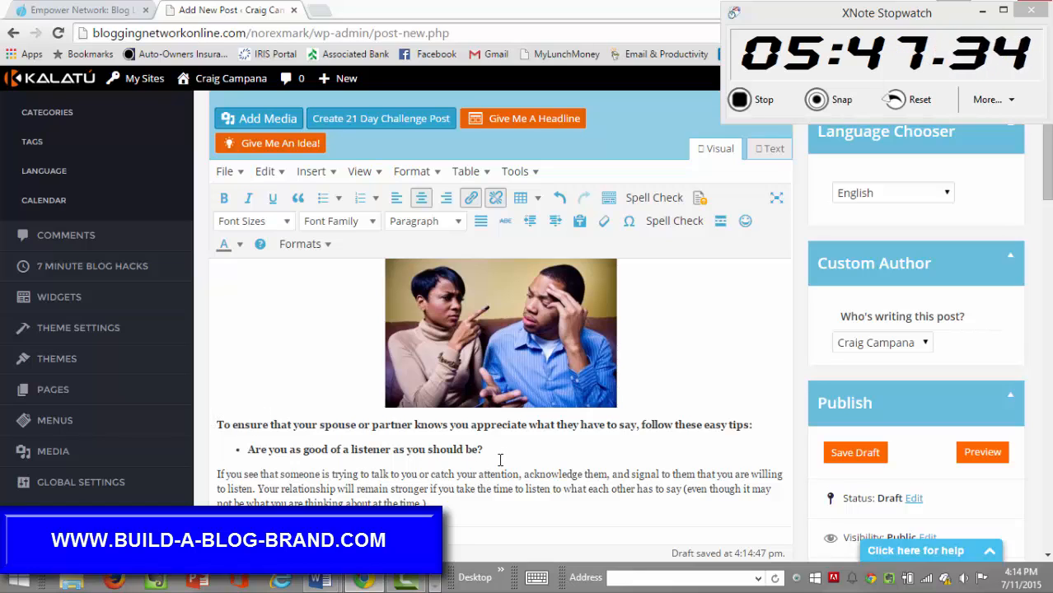
{"action": "key", "text": "alt+tab"}
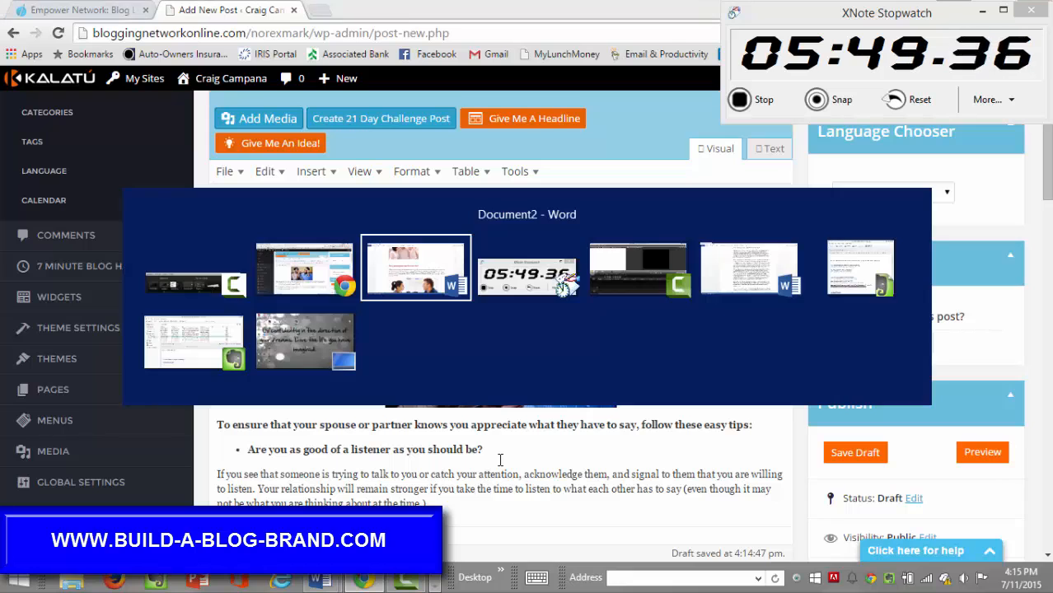
Step: Scroll the Word draft to the keyword list after Bottom line and copy it
{"action": "left_click", "coordinate": [415, 268]}
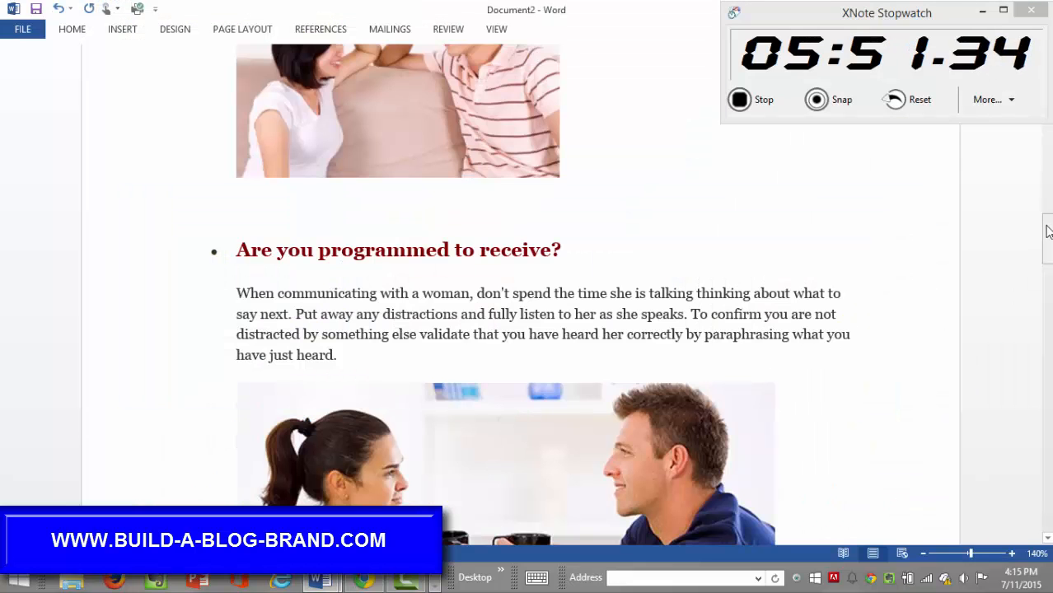
{"action": "scroll", "scroll_direction": "down", "scroll_amount": 3}
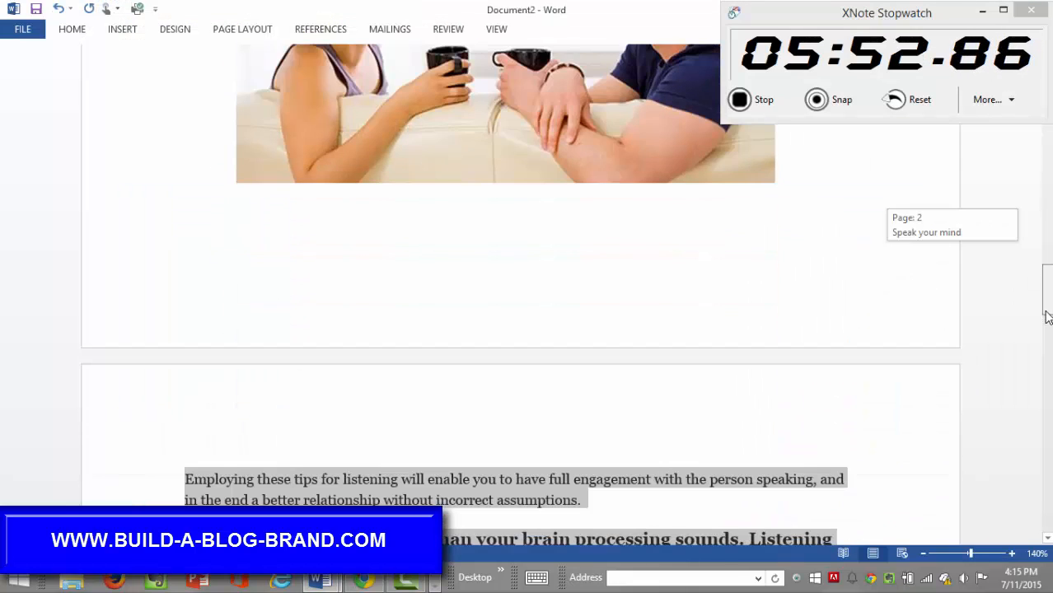
{"action": "scroll", "scroll_direction": "down", "scroll_amount": 3}
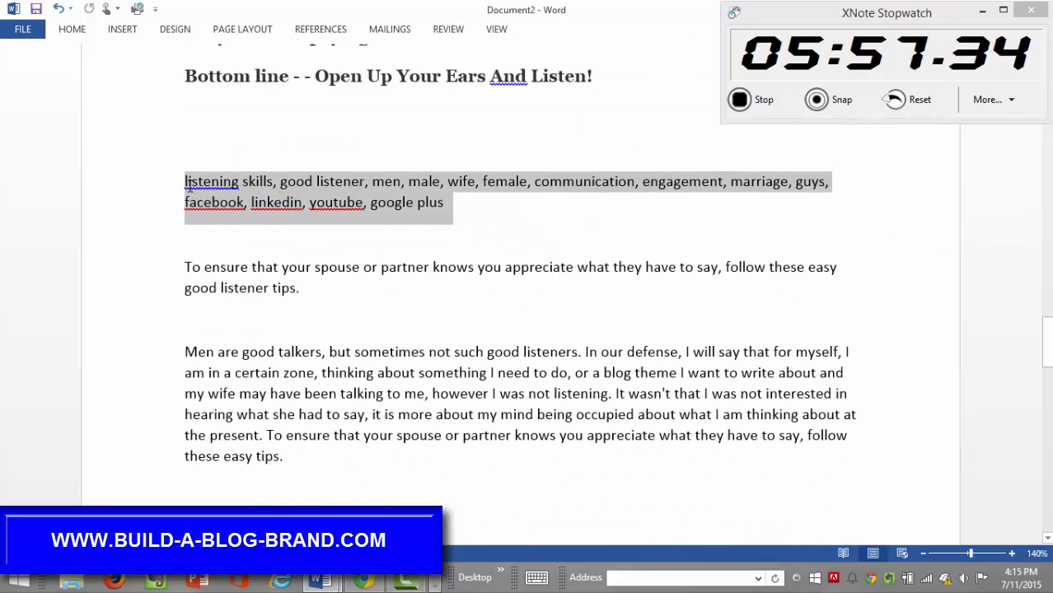
{"action": "key", "text": "alt+tab"}
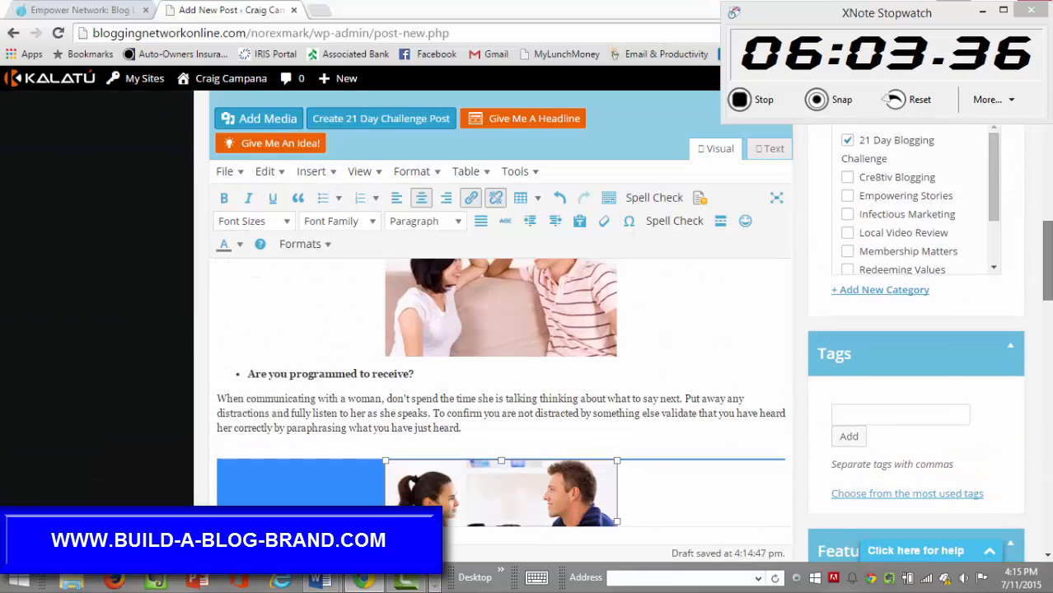
Step: Paste the keywords, listening skills through google plus, into the post's Tags box
{"action": "scroll", "scroll_direction": "down", "scroll_amount": 3}
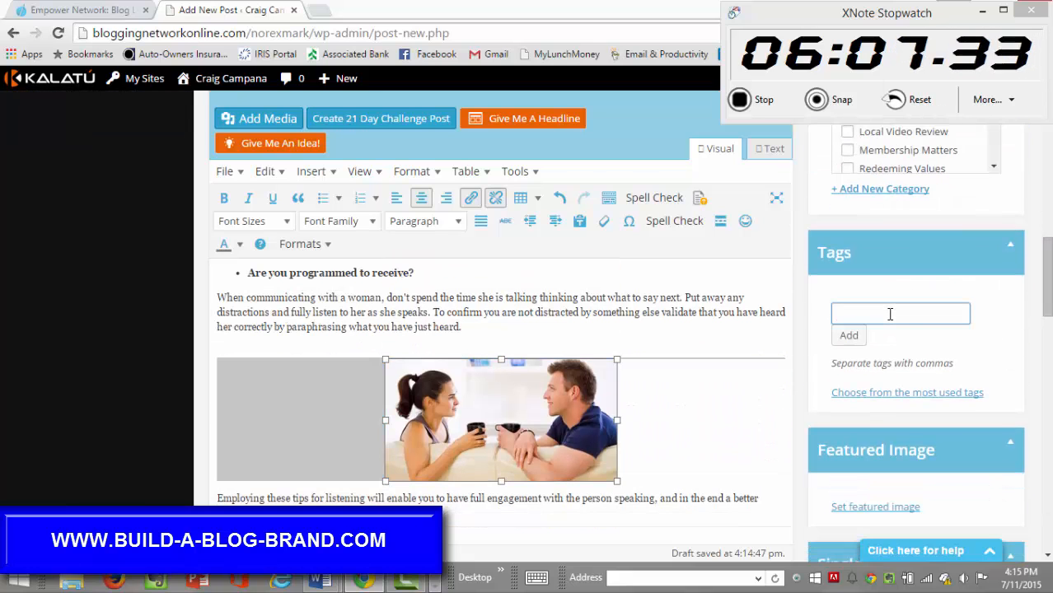
{"action": "left_click", "coordinate": [907, 392]}
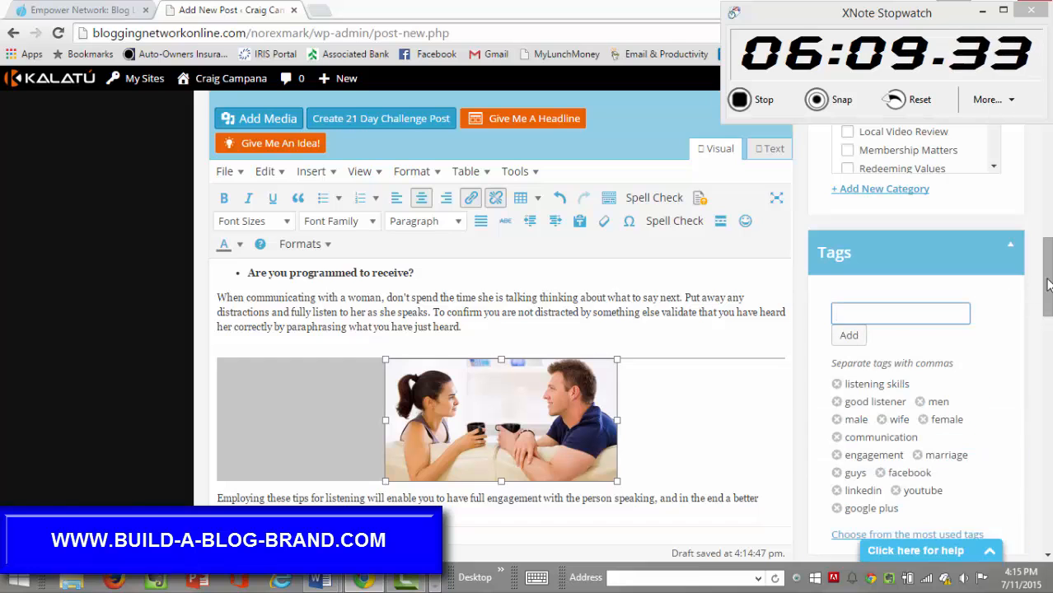
{"action": "scroll", "scroll_direction": "down", "scroll_amount": 3}
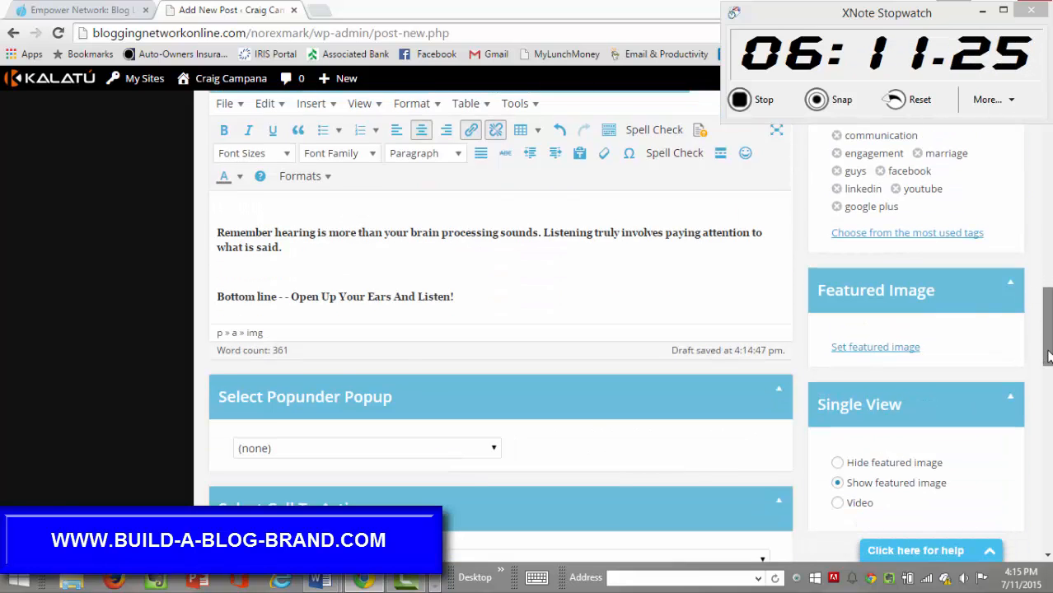
{"action": "scroll", "scroll_direction": "down", "scroll_amount": 3}
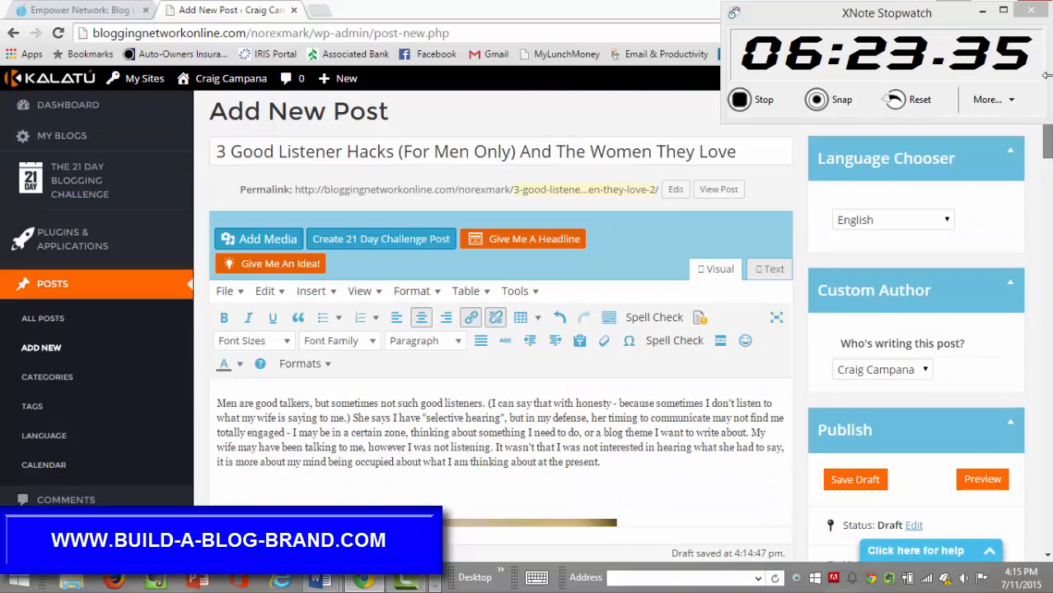
Step: Select the whole post title text, staying on the page to keep the draft
{"action": "triple_click", "coordinate": [473, 151]}
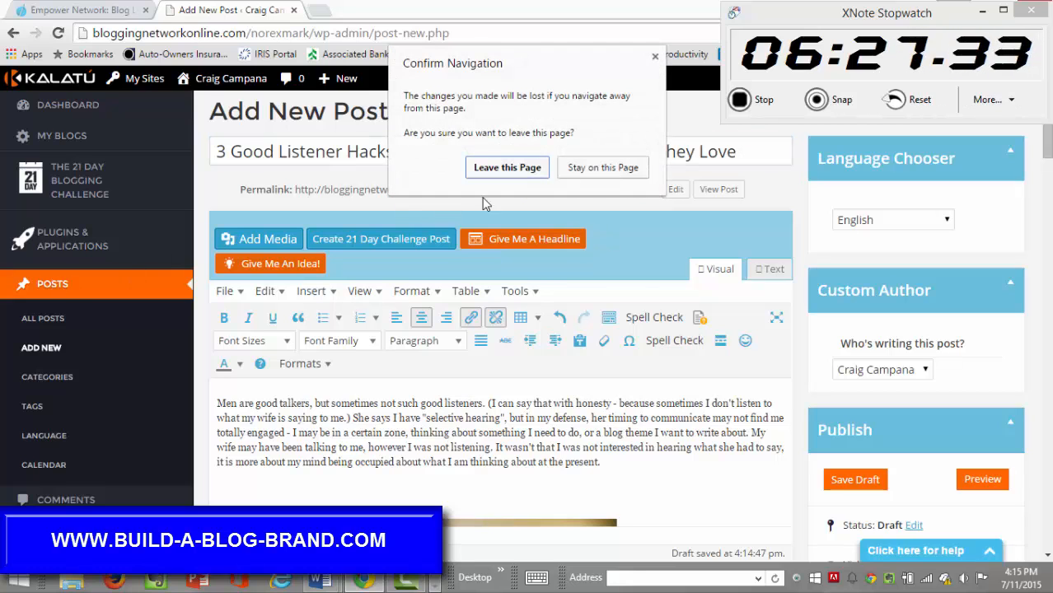
{"action": "left_click", "coordinate": [602, 168]}
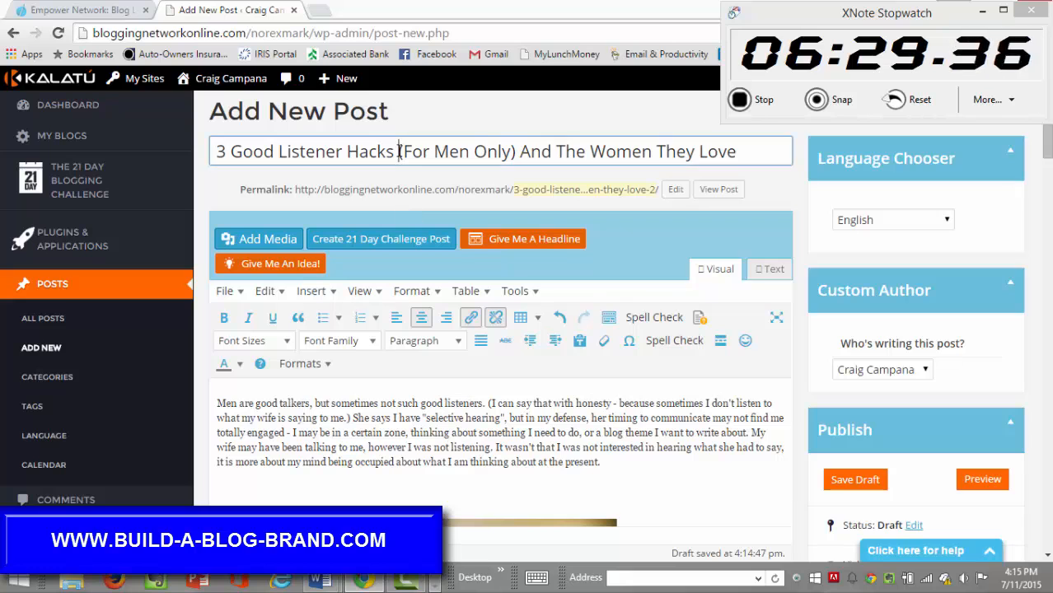
{"action": "triple_click", "coordinate": [474, 150]}
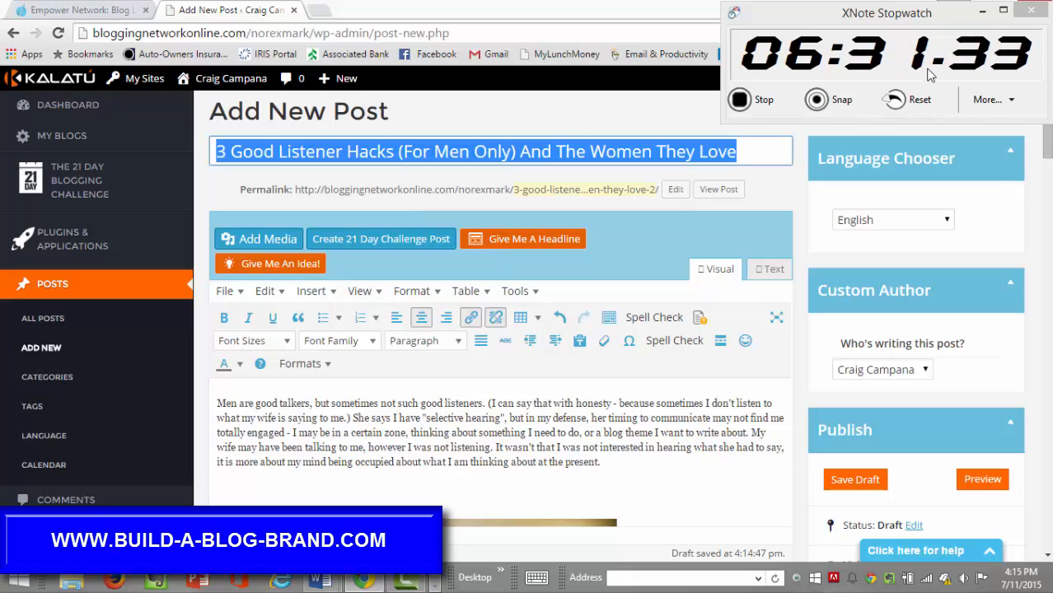
Step: Fill the SEO Title with '3 Good Listener Hacks (For Men Only) And The Women They Love'
{"action": "scroll", "scroll_direction": "down", "scroll_amount": 3}
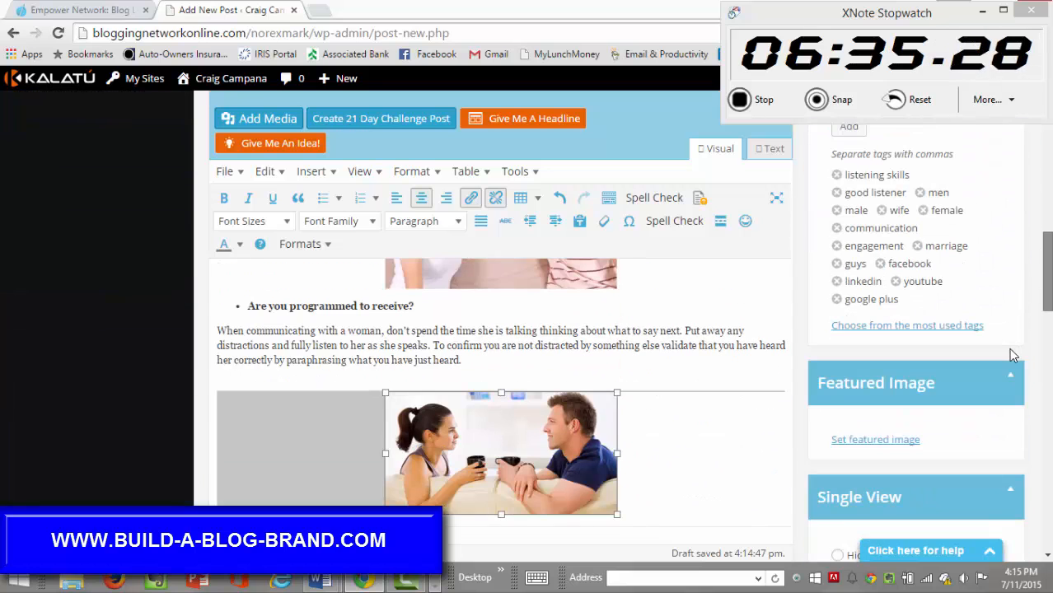
{"action": "scroll", "scroll_direction": "down", "scroll_amount": 3}
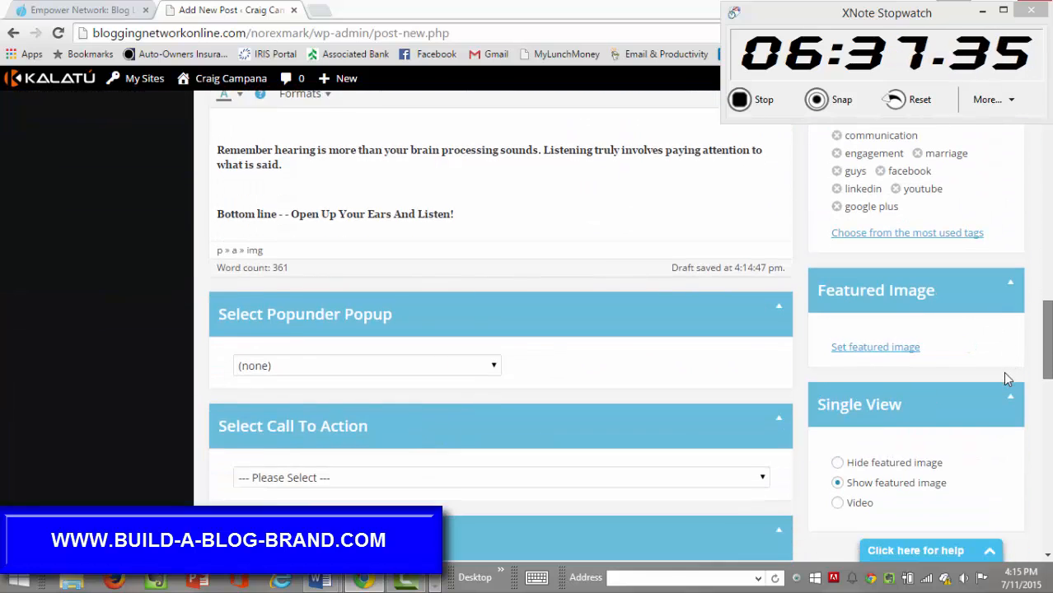
{"action": "scroll", "scroll_direction": "down", "scroll_amount": 3}
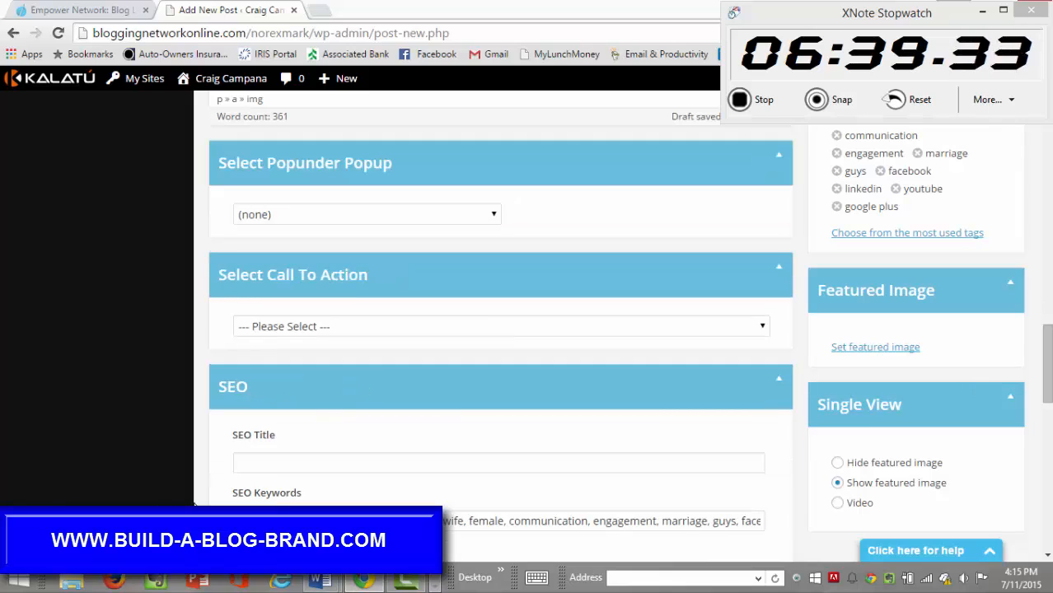
{"action": "left_click", "coordinate": [497, 462]}
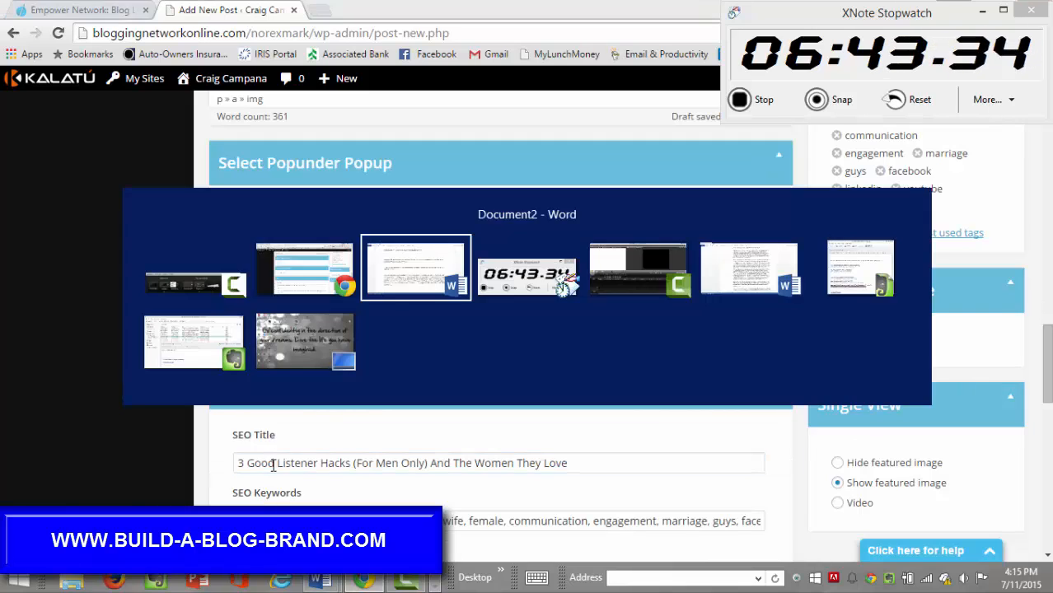
{"action": "left_click", "coordinate": [415, 268]}
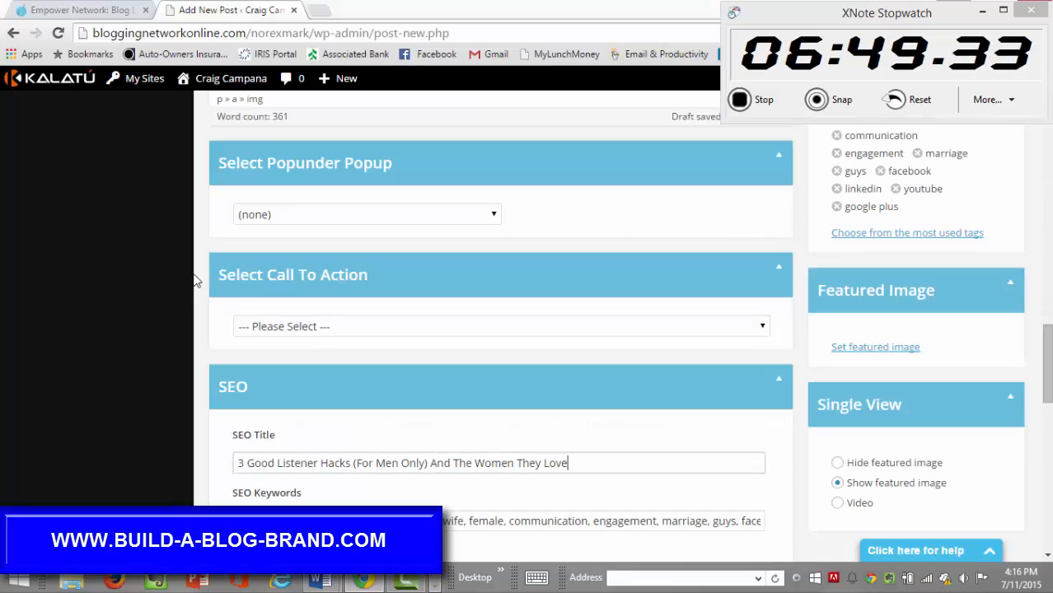
{"action": "scroll", "scroll_direction": "down", "scroll_amount": 3}
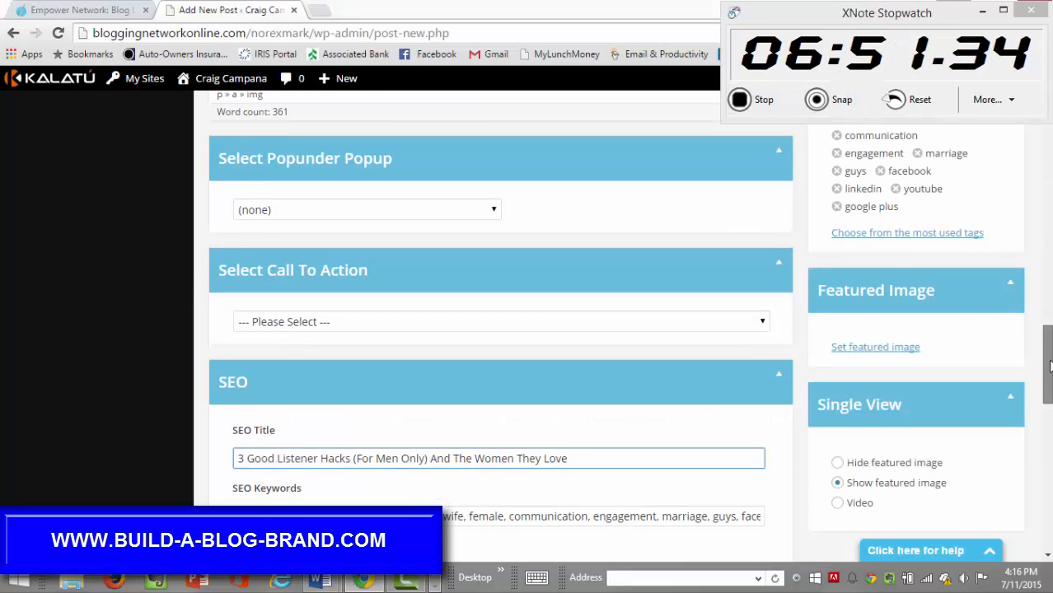
{"action": "scroll", "scroll_direction": "down", "scroll_amount": 3}
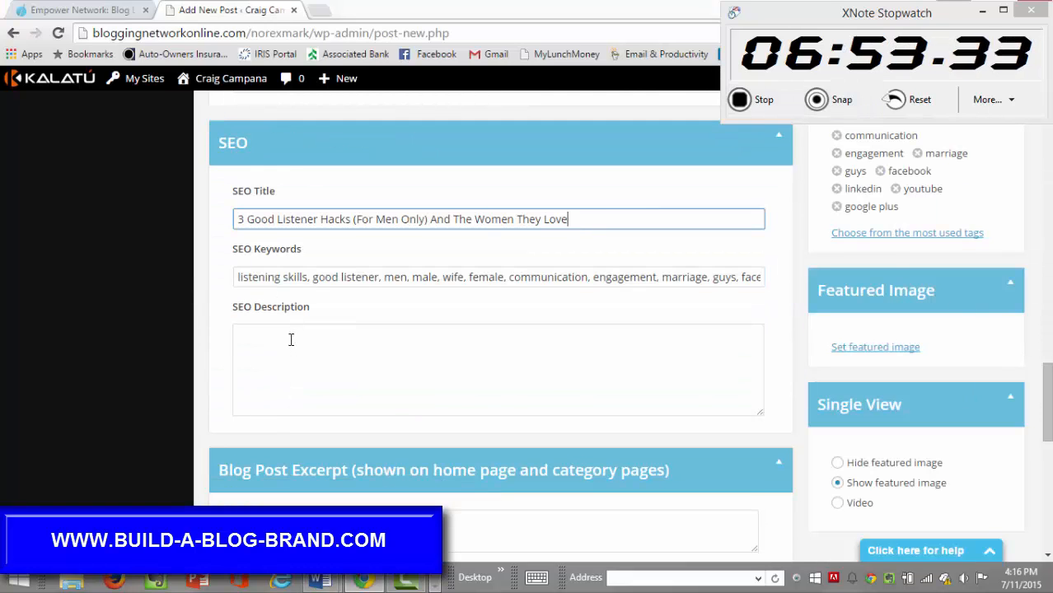
Step: Paste the 'To ensure that your spouse or partner knows…' summary into the description and excerpt fields
{"action": "type", "text": "To ensure that your spouse or partner knows you appreciate what they have to say, follow these easy good listener tips."}
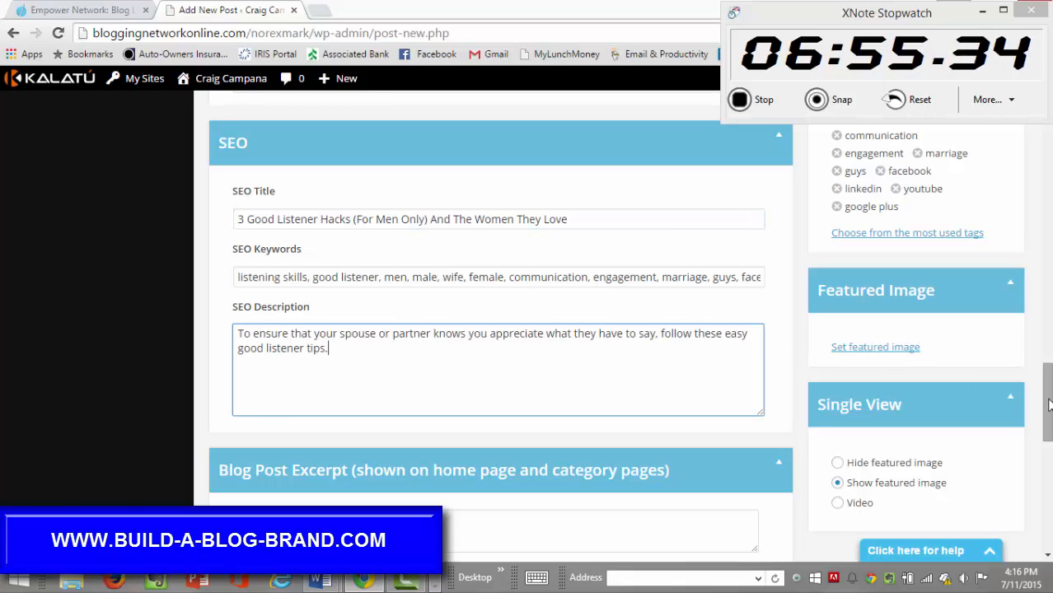
{"action": "scroll", "scroll_direction": "down", "scroll_amount": 3}
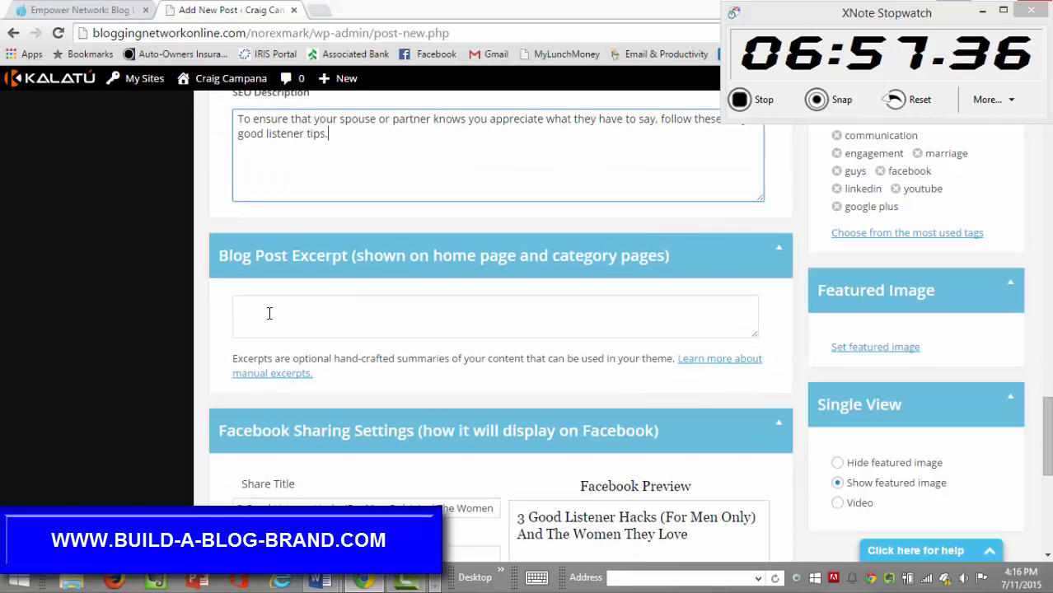
{"action": "left_click", "coordinate": [494, 315]}
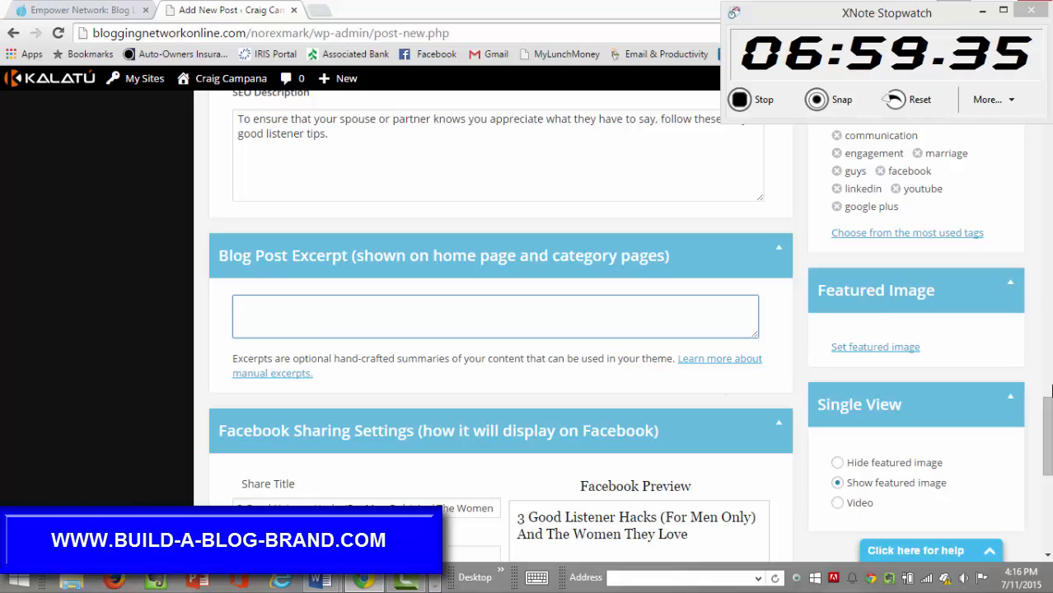
{"action": "scroll", "scroll_direction": "down", "scroll_amount": 3}
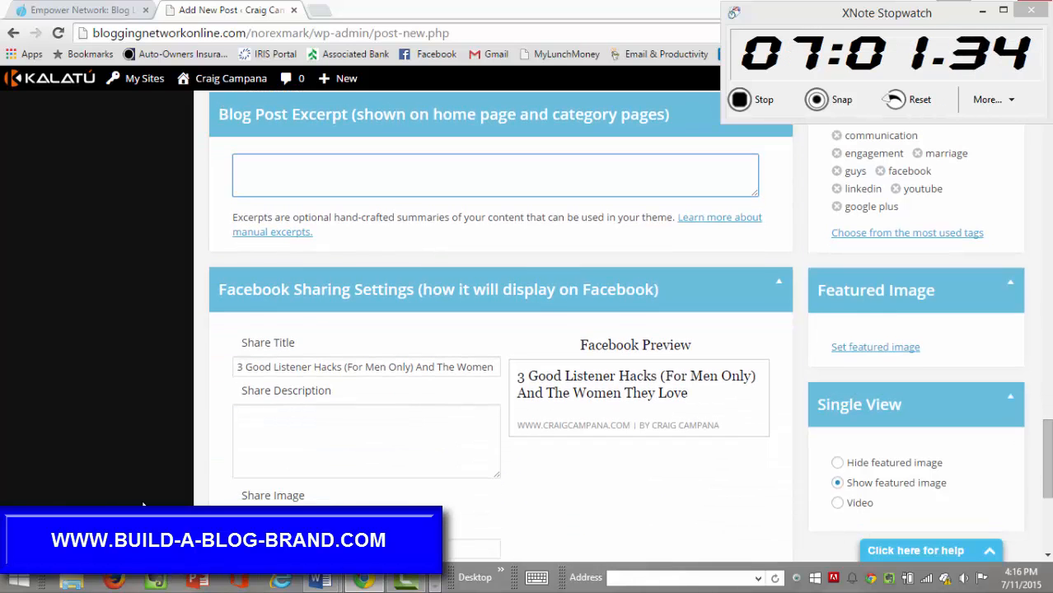
{"action": "type", "text": "To ensure that your spouse or partner knows you appreciate what they have to say, follow these easy good listener tips."}
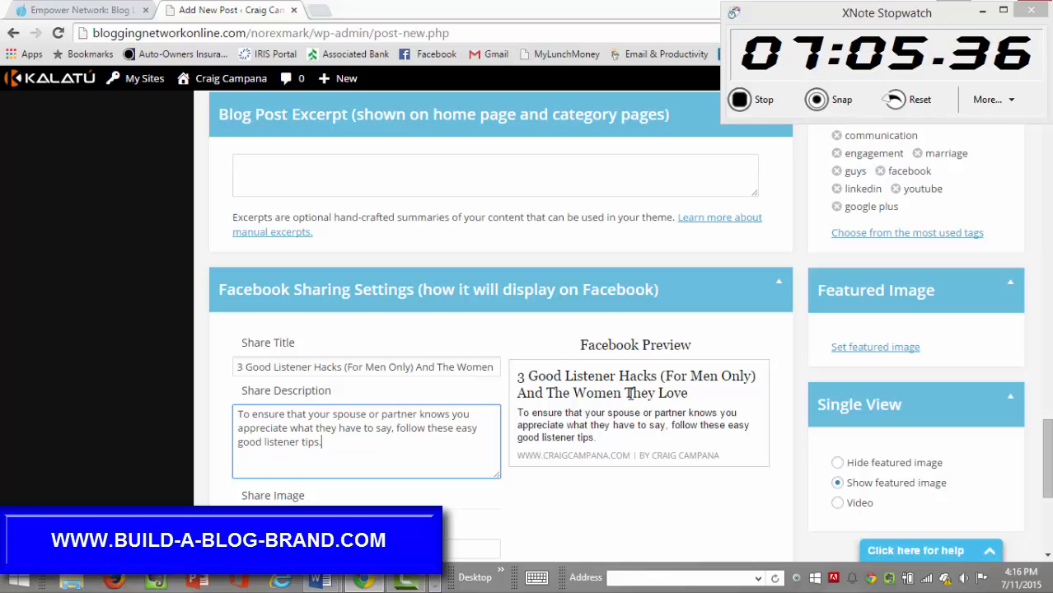
{"action": "mouse_move", "coordinate": [618, 350]}
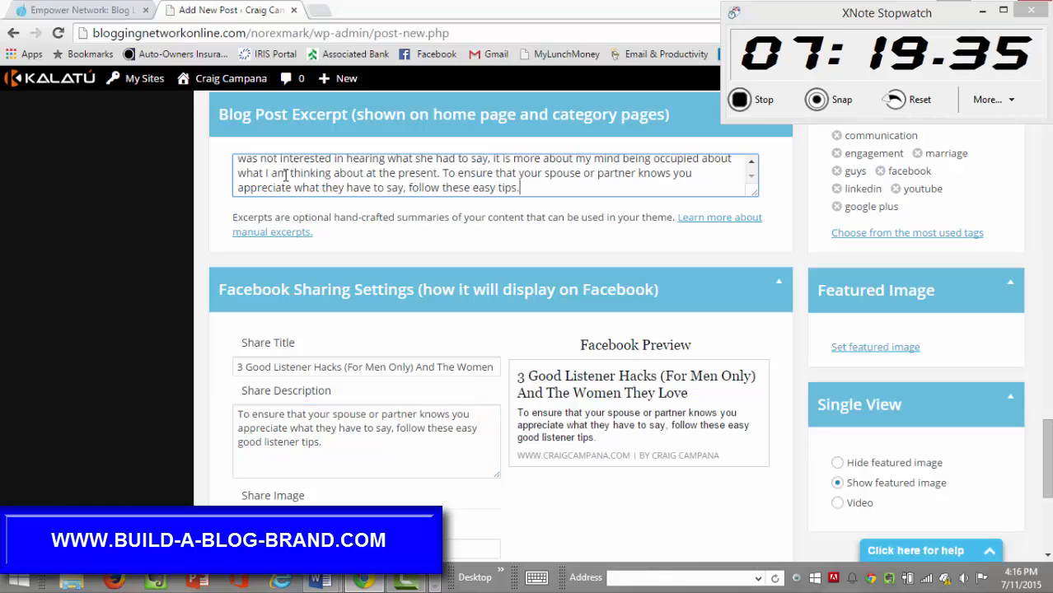
{"action": "scroll", "scroll_direction": "down", "scroll_amount": 3}
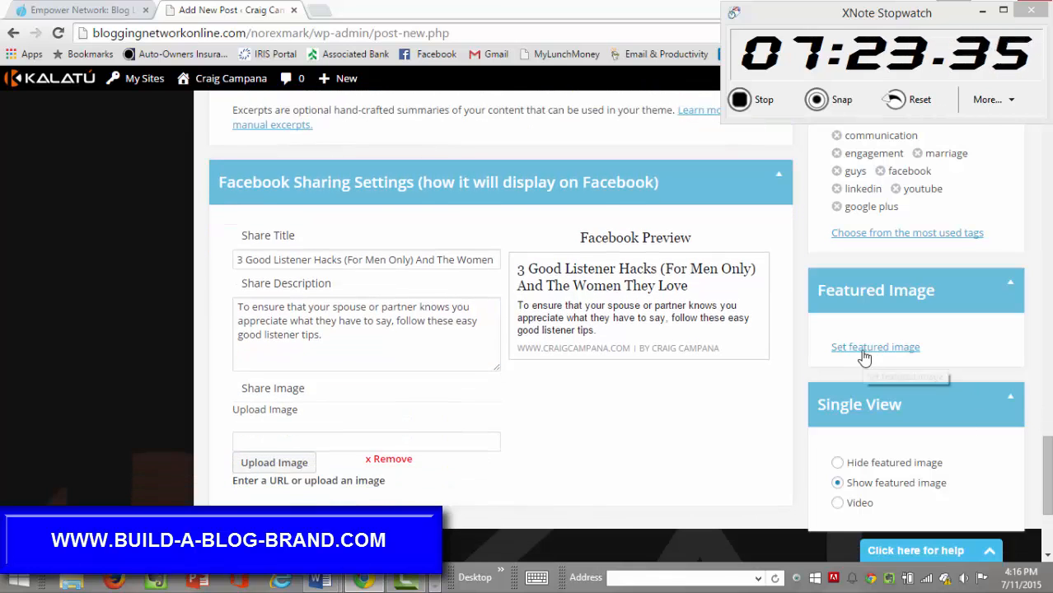
Step: Choose the 'not listening at all' photo from the Media Library as the featured image
{"action": "left_click", "coordinate": [875, 346]}
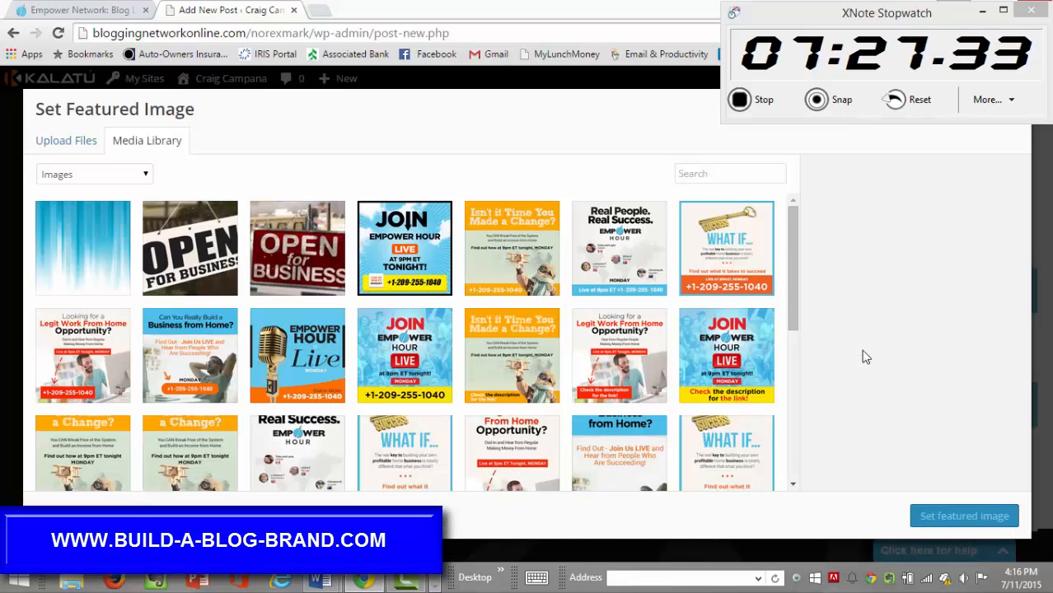
{"action": "scroll", "scroll_direction": "down", "scroll_amount": 3}
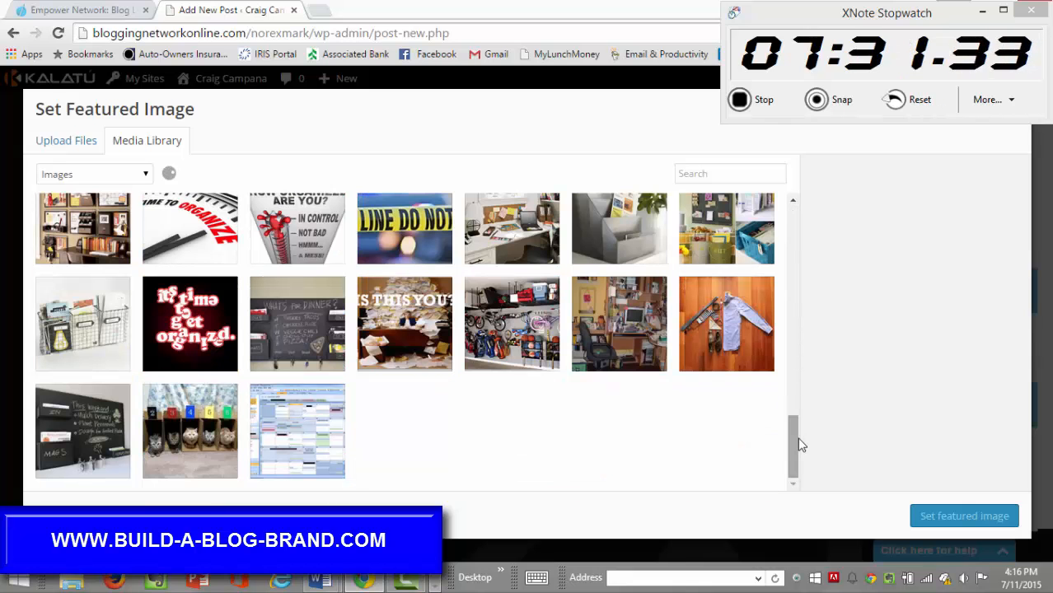
{"action": "scroll", "scroll_direction": "down", "scroll_amount": 3}
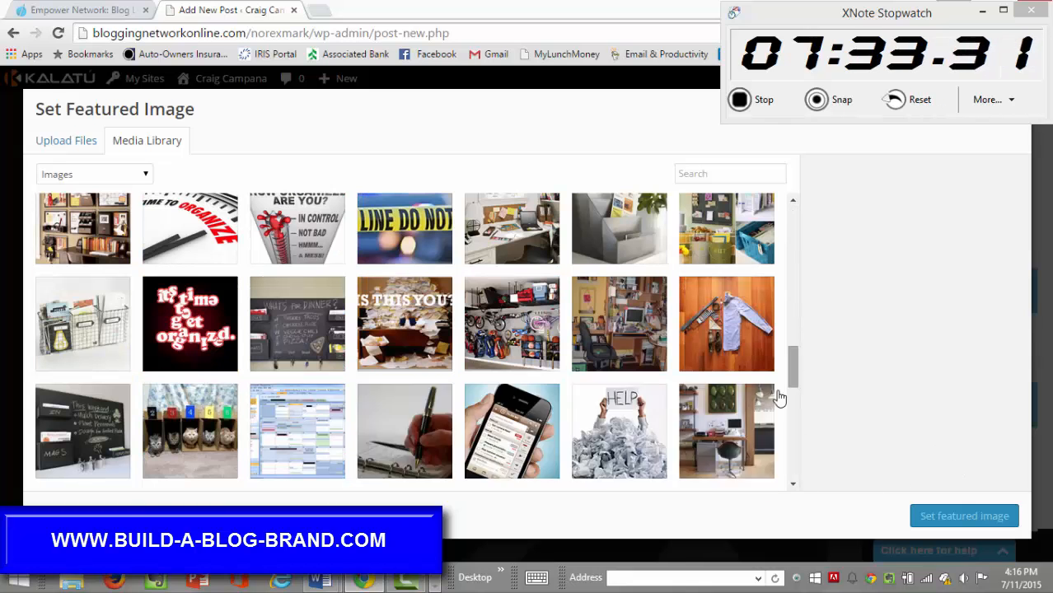
{"action": "scroll", "scroll_direction": "down", "scroll_amount": 3}
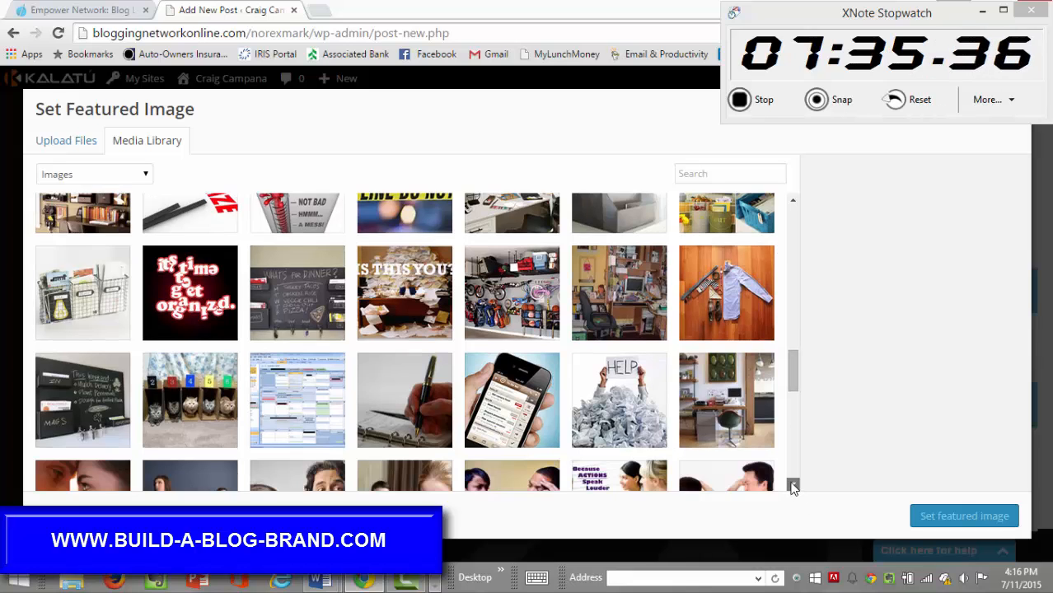
{"action": "scroll", "scroll_direction": "down", "scroll_amount": 3}
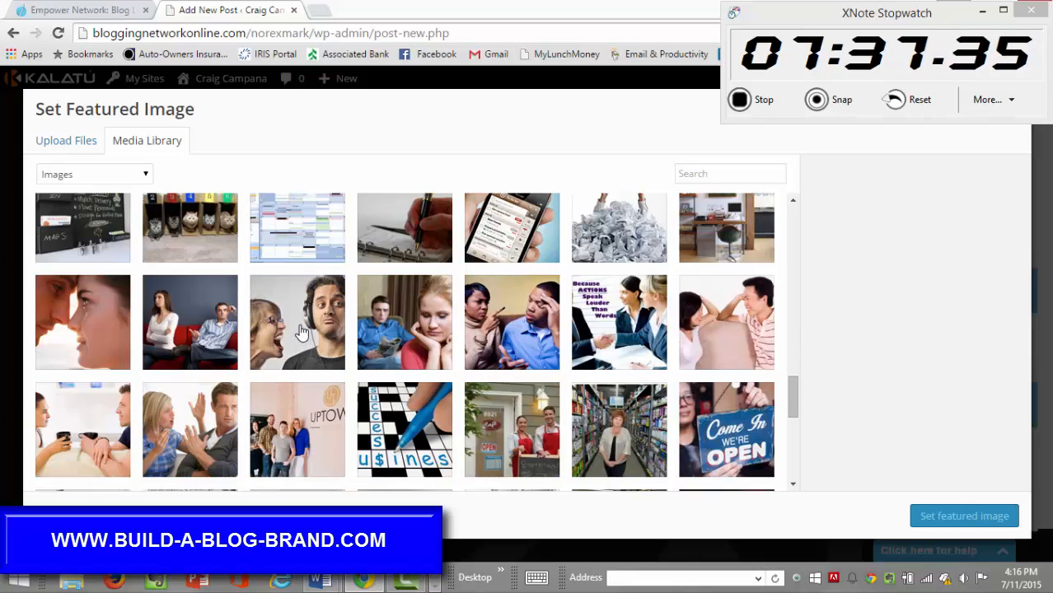
{"action": "left_click", "coordinate": [296, 321]}
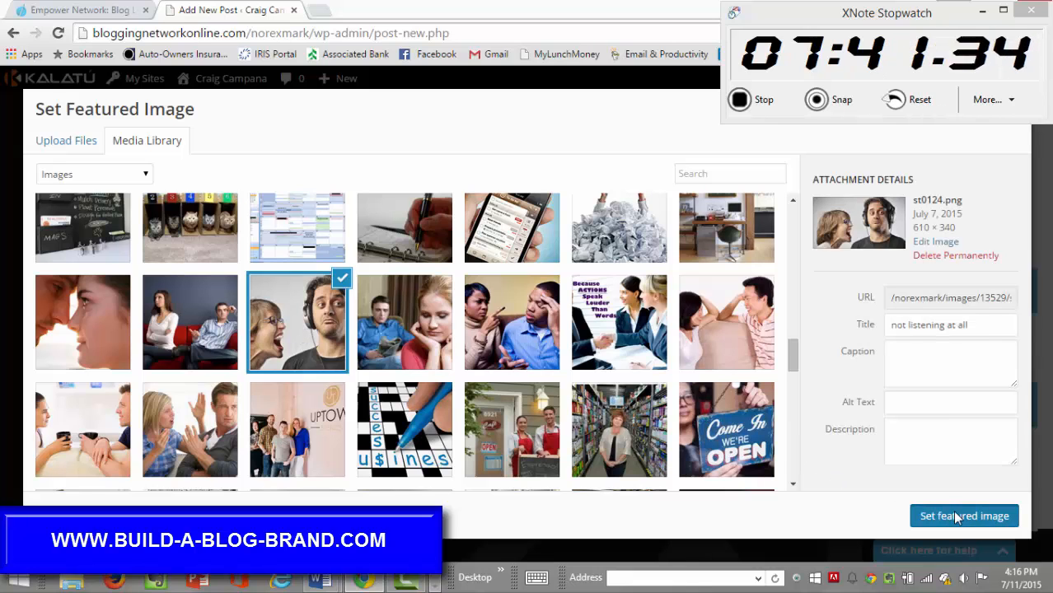
{"action": "left_click", "coordinate": [964, 516]}
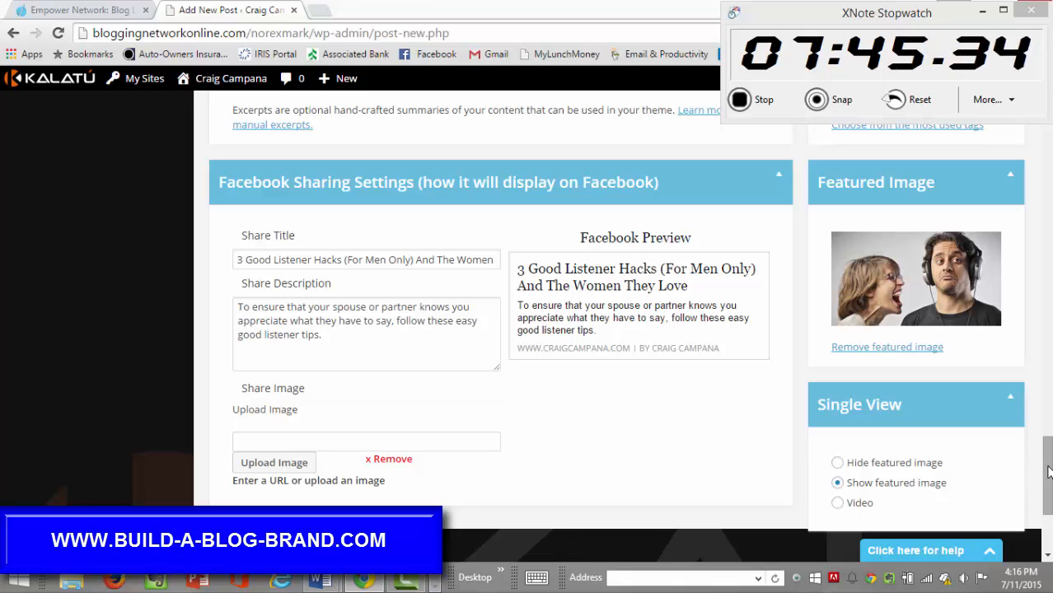
Step: Save the post with Save Draft in the Publish box
{"action": "scroll", "scroll_direction": "down", "scroll_amount": 3}
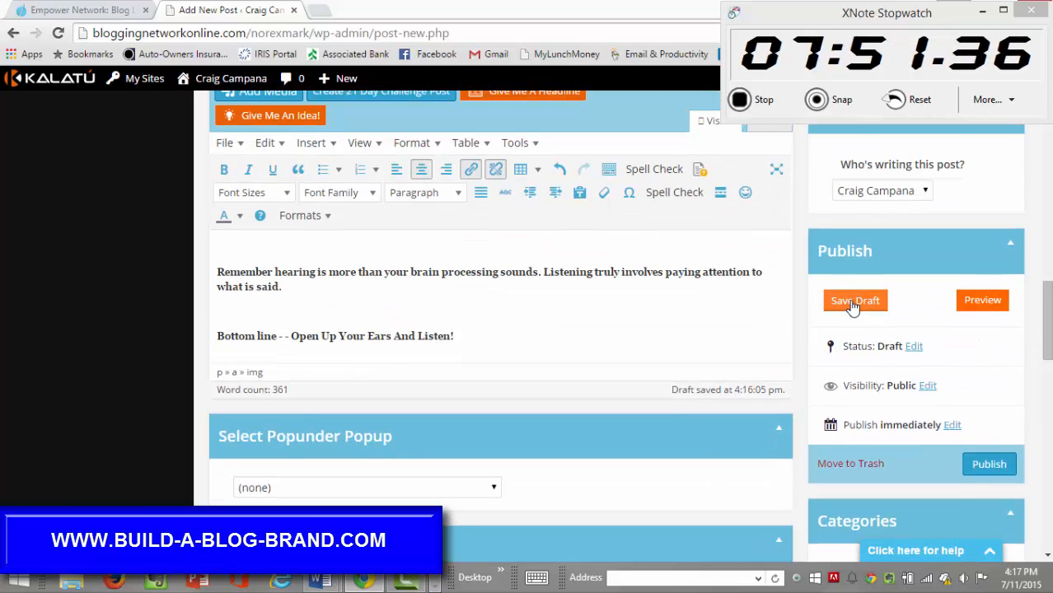
{"action": "left_click", "coordinate": [855, 300]}
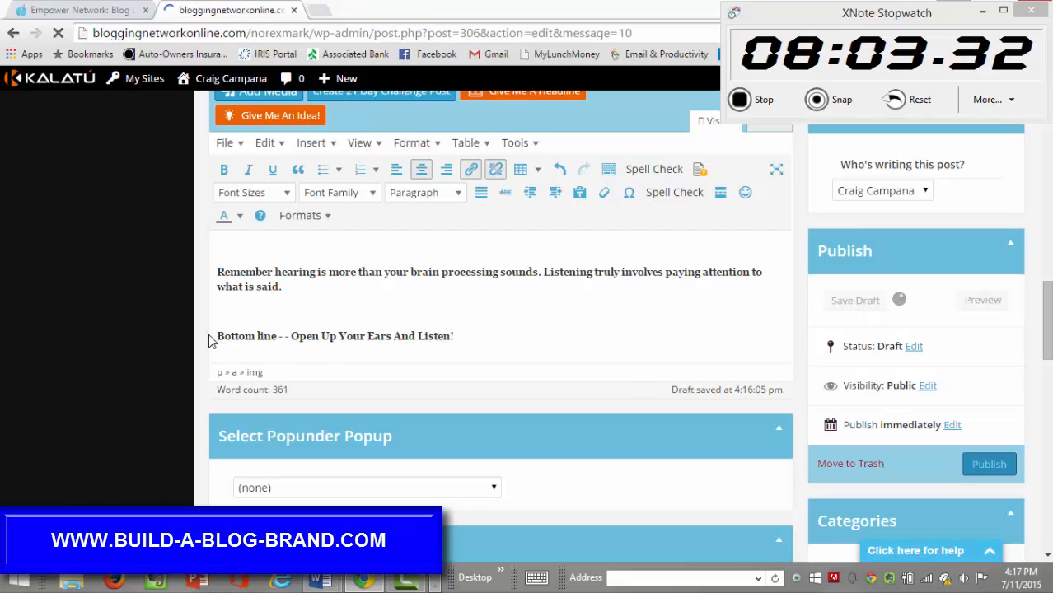
{"action": "mouse_move", "coordinate": [294, 307]}
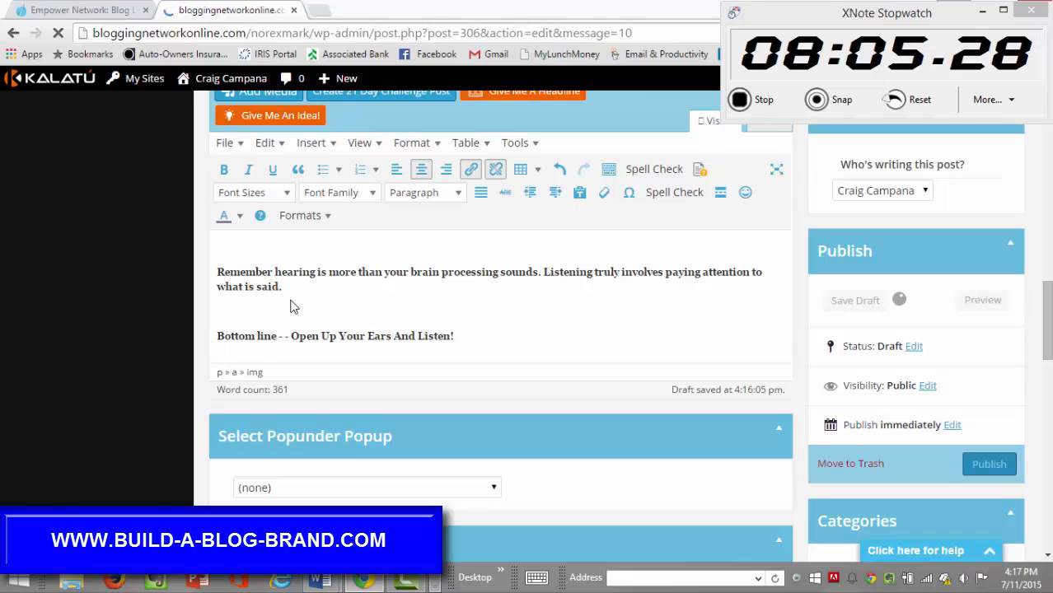
{"action": "mouse_move", "coordinate": [461, 332]}
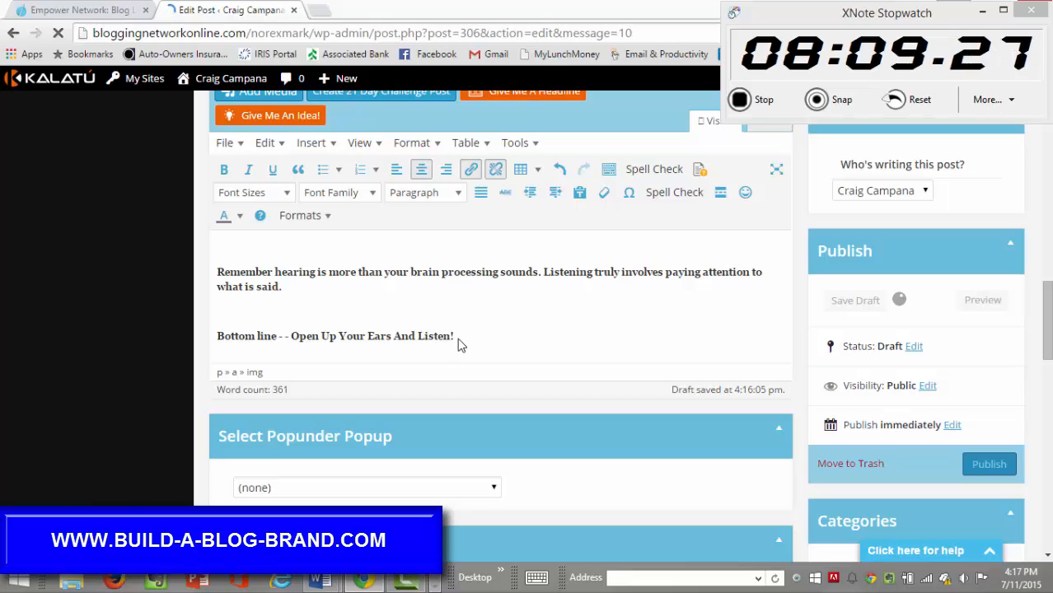
{"action": "mouse_move", "coordinate": [1046, 312]}
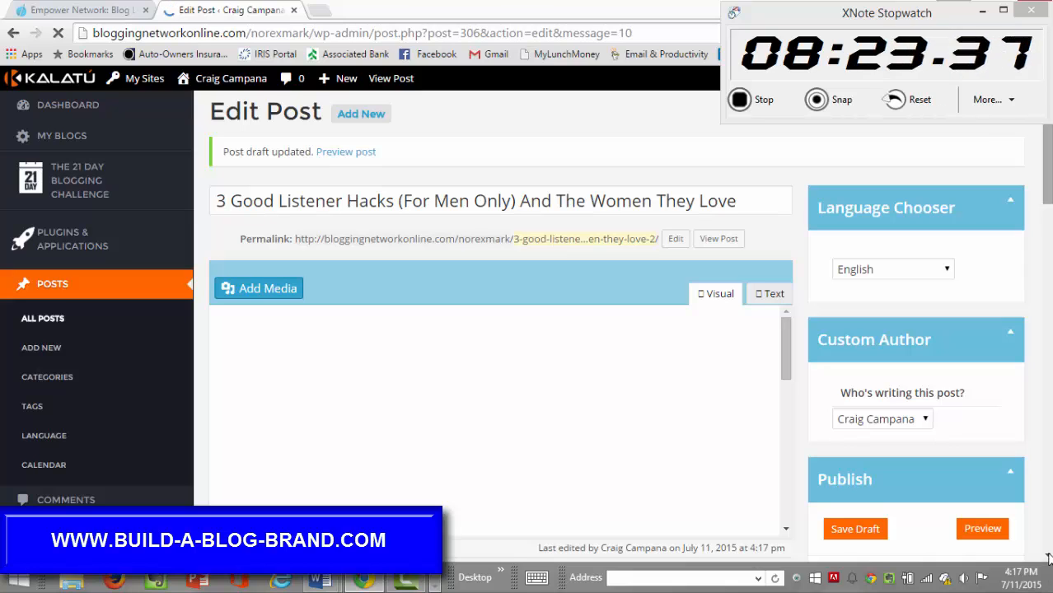
{"action": "mouse_move", "coordinate": [774, 358]}
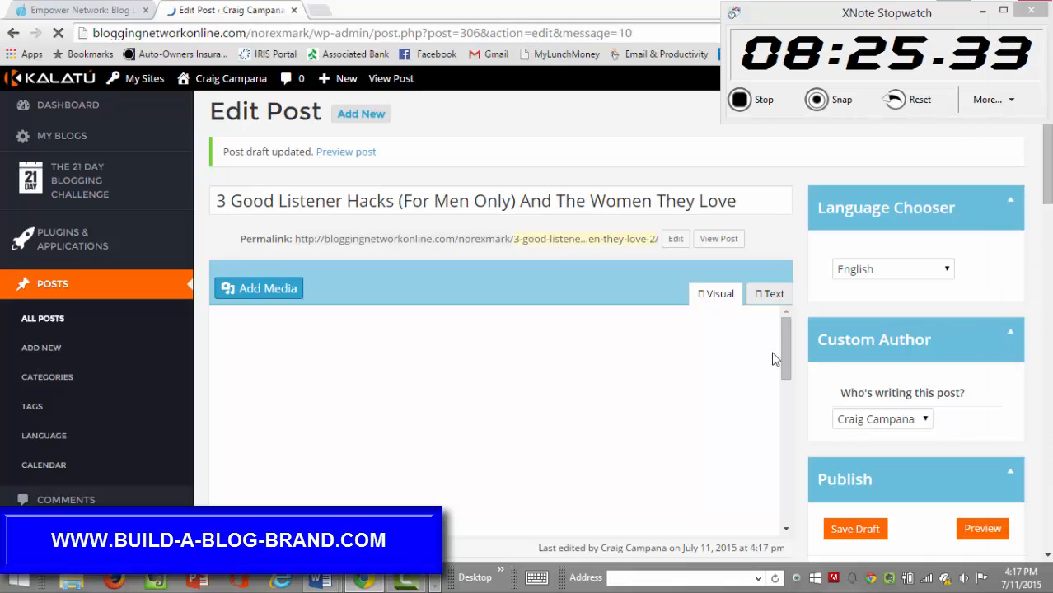
{"action": "mouse_move", "coordinate": [1009, 248]}
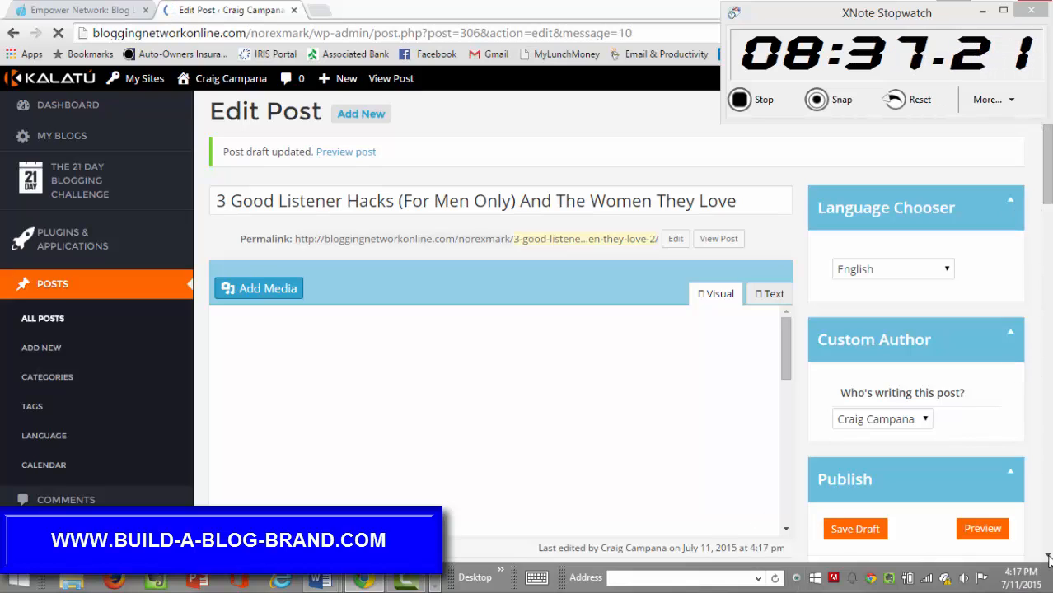
{"action": "mouse_move", "coordinate": [482, 213]}
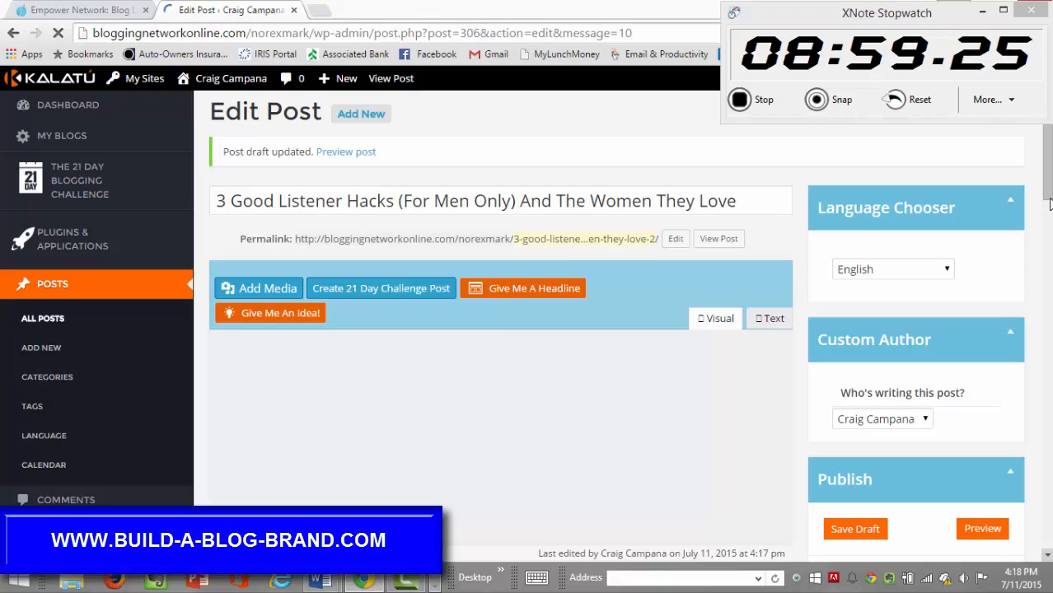
{"action": "mouse_move", "coordinate": [860, 285]}
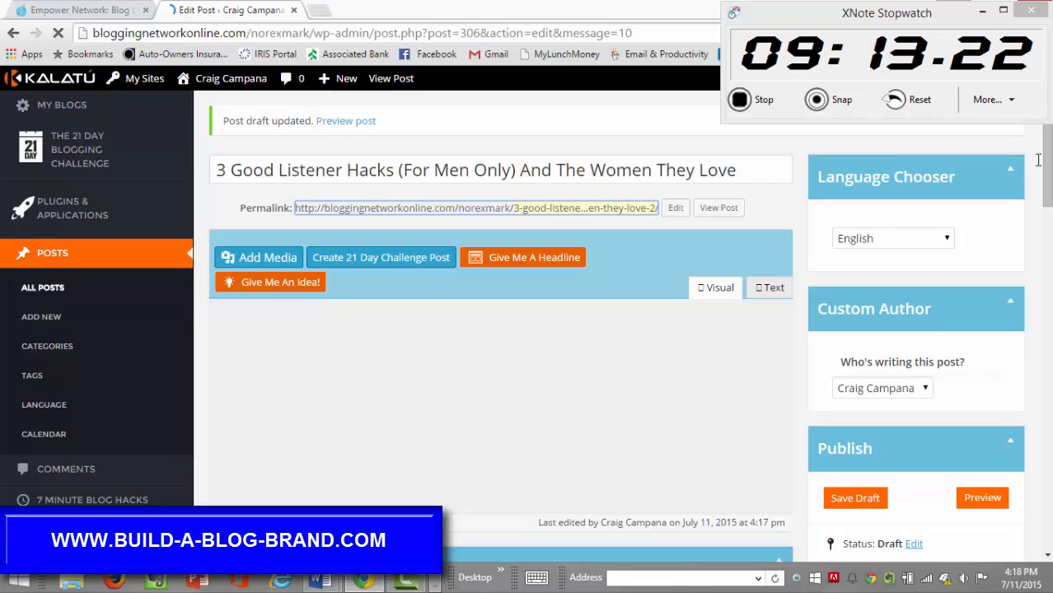
Step: Set the good listener question bullet heading to 12pt
{"action": "scroll", "scroll_direction": "down", "scroll_amount": 3}
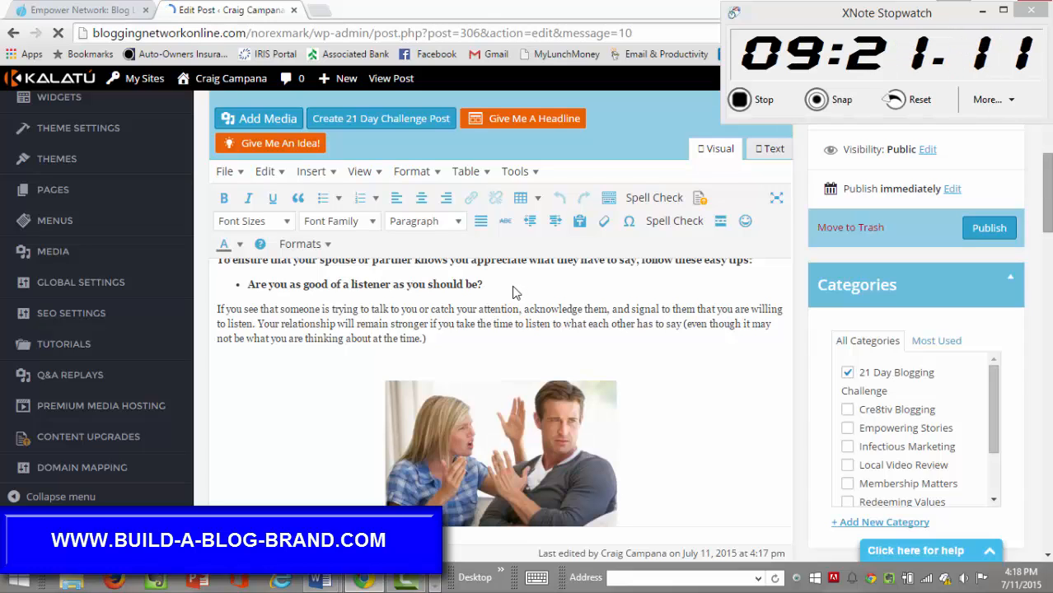
{"action": "mouse_move", "coordinate": [237, 297]}
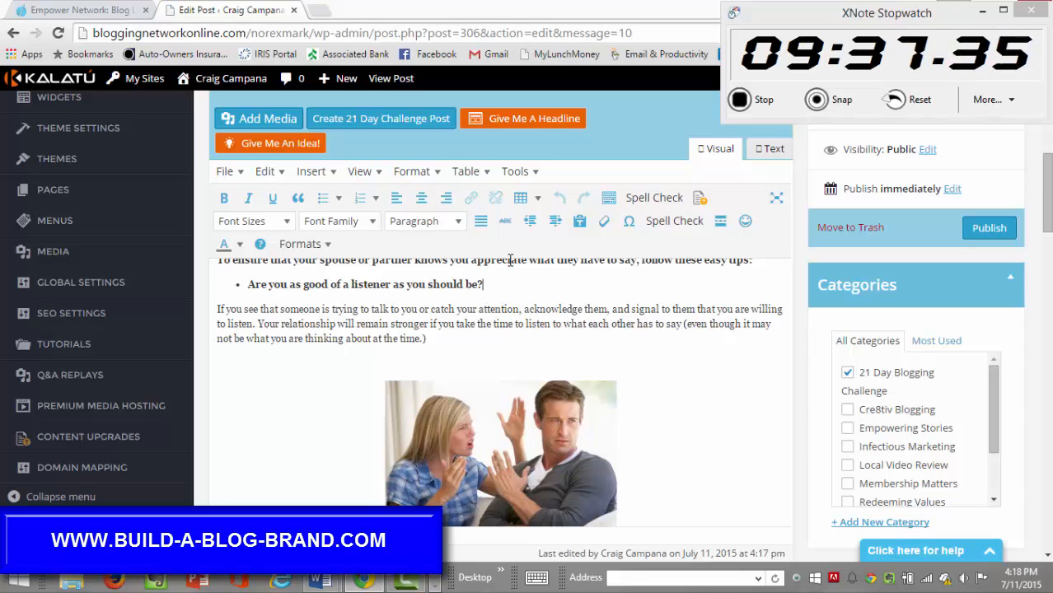
{"action": "left_click_drag", "start_coordinate": [247, 285], "coordinate": [259, 309]}
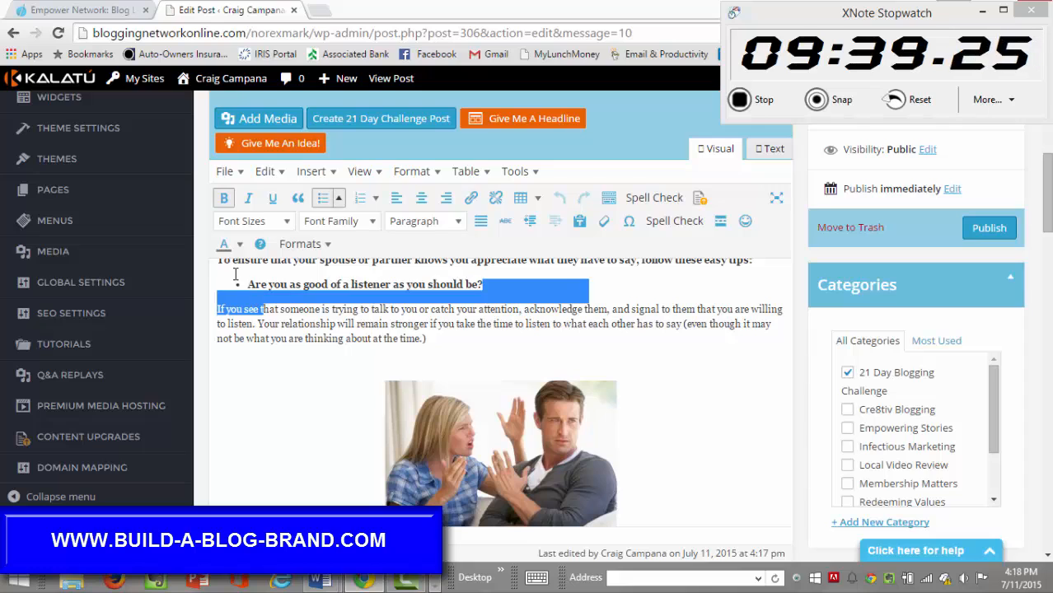
{"action": "left_click", "coordinate": [224, 198]}
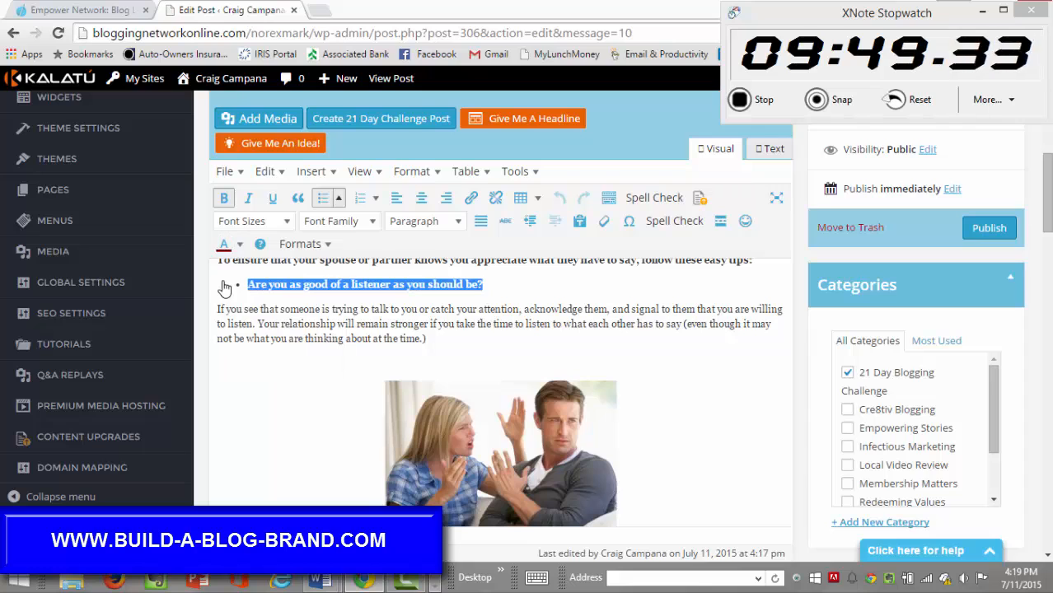
{"action": "left_click", "coordinate": [254, 220]}
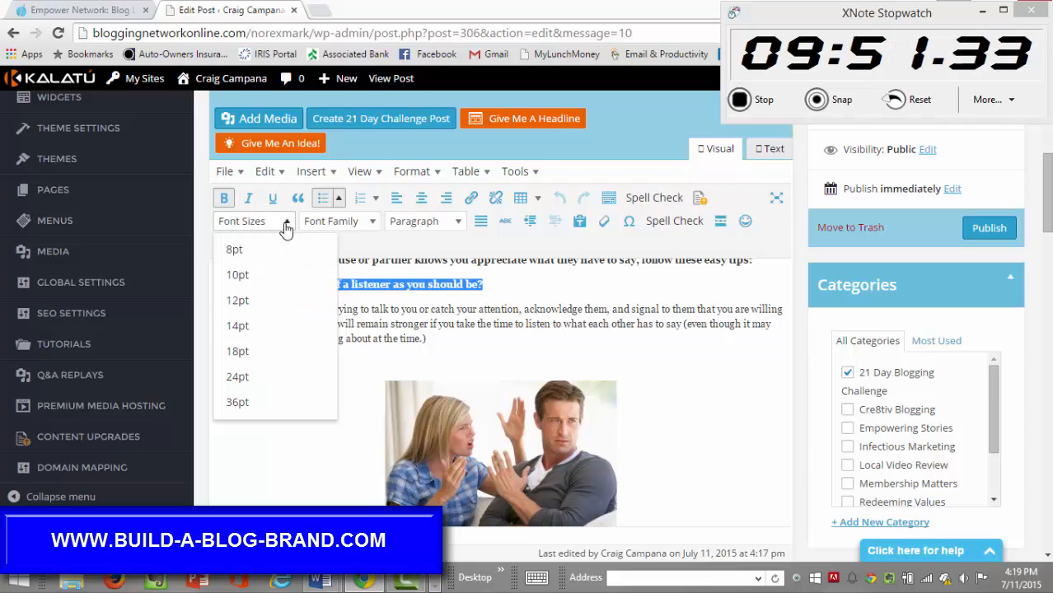
{"action": "left_click", "coordinate": [237, 299]}
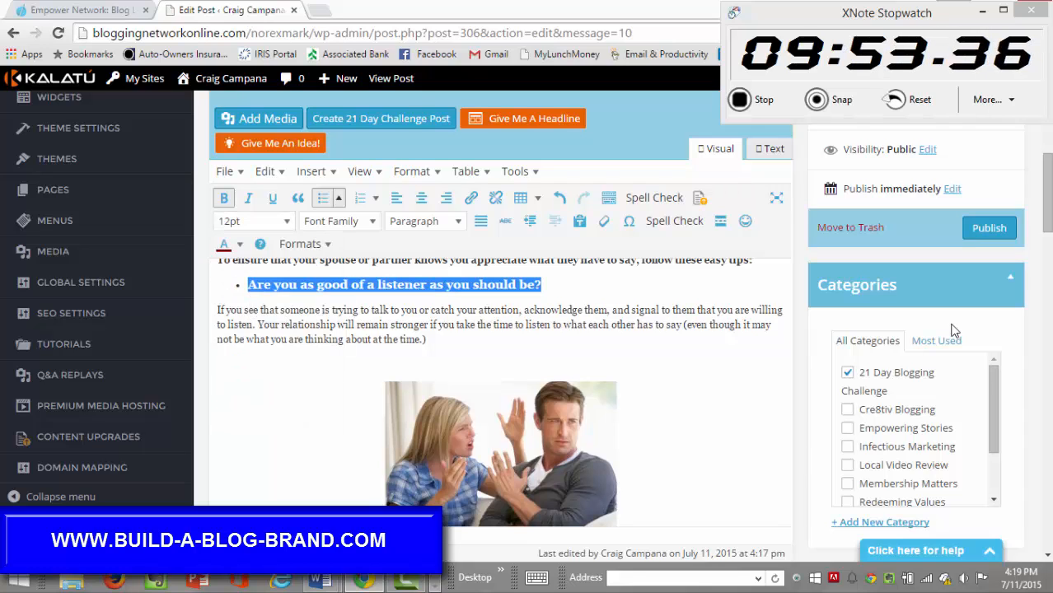
Step: Set the 'Speak your mind' heading to 12pt and select 'Are you programmed to receive?'
{"action": "scroll", "scroll_direction": "down", "scroll_amount": 3}
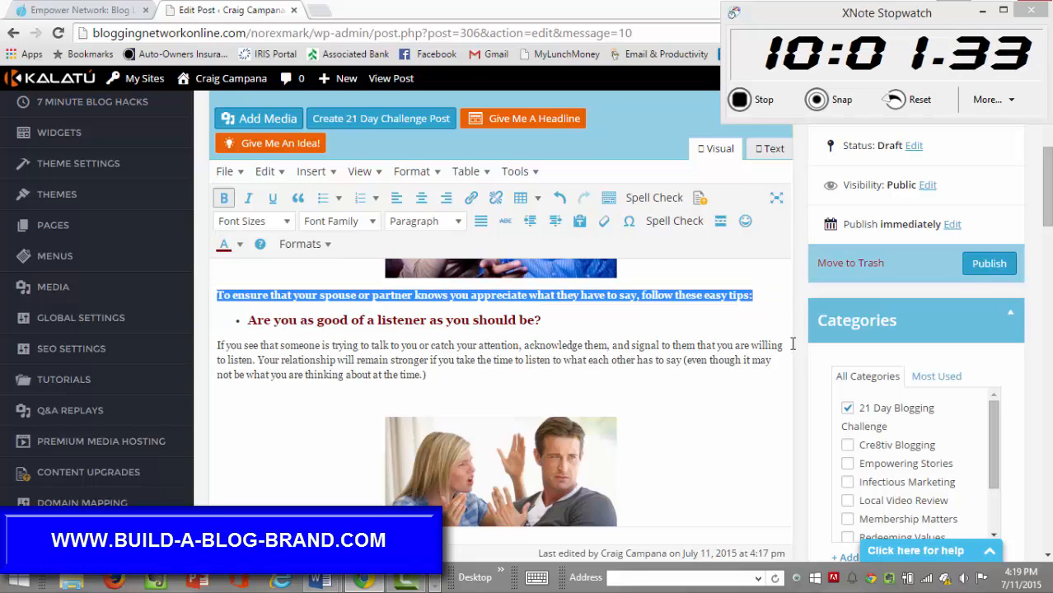
{"action": "mouse_move", "coordinate": [254, 221]}
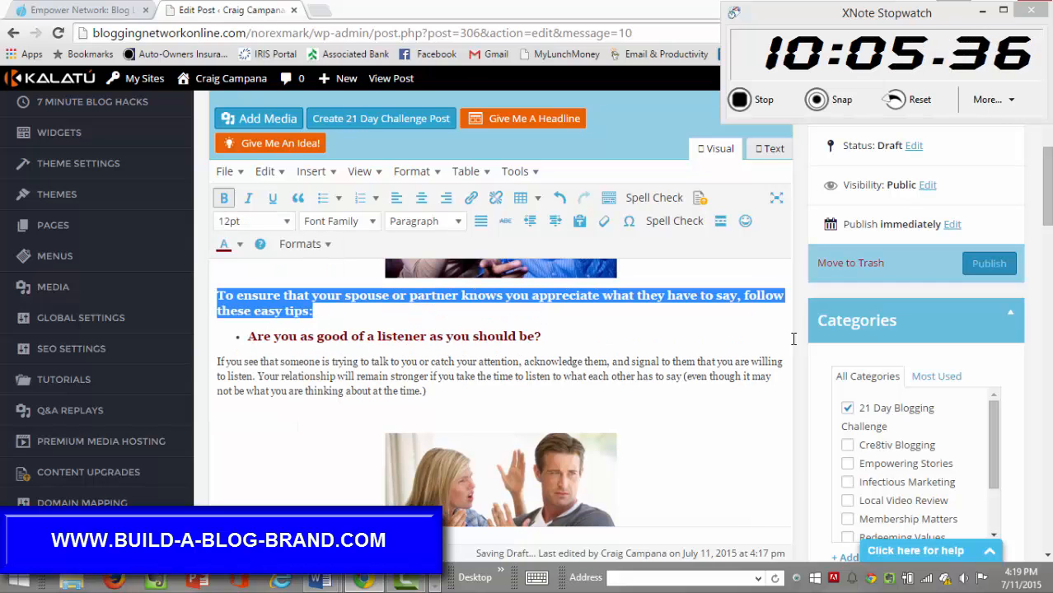
{"action": "scroll", "scroll_direction": "down", "scroll_amount": 3}
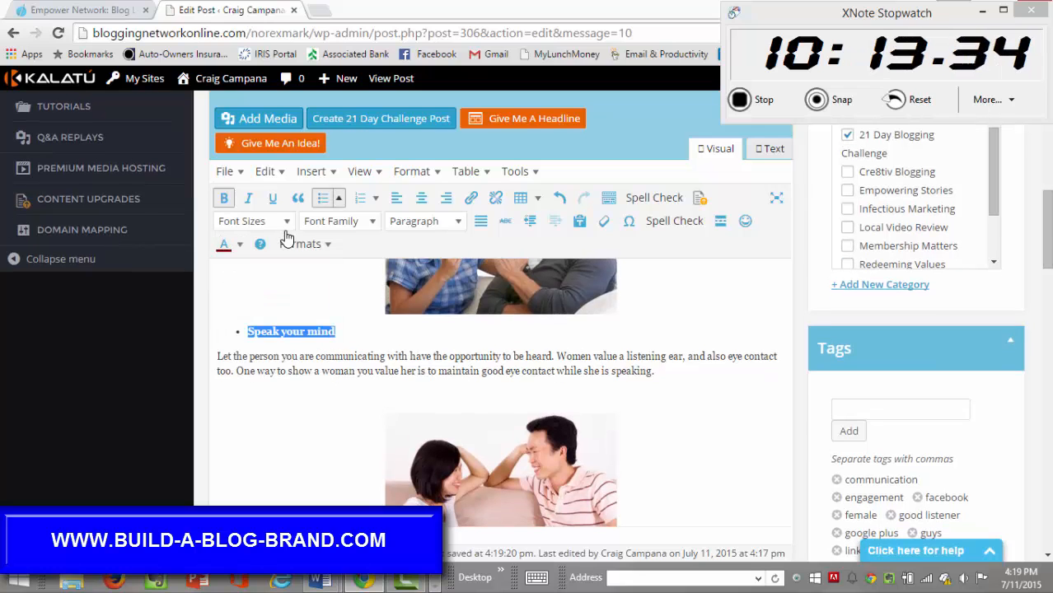
{"action": "left_click", "coordinate": [253, 221]}
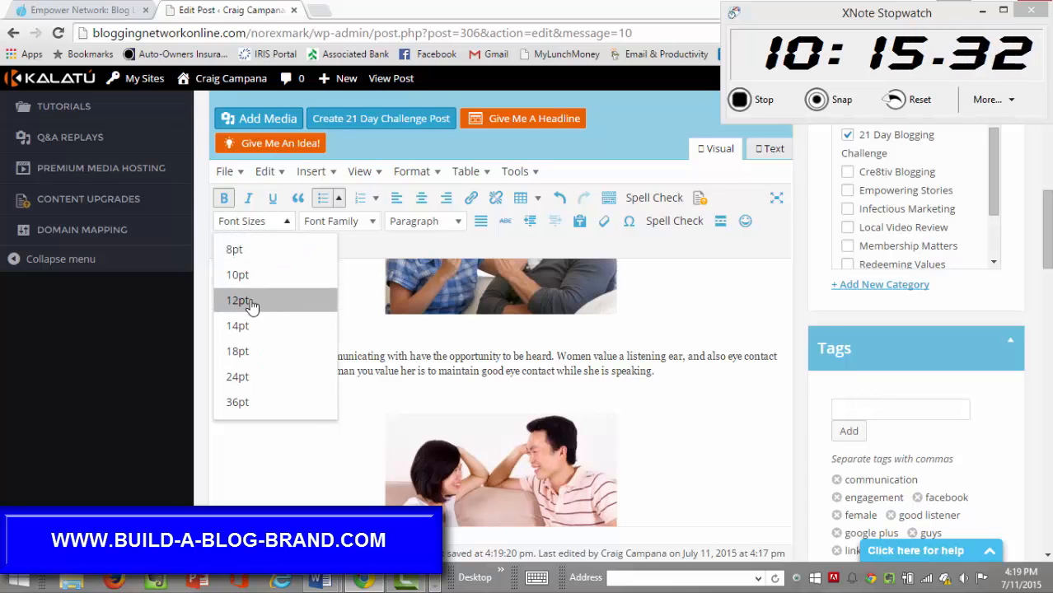
{"action": "left_click", "coordinate": [239, 300]}
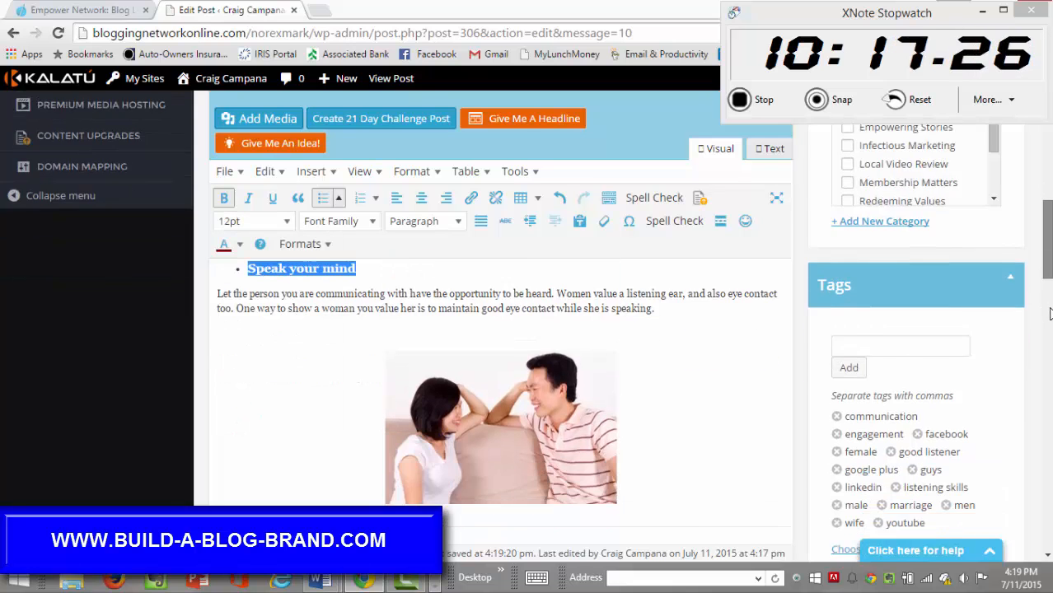
{"action": "scroll", "scroll_direction": "down", "scroll_amount": 3}
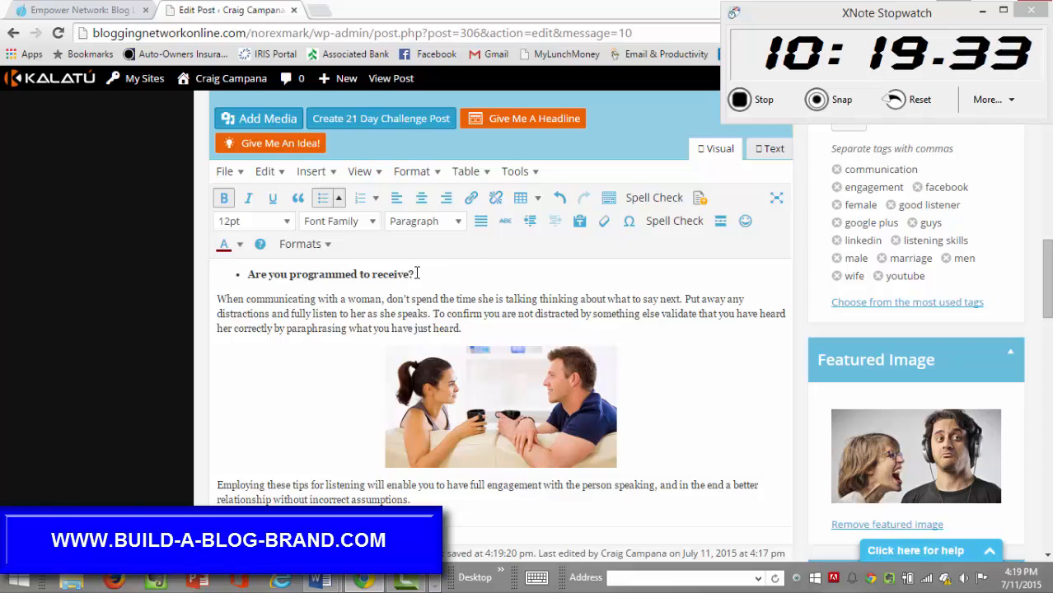
{"action": "triple_click", "coordinate": [330, 273]}
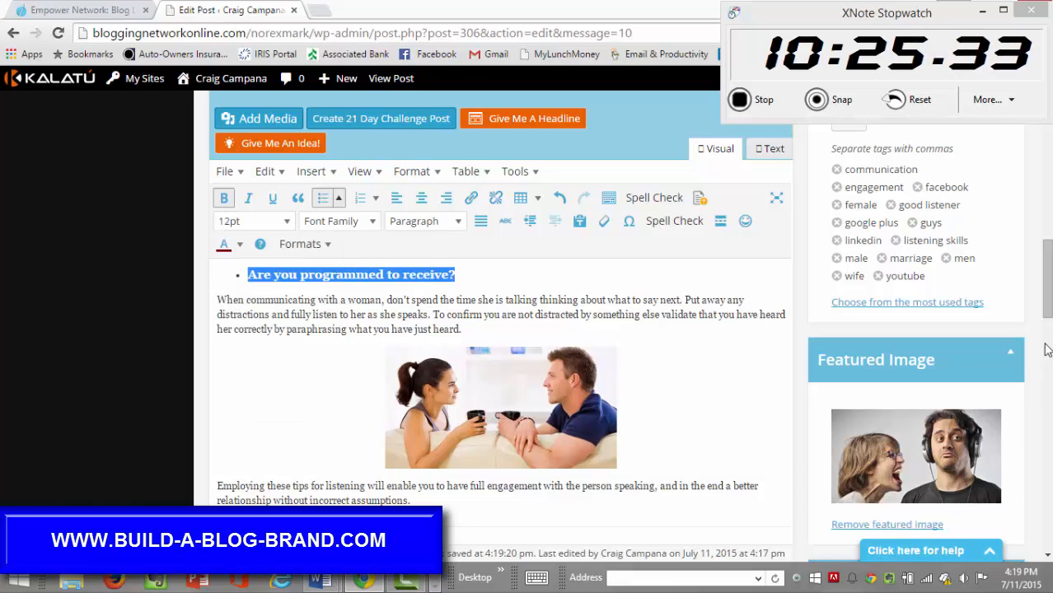
{"action": "scroll", "scroll_direction": "down", "scroll_amount": 3}
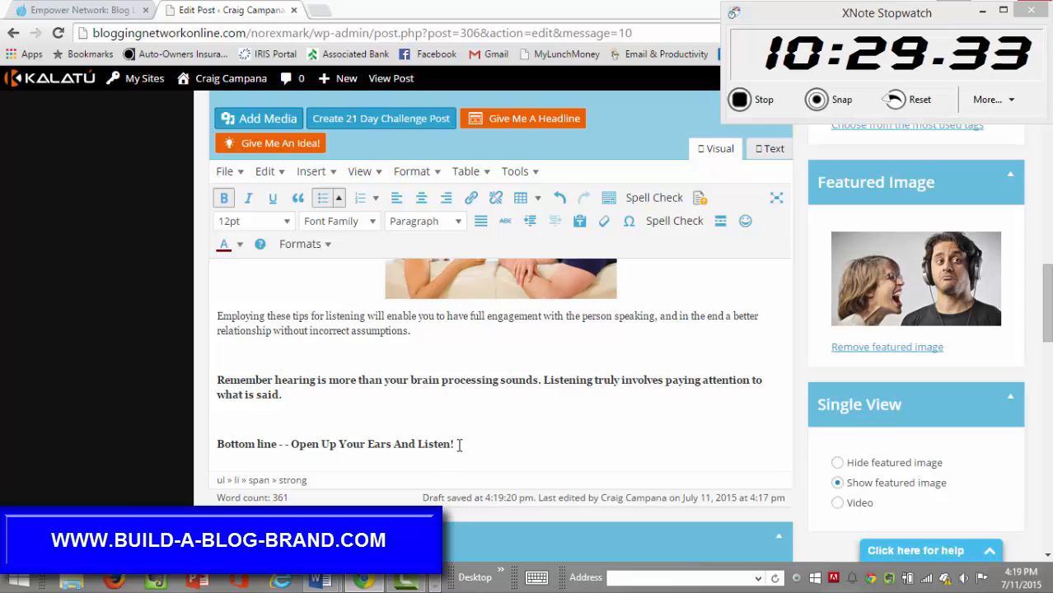
Step: Apply dark red text colour and 14pt font size to the last two paragraphs
{"action": "left_click_drag", "start_coordinate": [217, 379], "coordinate": [454, 444]}
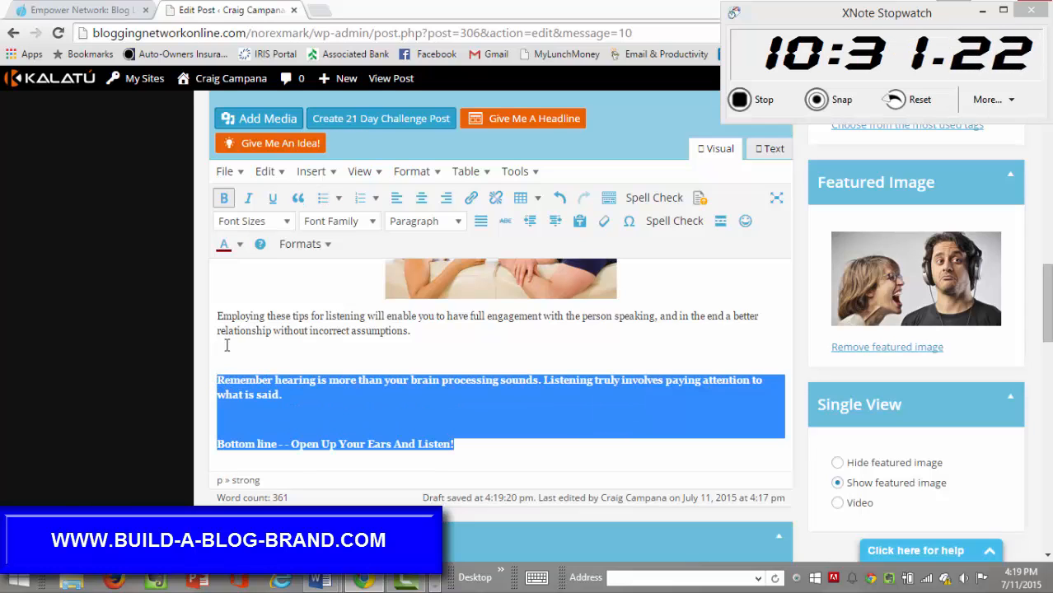
{"action": "left_click", "coordinate": [223, 244]}
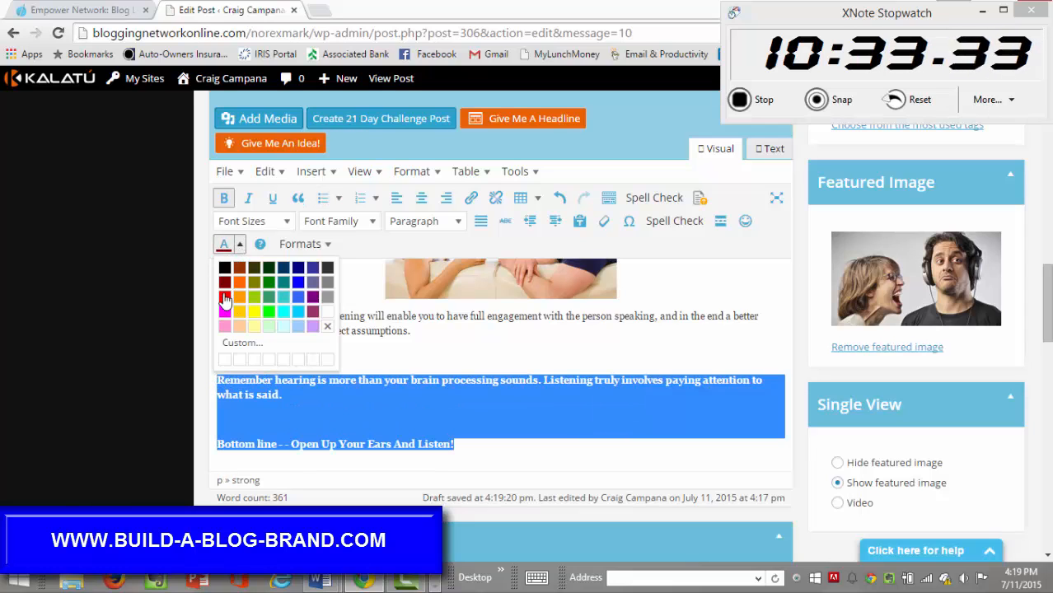
{"action": "left_click", "coordinate": [225, 298]}
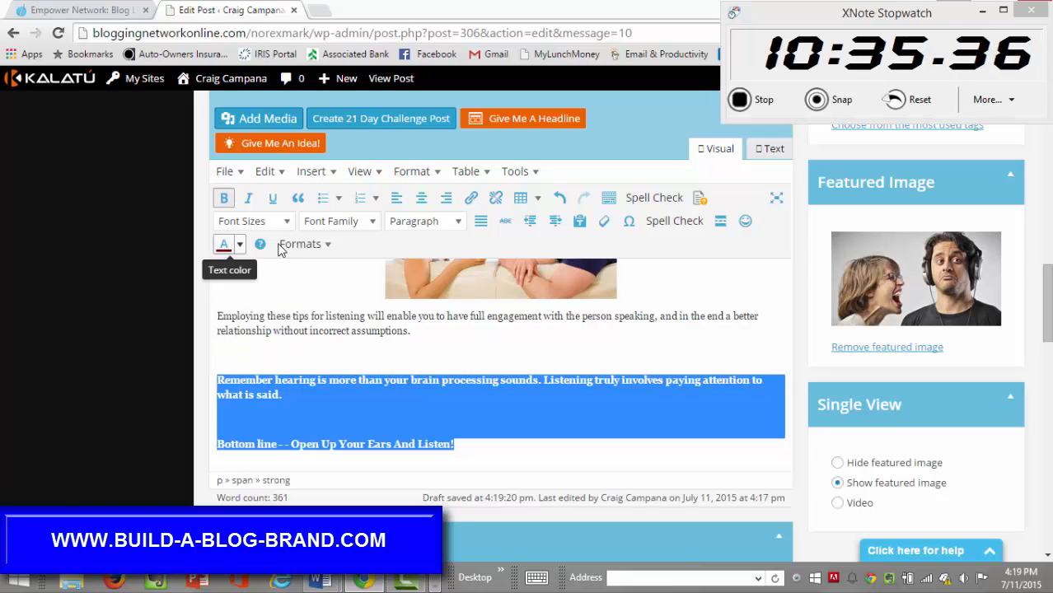
{"action": "left_click", "coordinate": [253, 221]}
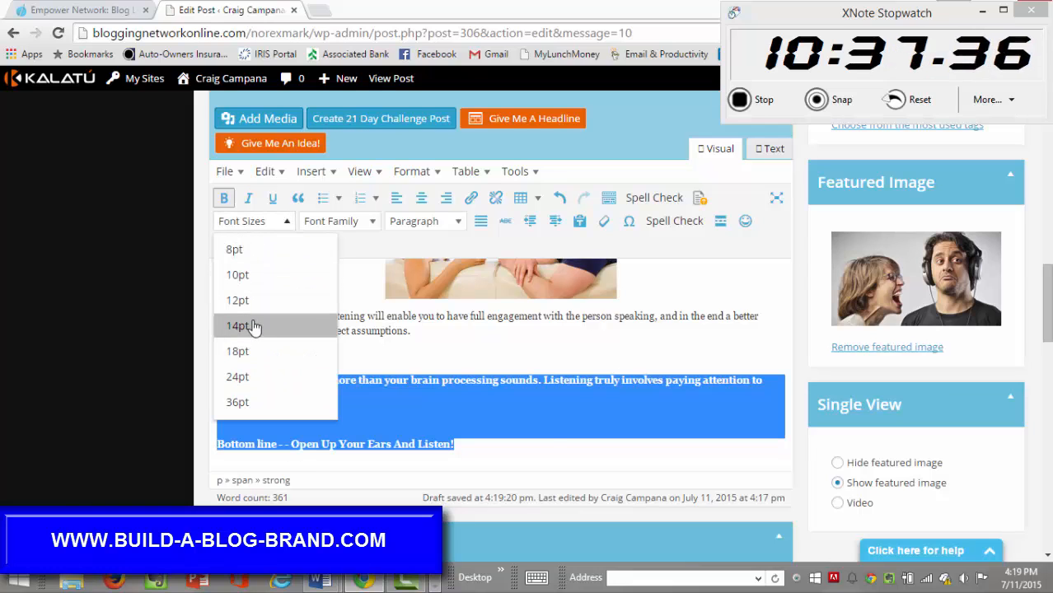
{"action": "left_click", "coordinate": [237, 326]}
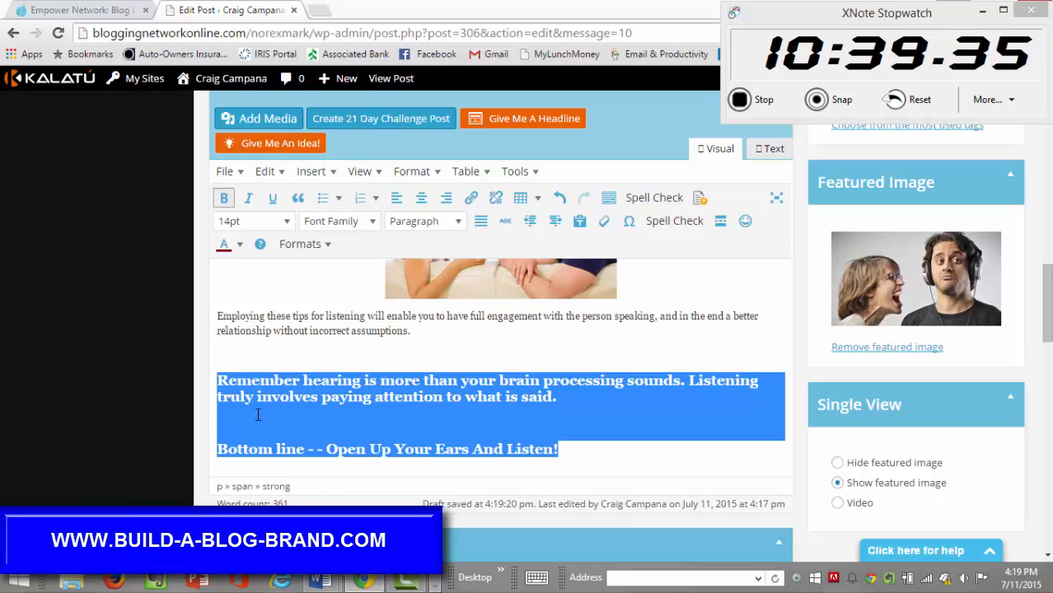
{"action": "left_click", "coordinate": [256, 423]}
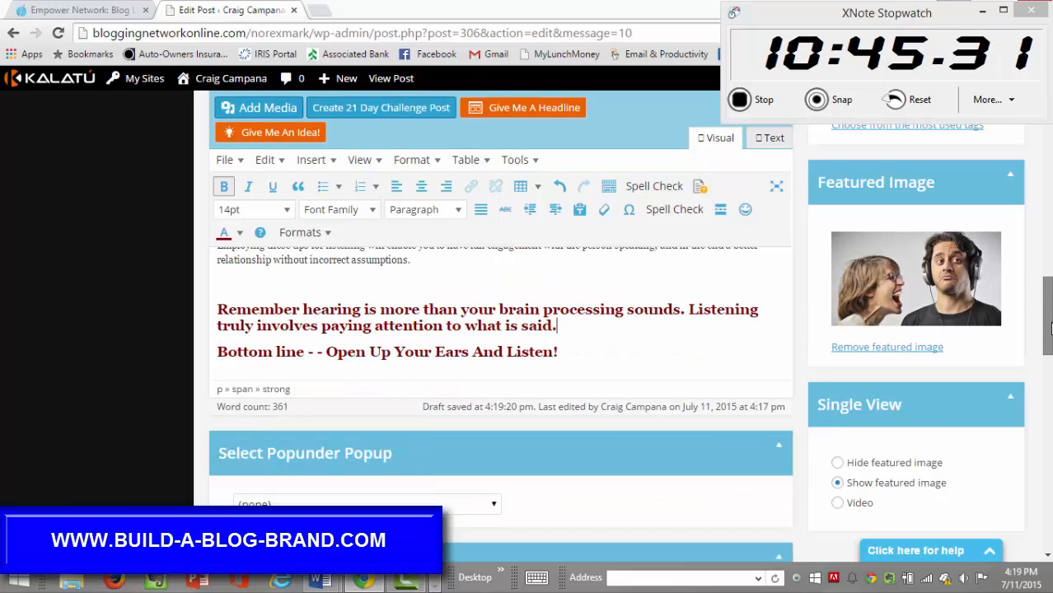
{"action": "scroll", "scroll_direction": "down", "scroll_amount": 3}
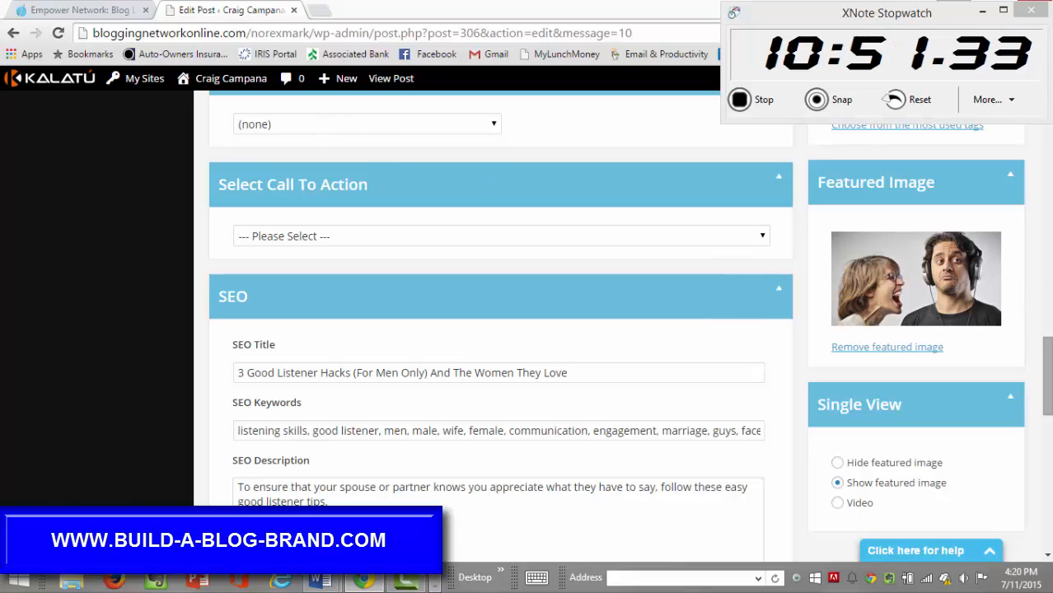
{"action": "scroll", "scroll_direction": "down", "scroll_amount": 3}
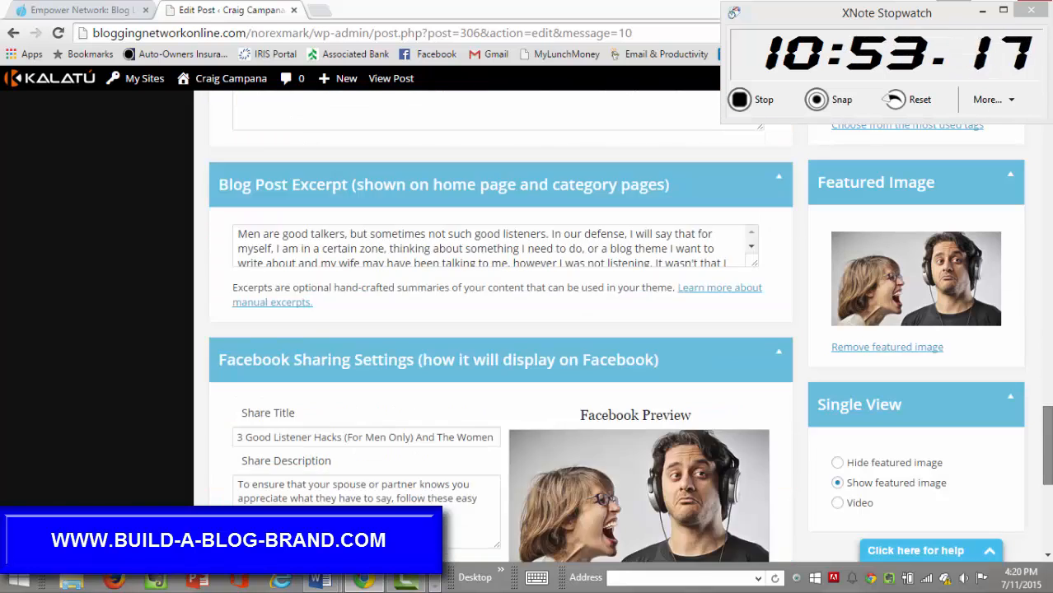
{"action": "scroll", "scroll_direction": "down", "scroll_amount": 3}
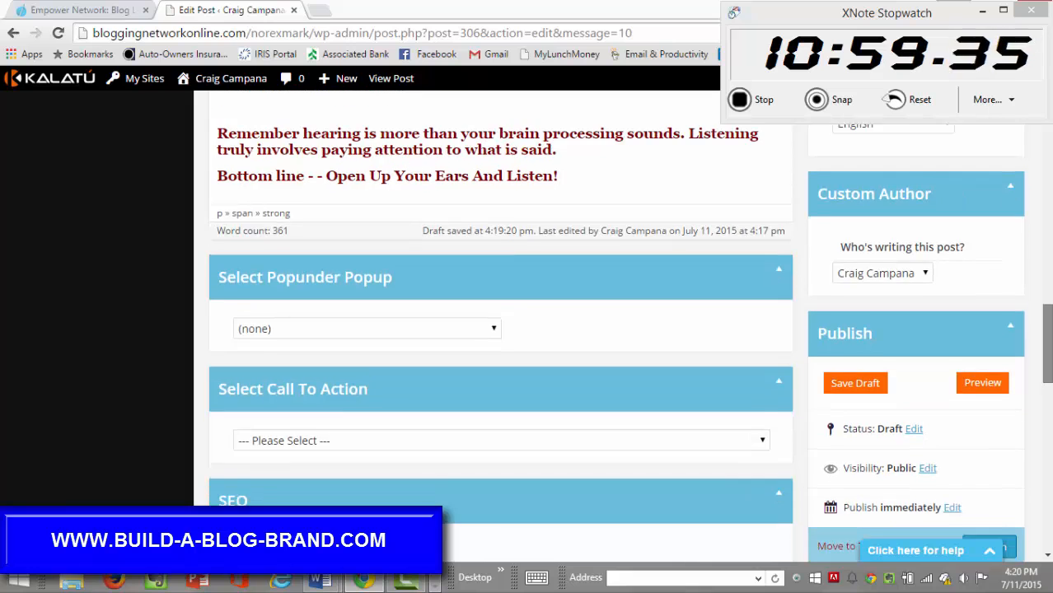
{"action": "scroll", "scroll_direction": "down", "scroll_amount": 3}
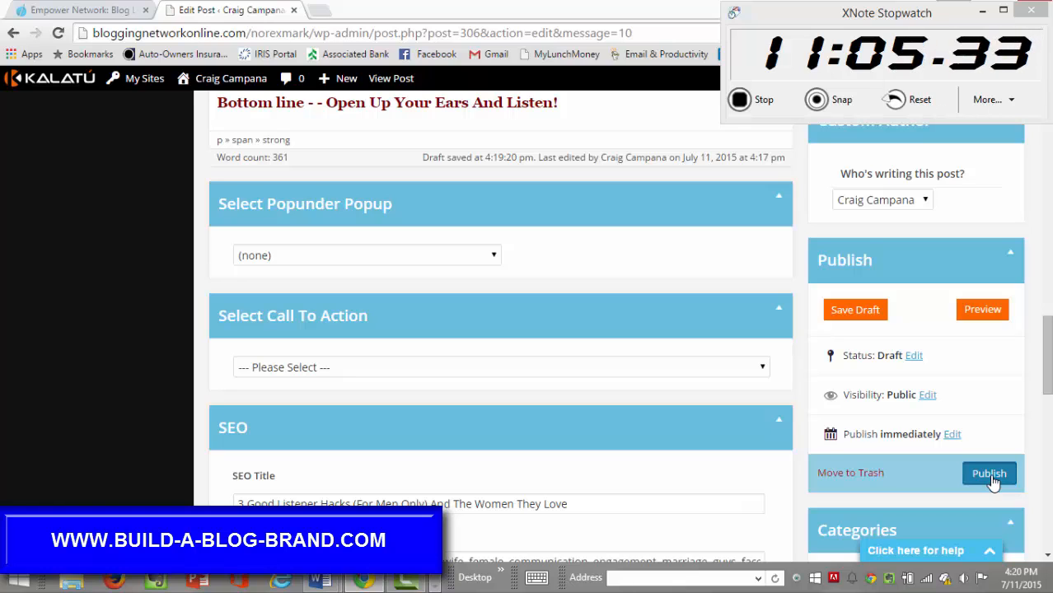
Step: Publish '3 Good Listener Hacks' from the Publish box until the Post published notice appears
{"action": "left_click", "coordinate": [988, 473]}
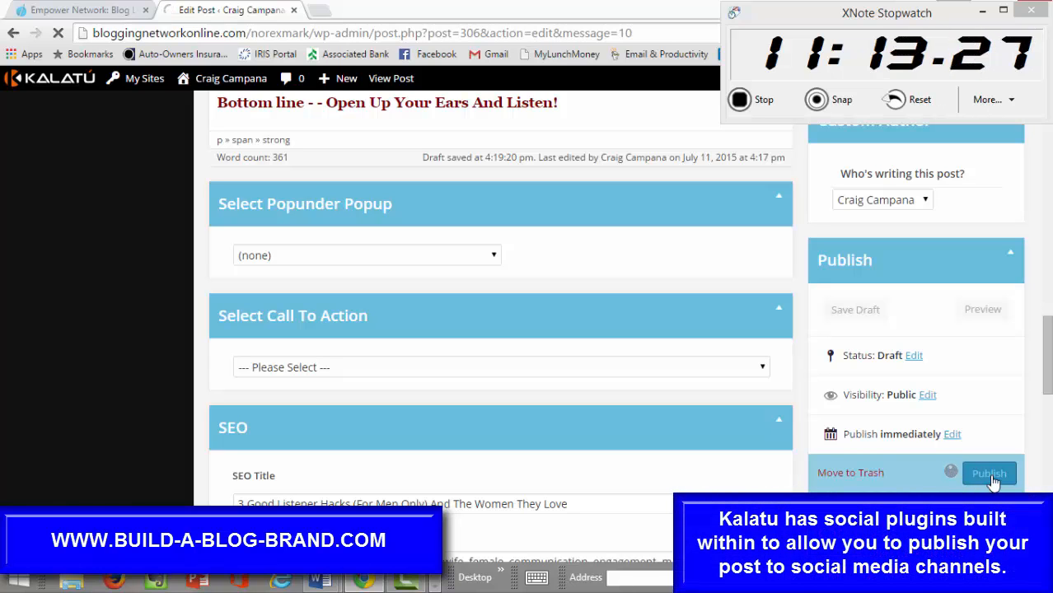
{"action": "left_click", "coordinate": [989, 474]}
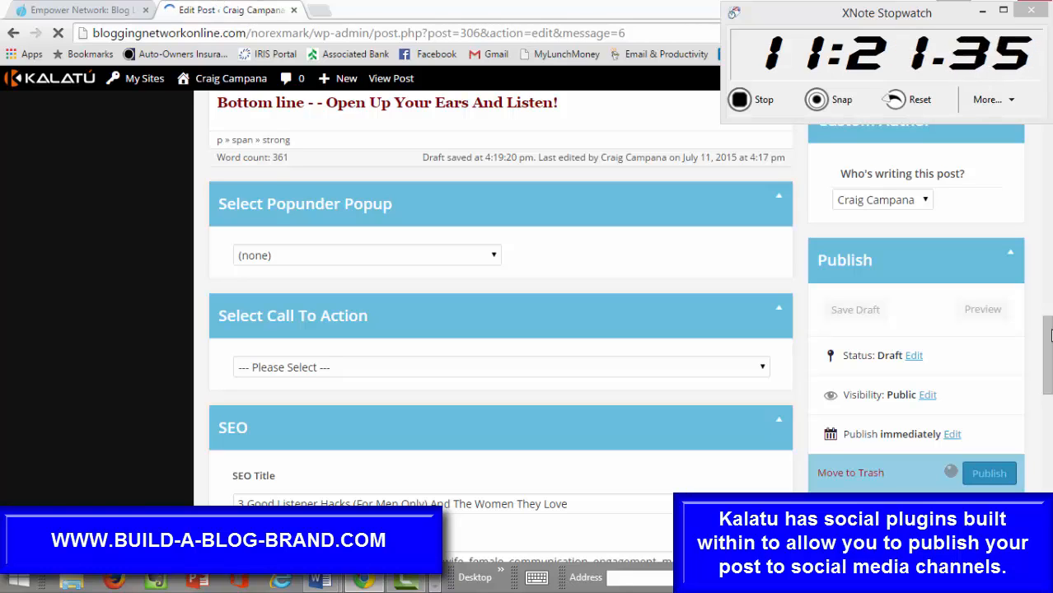
{"action": "mouse_move", "coordinate": [1045, 341]}
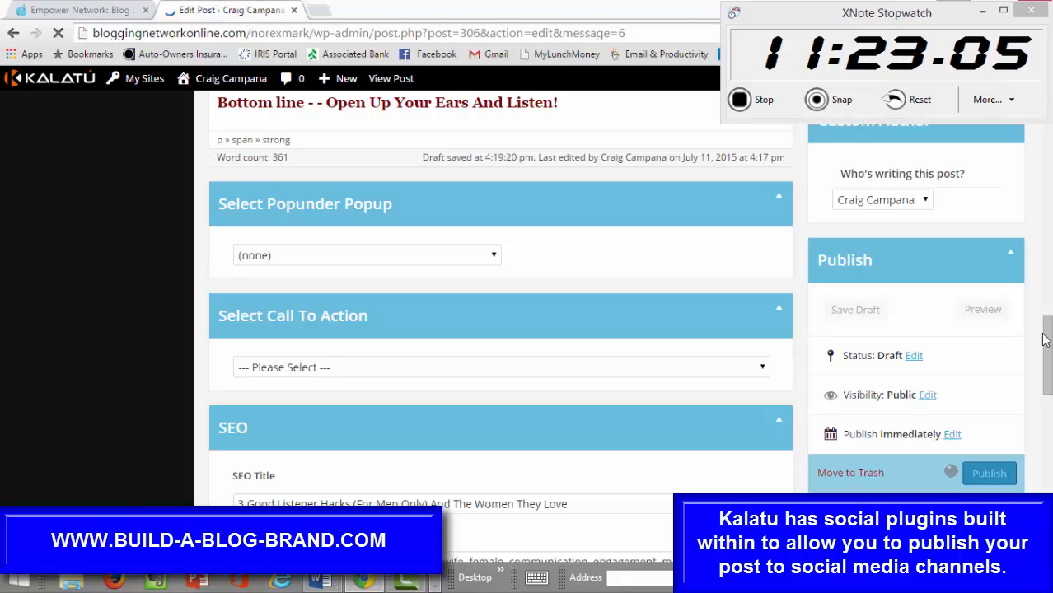
{"action": "left_click", "coordinate": [989, 473]}
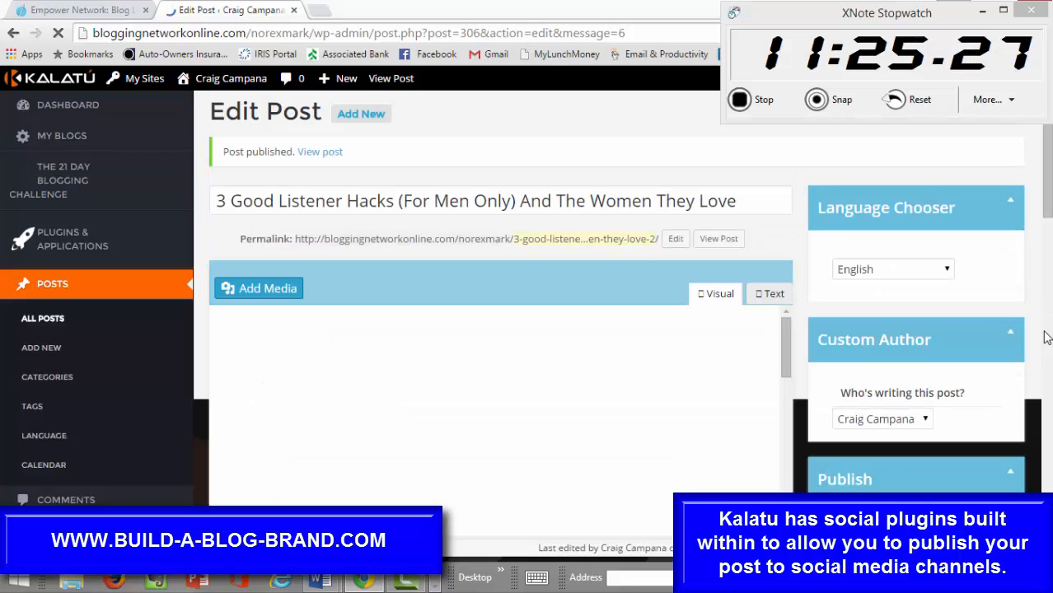
{"action": "mouse_move", "coordinate": [718, 239]}
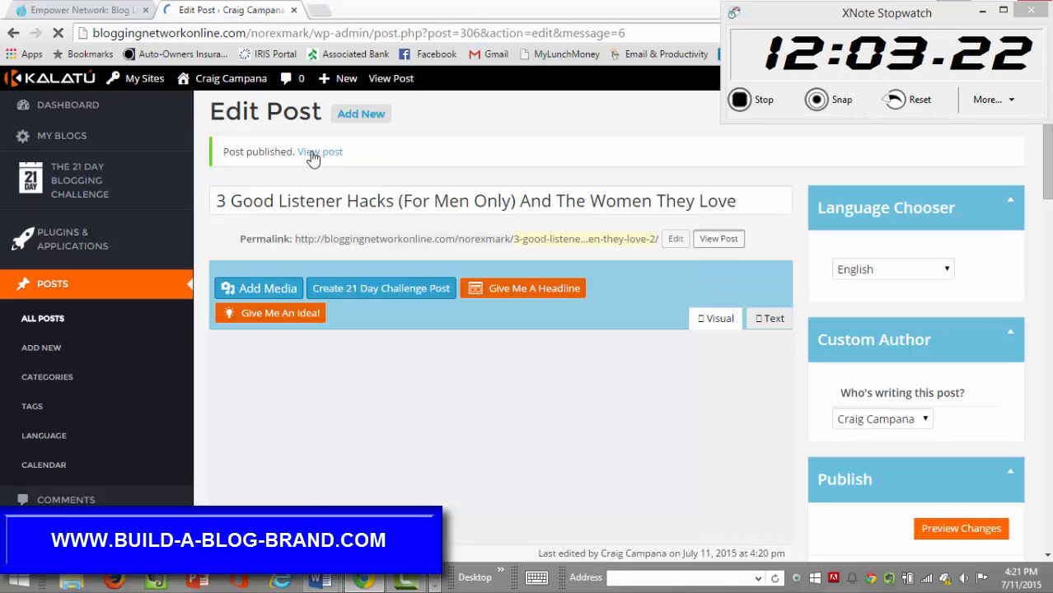
Step: Open the live '3 Good Listener Hacks' post and scroll through its featured image, share buttons and text
{"action": "left_click", "coordinate": [321, 151]}
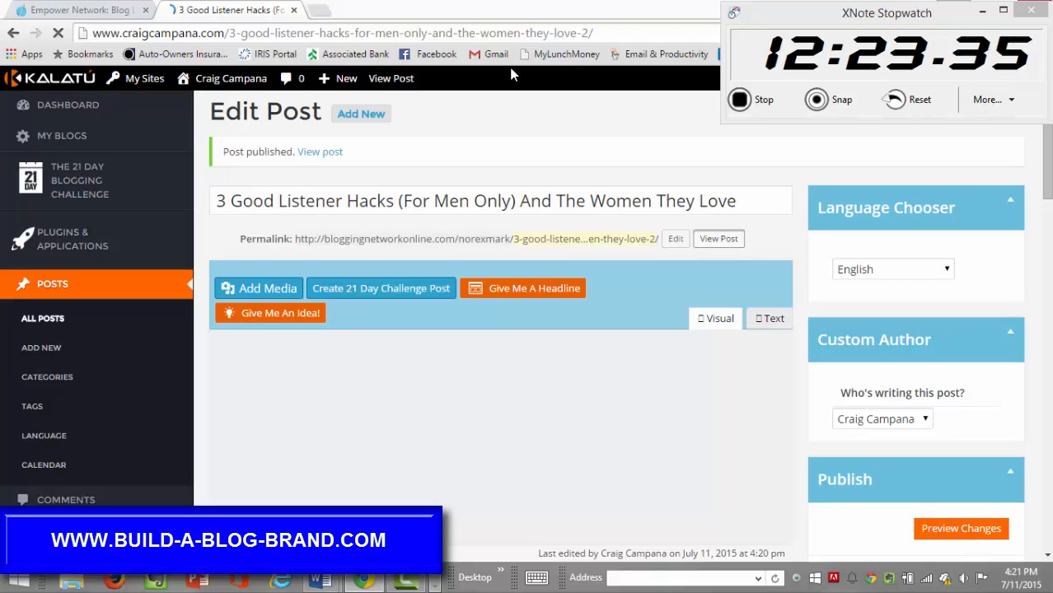
{"action": "mouse_move", "coordinate": [483, 132]}
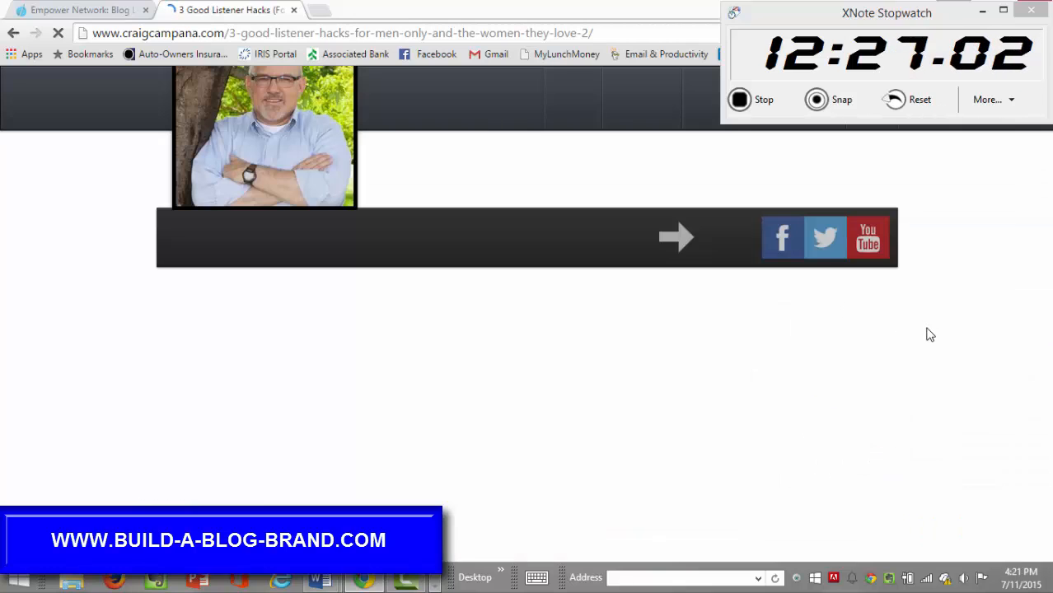
{"action": "scroll", "scroll_direction": "down", "scroll_amount": 3}
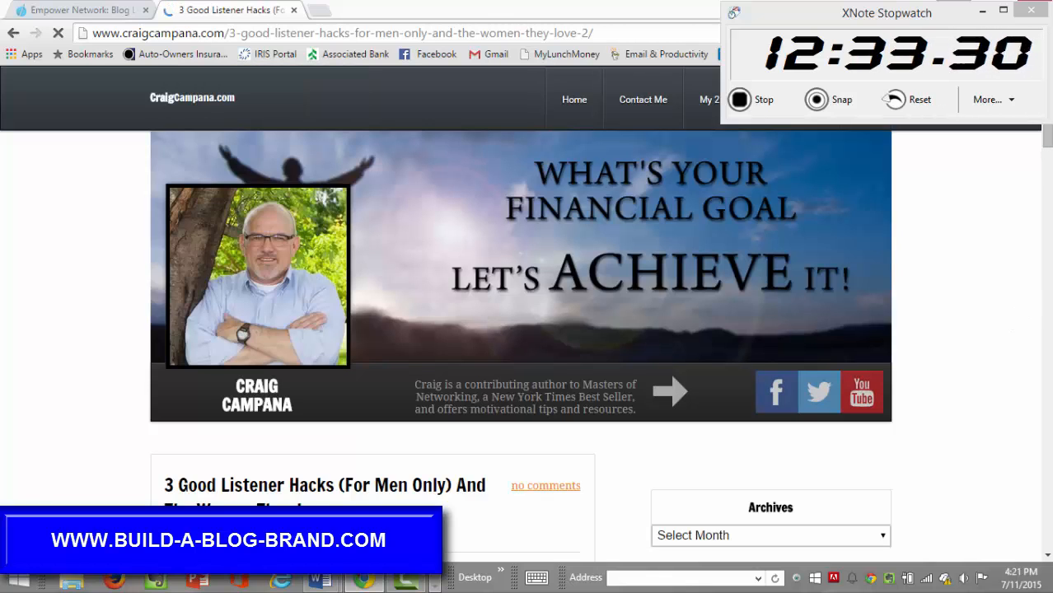
{"action": "scroll", "scroll_direction": "down", "scroll_amount": 3}
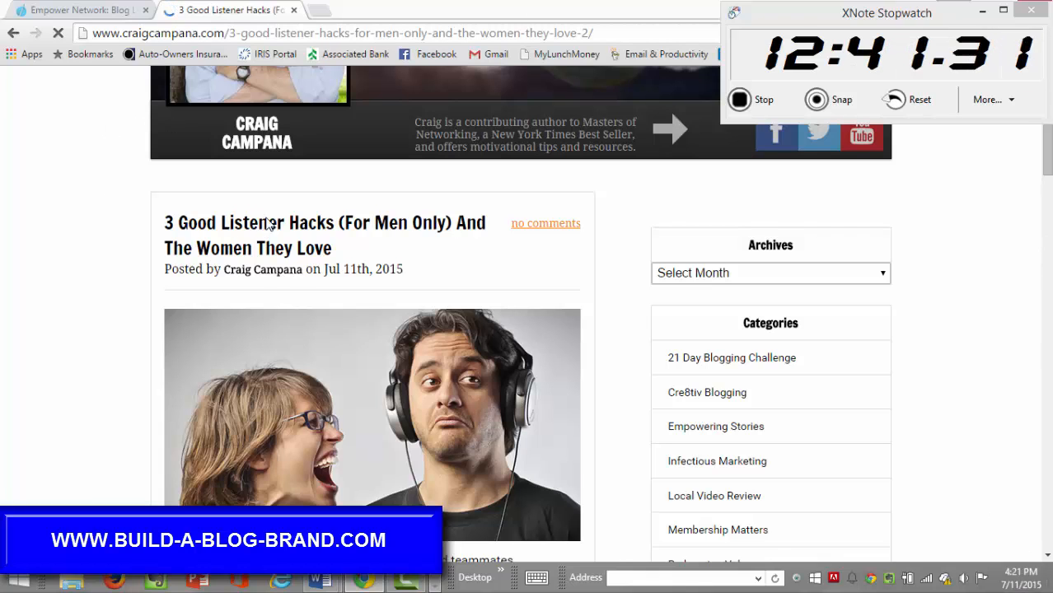
{"action": "scroll", "scroll_direction": "down", "scroll_amount": 3}
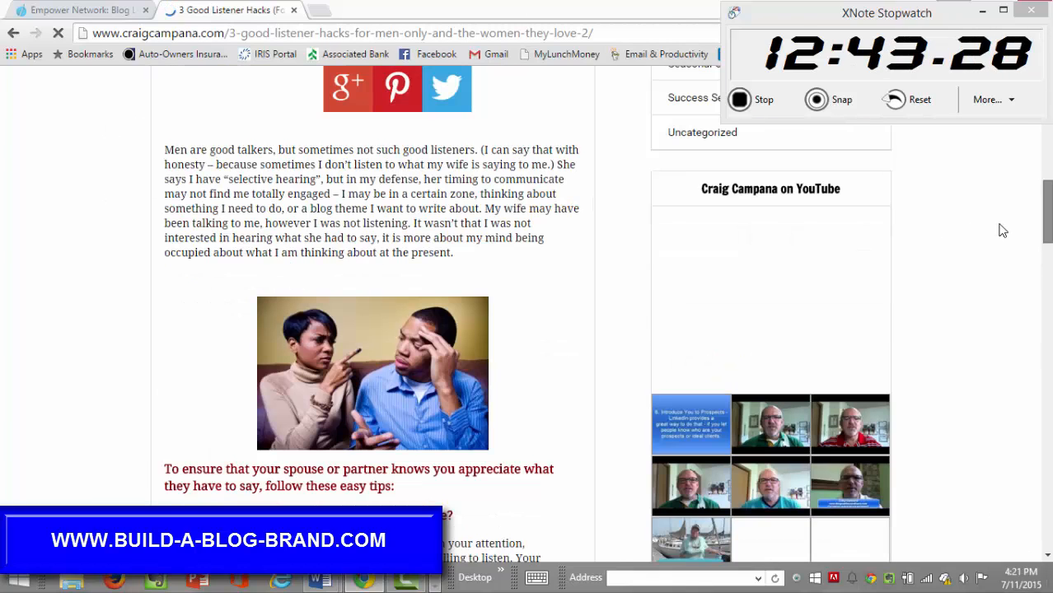